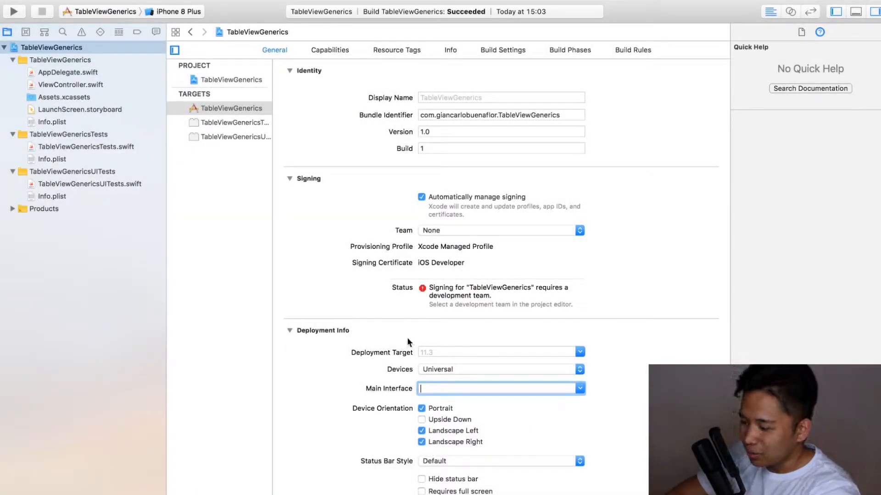
pyautogui.moveTo(357, 407)
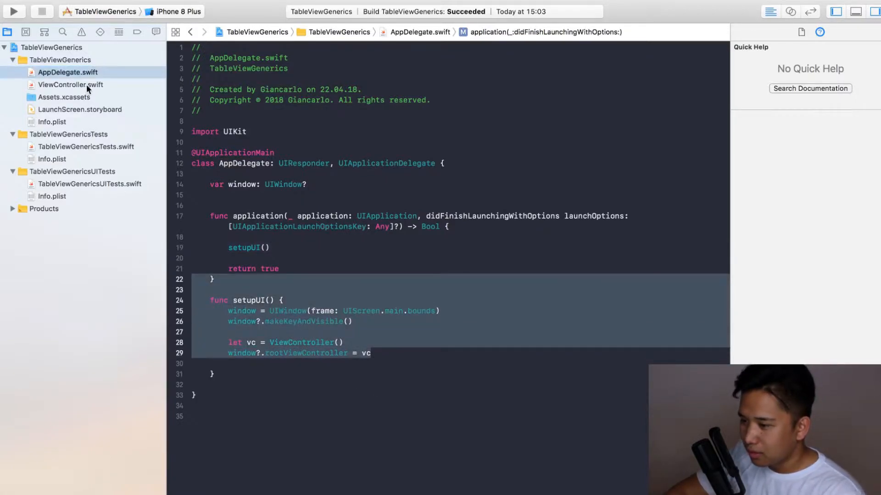
# Declare private let tableView: UITableView as a closure that creates and returns a table view.
pyautogui.click(71, 85)
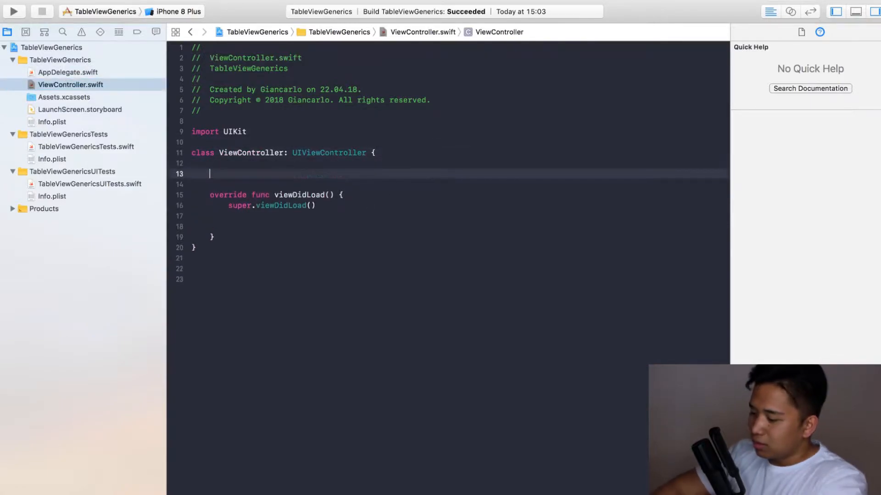
pyautogui.write('private')
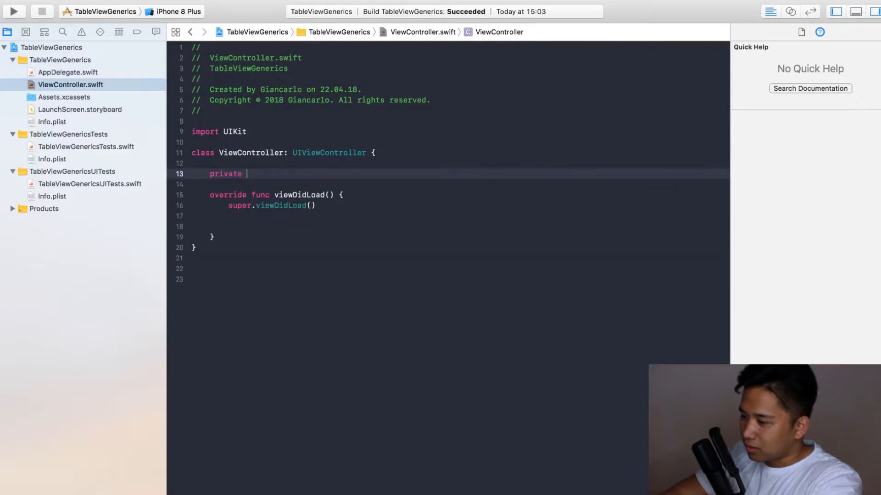
pyautogui.write('let')
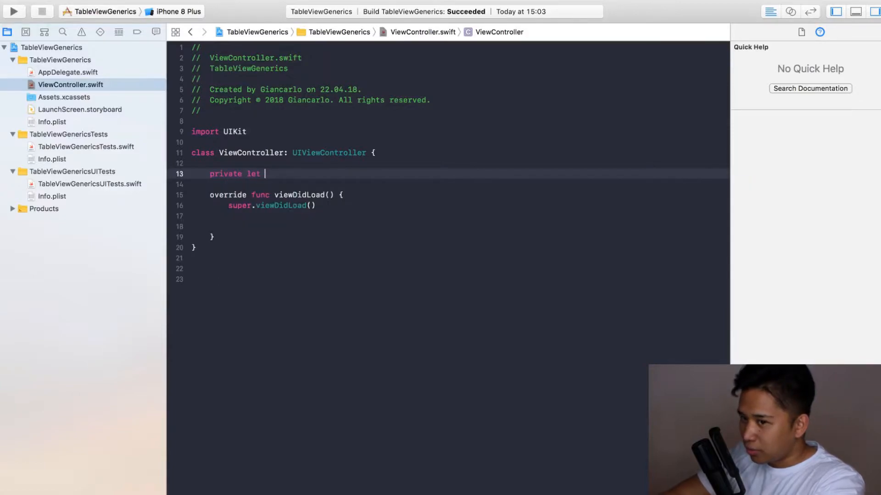
pyautogui.write('tagble')
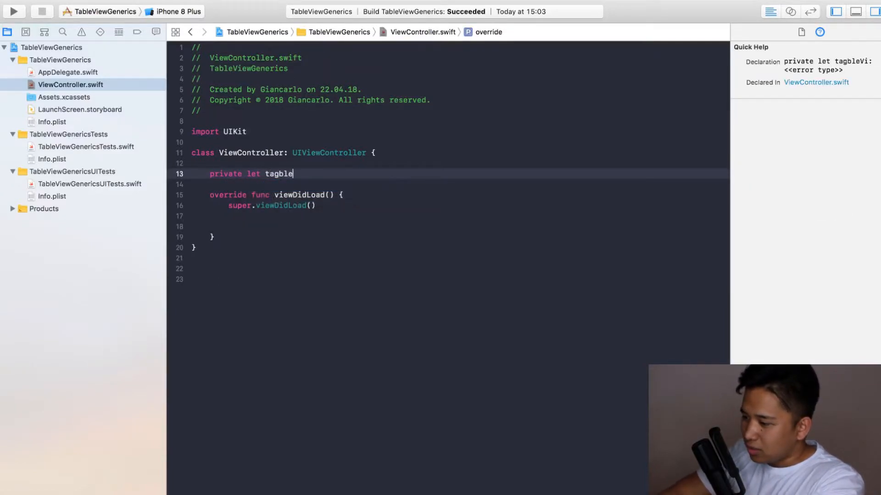
pyautogui.write('tableVi')
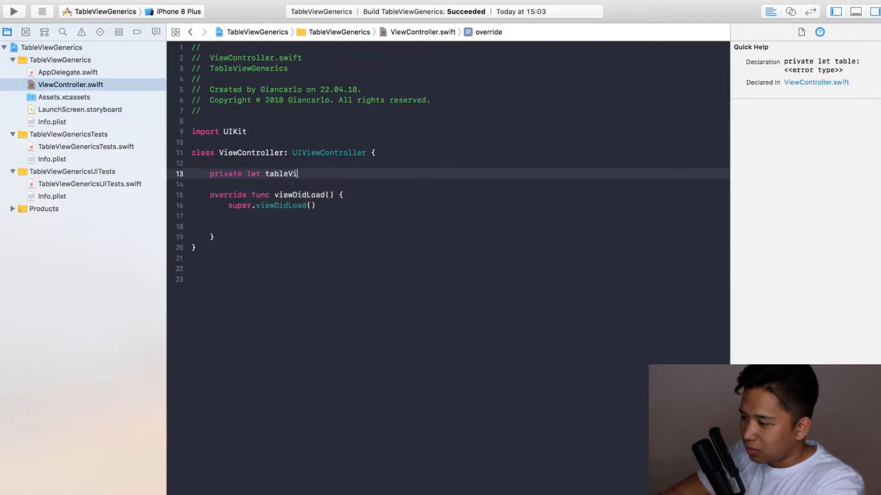
pyautogui.write('ew: UITableView')
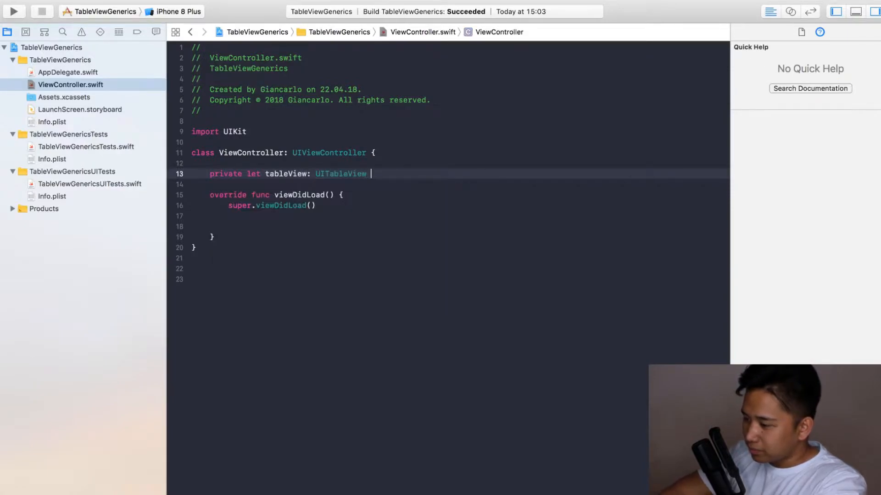
pyautogui.write('= {')
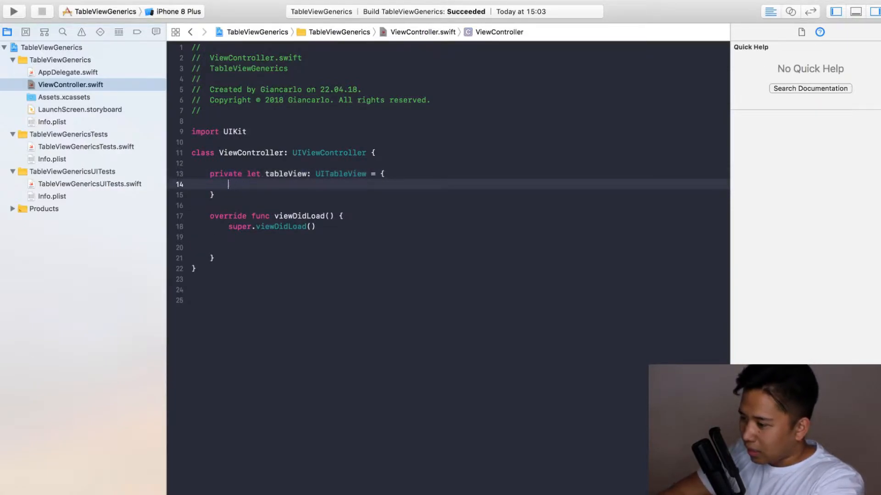
pyautogui.write('let')
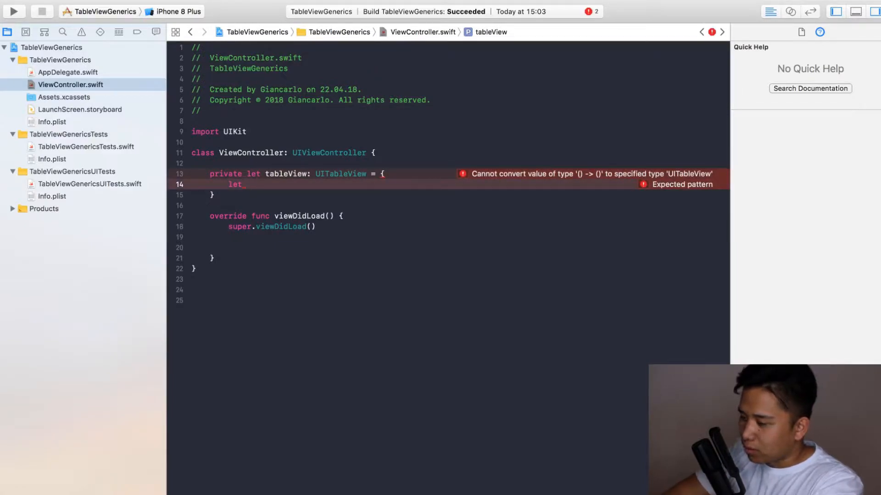
pyautogui.write('ta')
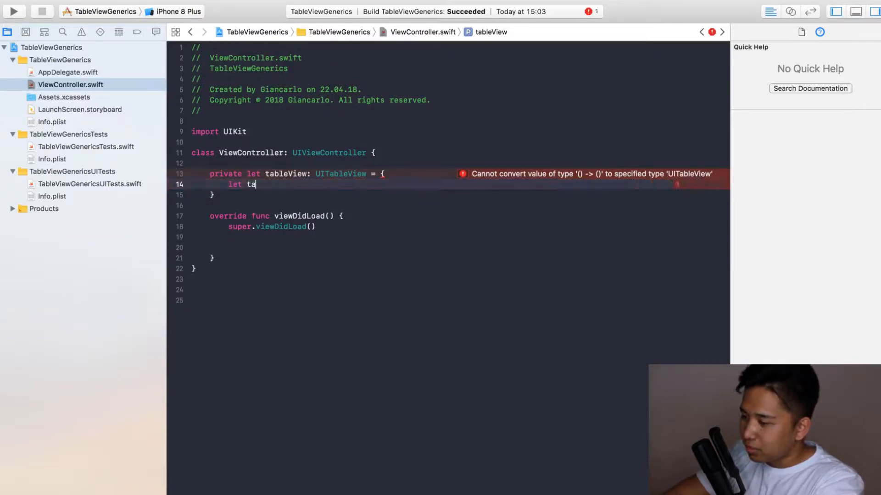
pyautogui.press('backspace')
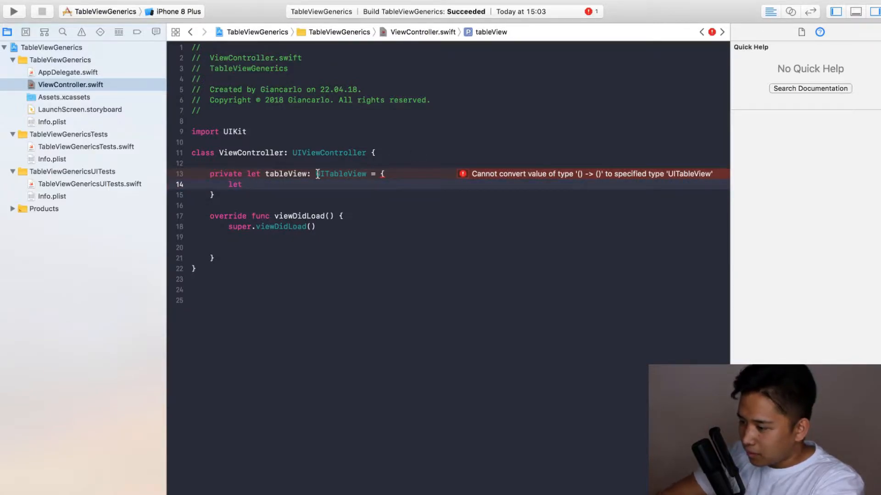
pyautogui.write('tableView = UITableView(')
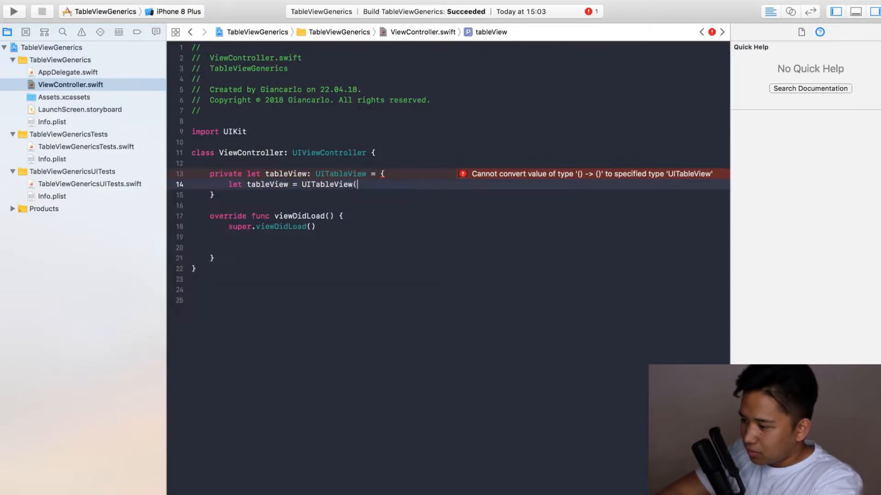
pyautogui.write('return tableView')
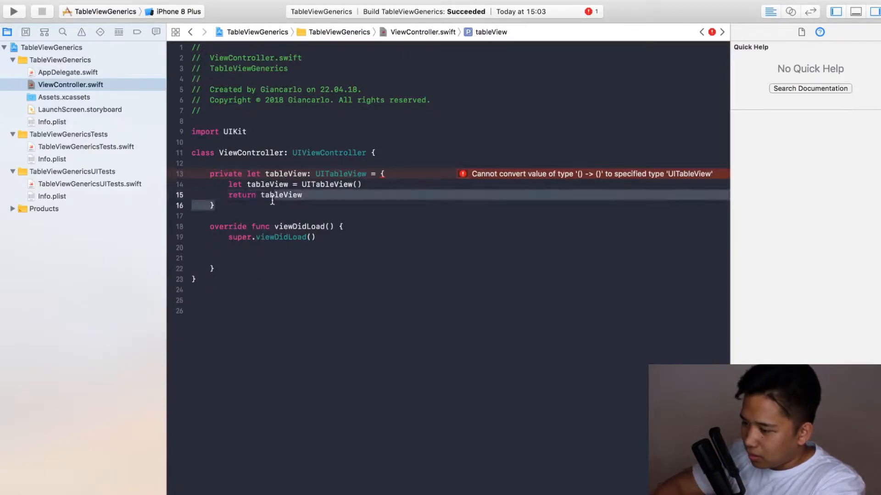
pyautogui.write('()')
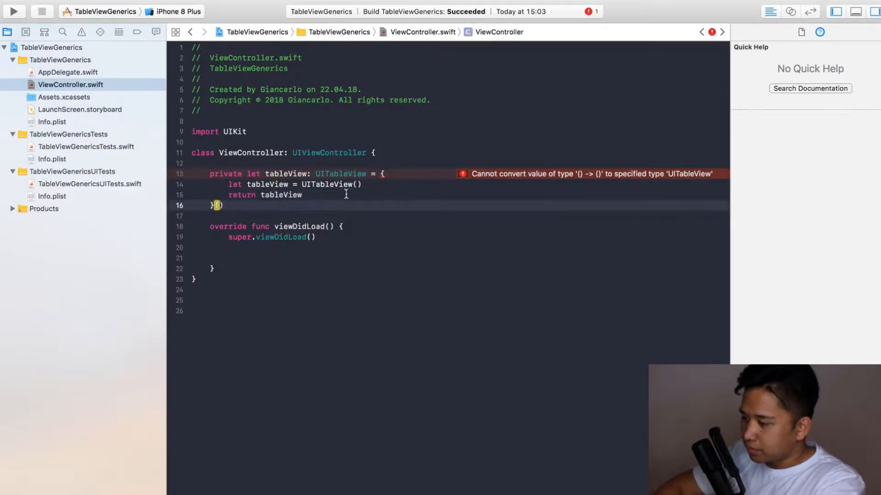
# Set the table view's delegate and dataSource to self and begin a register call.
pyautogui.write('tableView.delegate = self(')
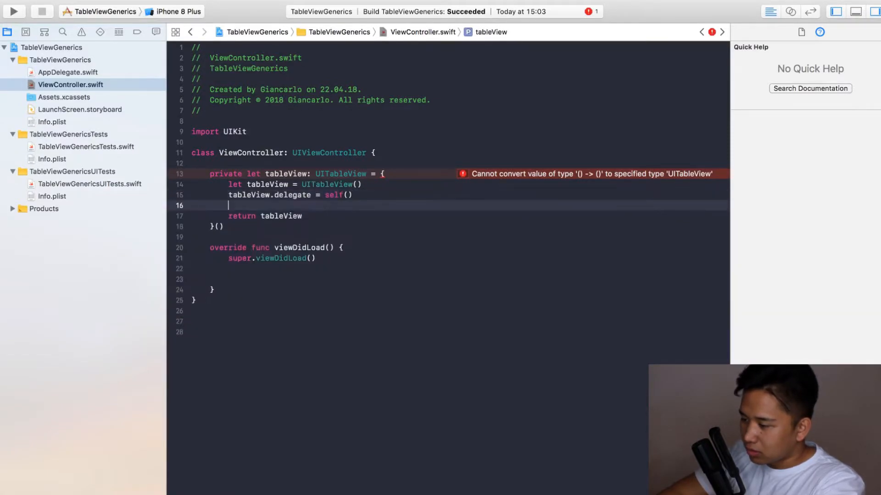
pyautogui.write('tableView.dataSource = s')
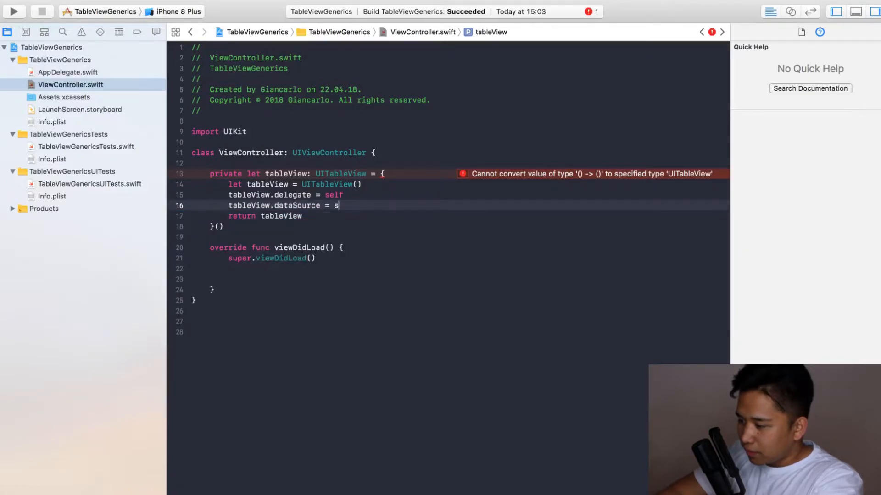
pyautogui.write('elf()')
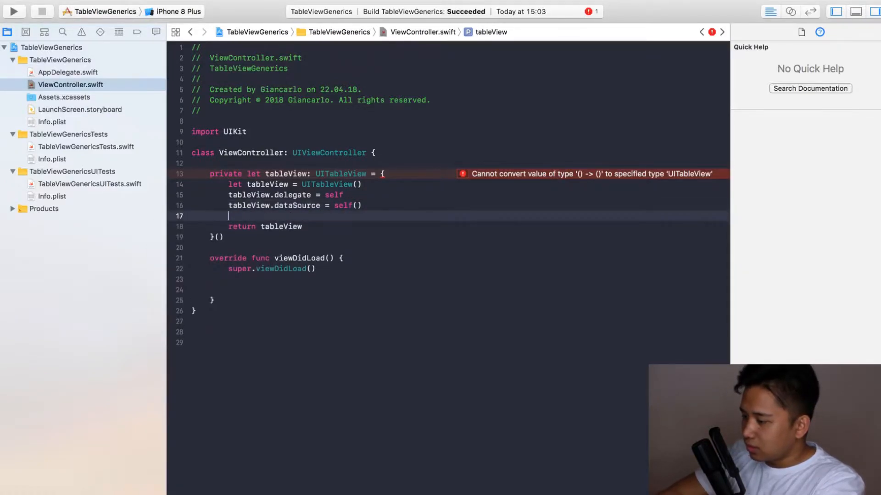
pyautogui.write('tableView.register(cellClass: AnyClass?, forCellReuseIdentifier: String')
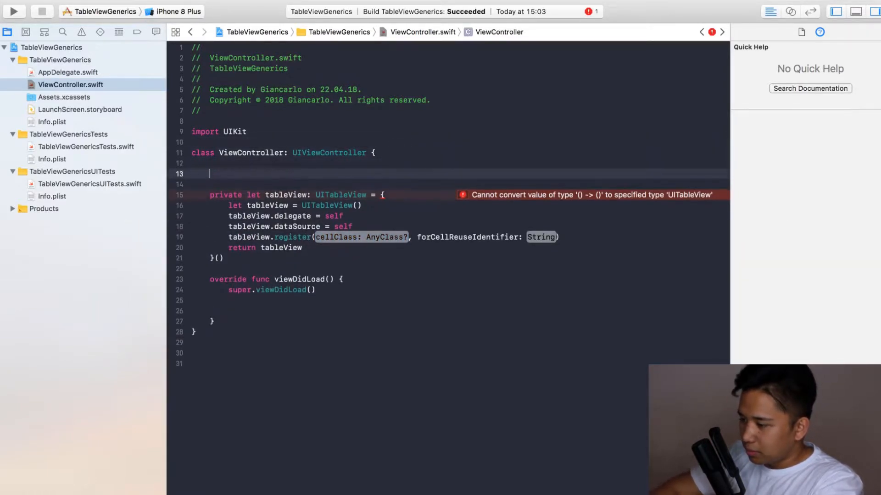
# Add private let identifier = "id", register UITableViewCell.self with it, and make tableView a lazy var.
pyautogui.write('private')
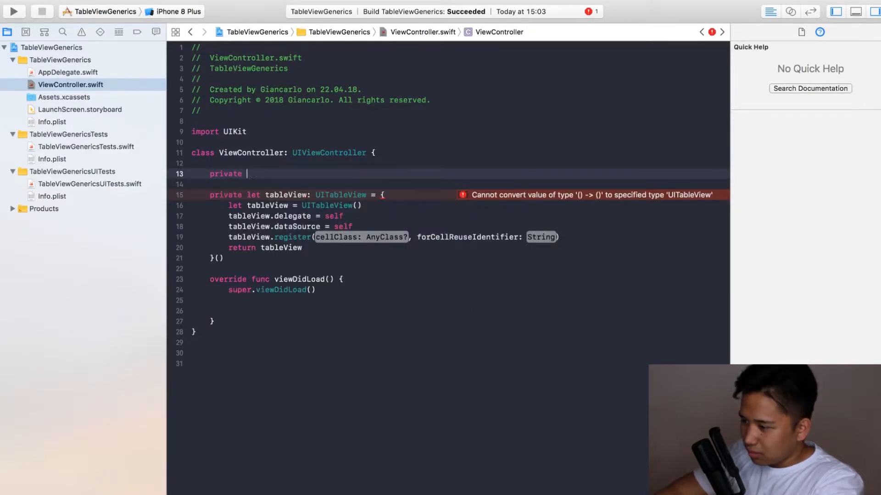
pyautogui.write('i')
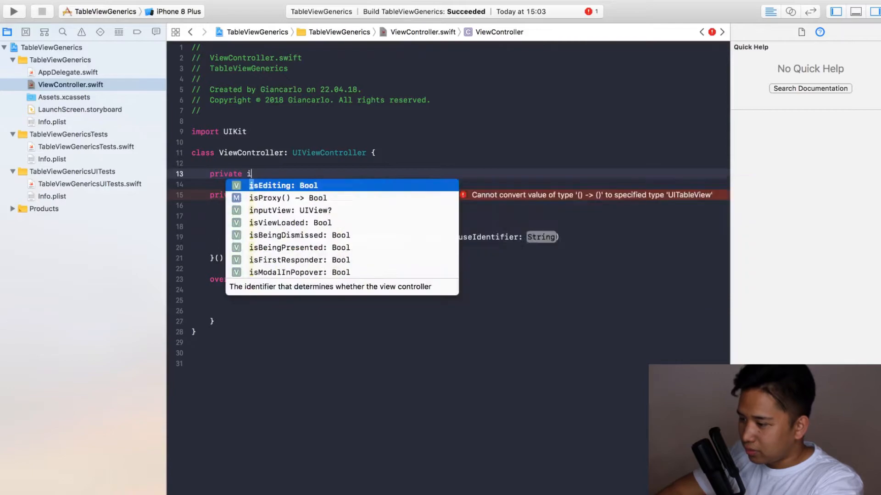
pyautogui.write('let identi')
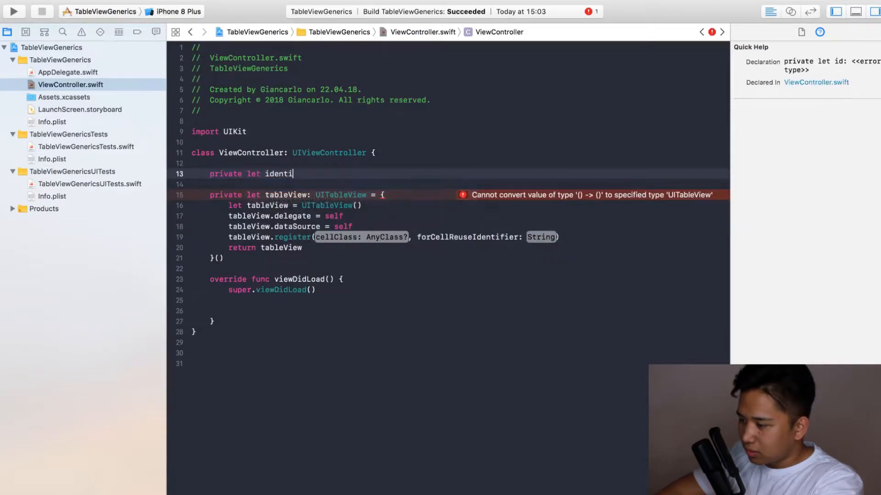
pyautogui.write('fier = "id')
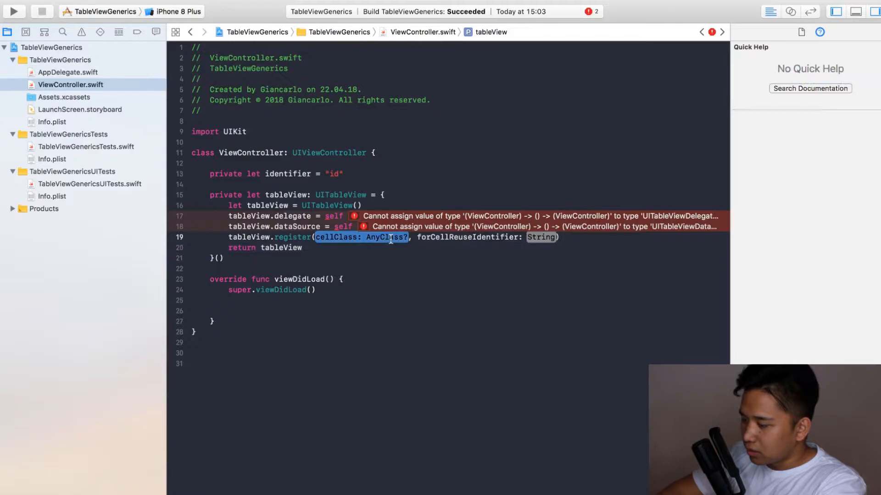
pyautogui.write('UITableView.sel')
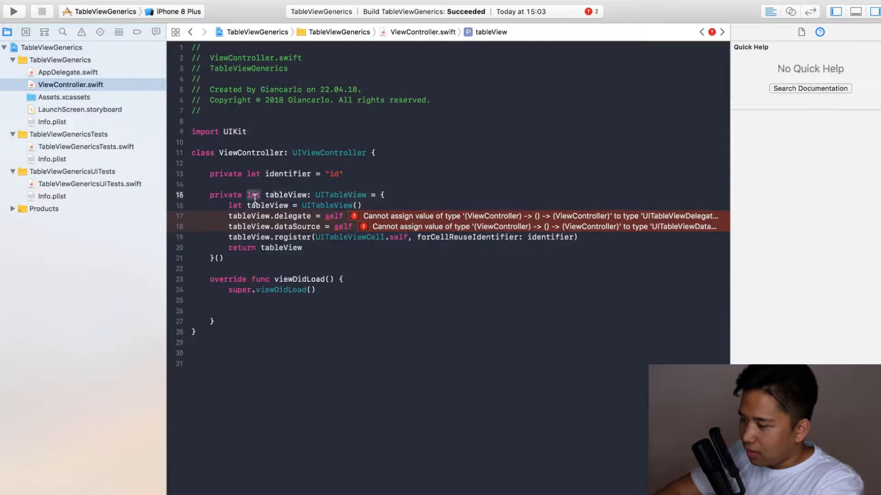
pyautogui.write('lazy var')
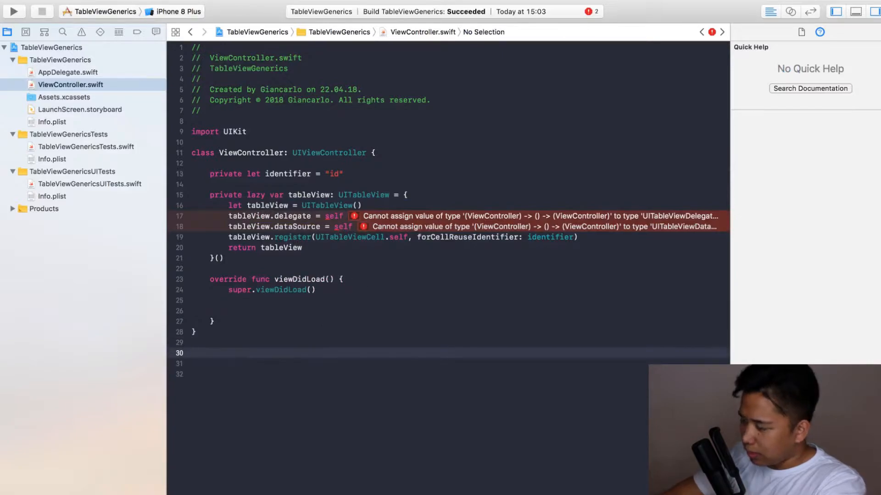
# Write extension ViewController: UITableViewDelegate, UITableViewDataSource { below the class.
pyautogui.write('ex')
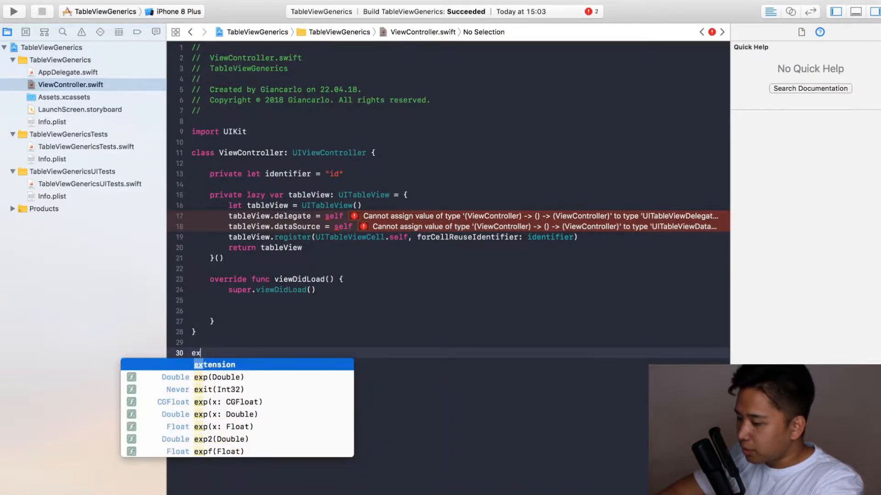
pyautogui.press('Tab')
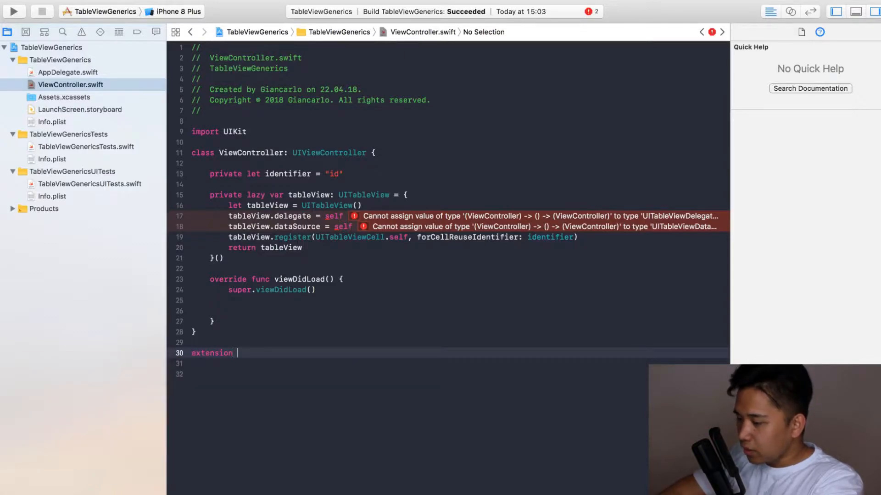
pyautogui.write('ViewController')
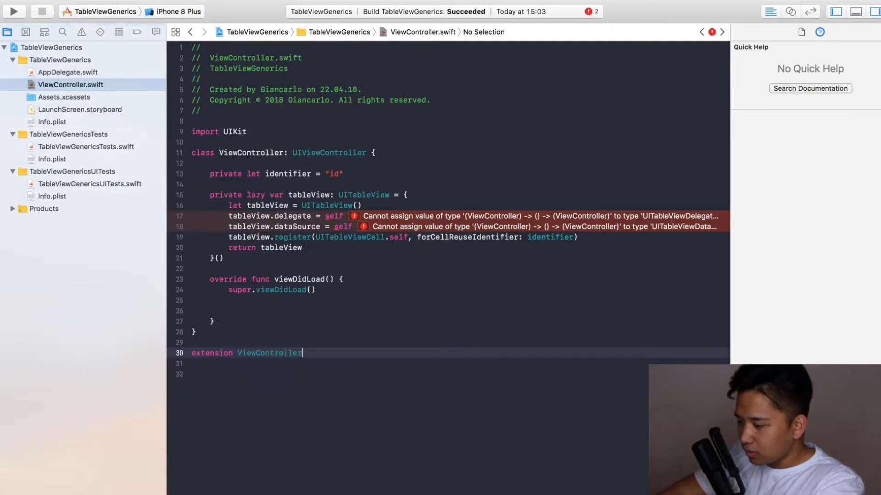
pyautogui.write(':')
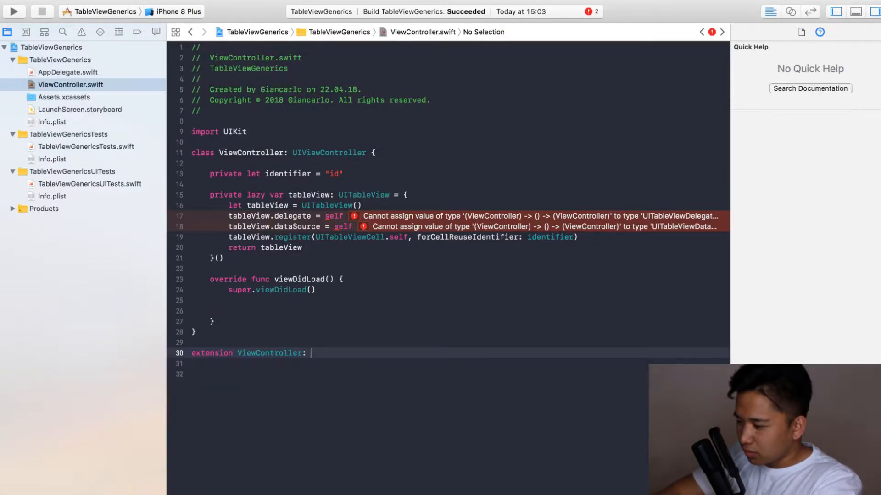
pyautogui.write('P')
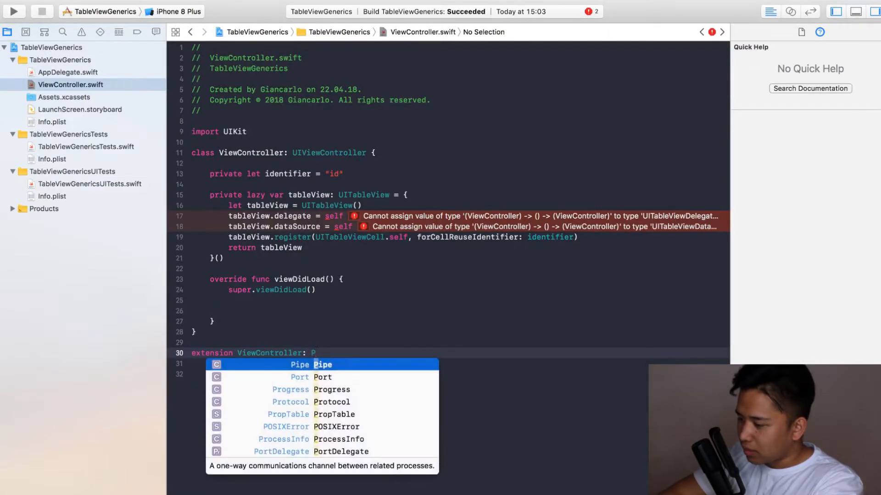
pyautogui.write('ta')
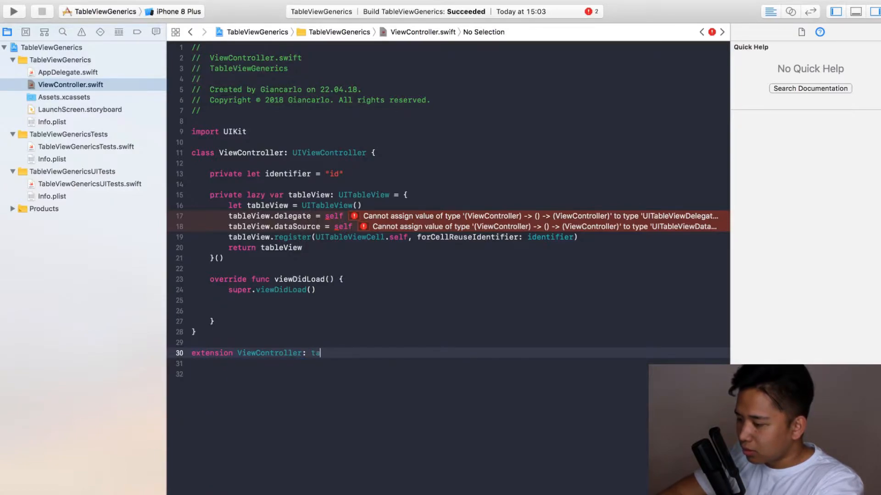
pyautogui.write('UITableViewDelegate, t')
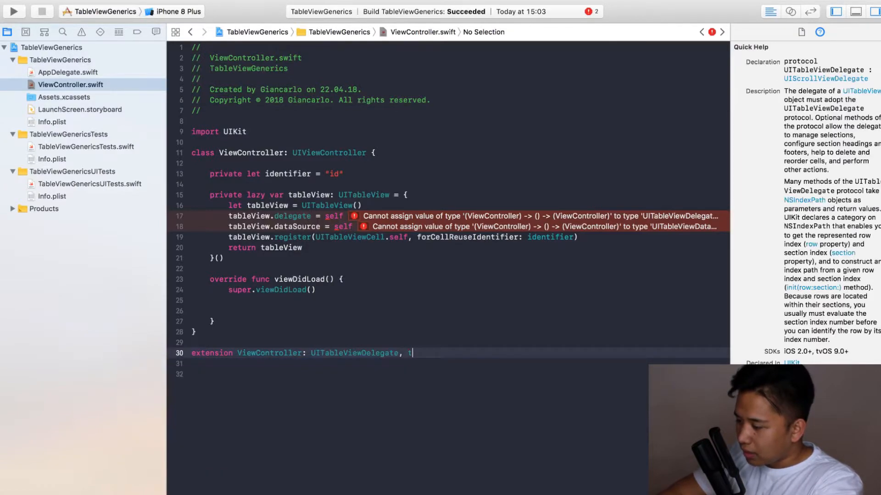
pyautogui.write('UITableViewDataSource')
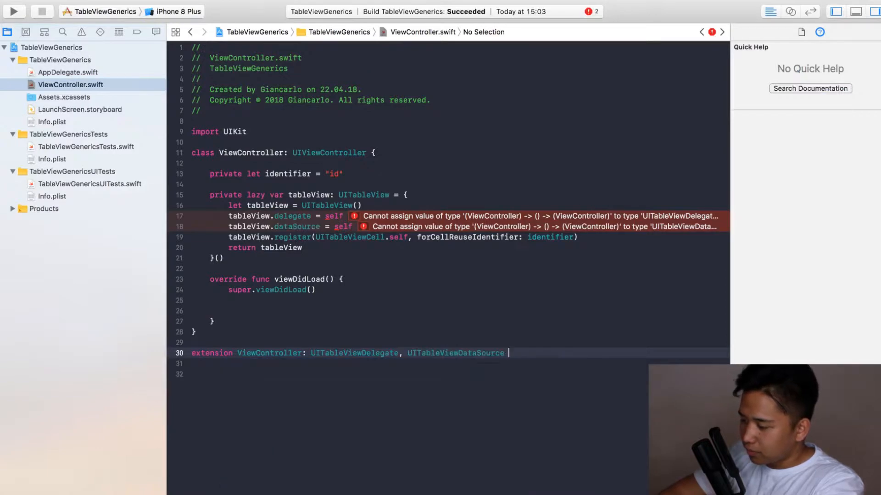
pyautogui.write('{')
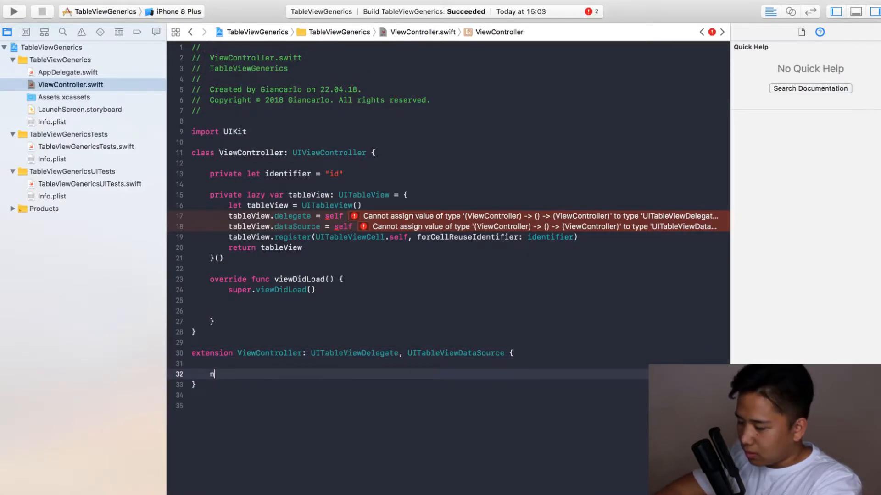
# Implement numberOfRowsInSection returning 10.
pyautogui.write('umberof')
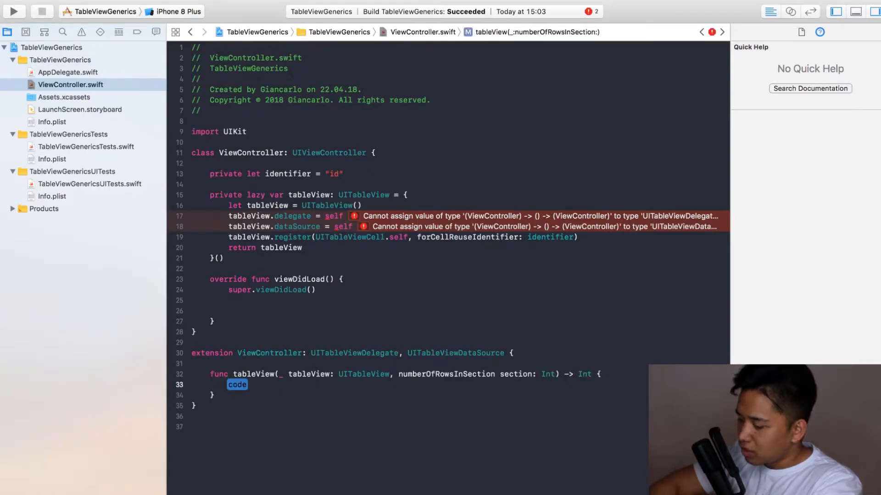
pyautogui.write('return 10')
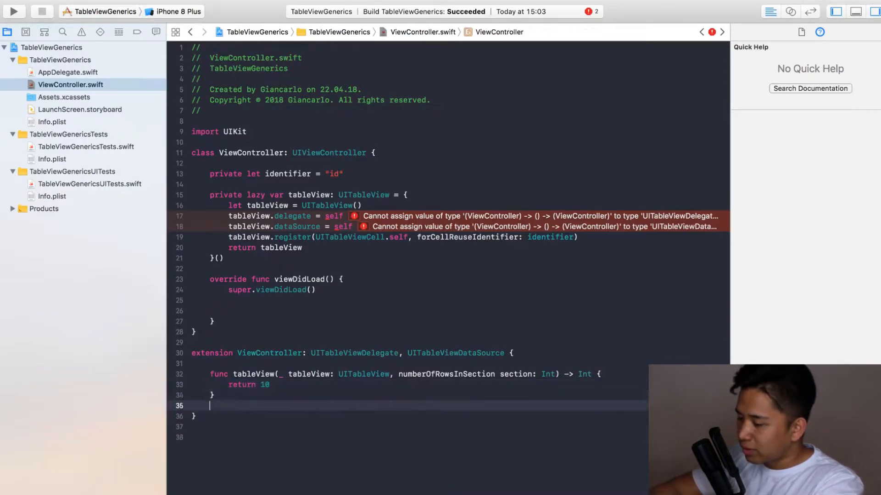
pyautogui.press('enter')
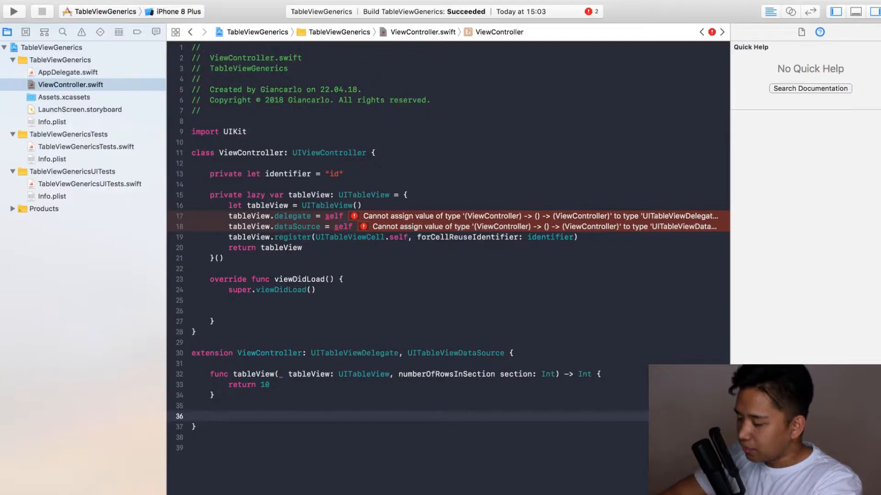
# Implement cellForRowAt dequeuing with identifier, setting textLabel text to "whatever" and returning the cell.
pyautogui.write('ell')
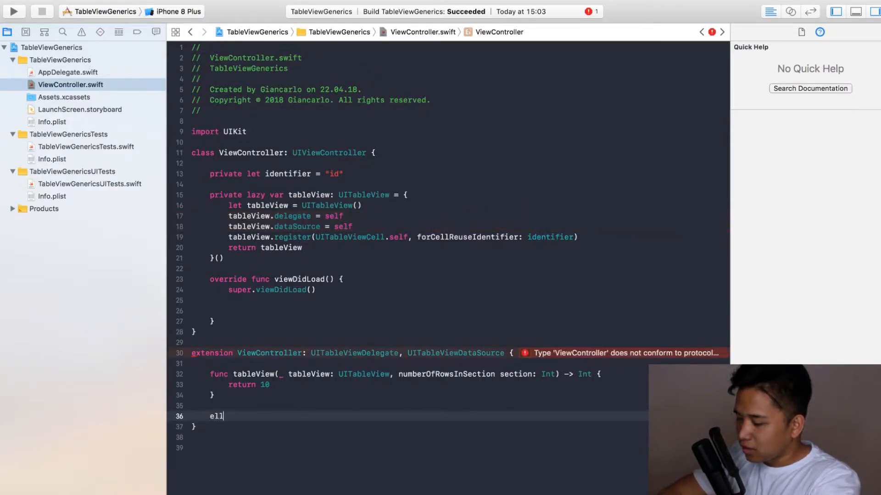
pyautogui.write('cellforRowAt indexPath: IndexPath) -> UITableViewCell')
pyautogui.write('let cell')
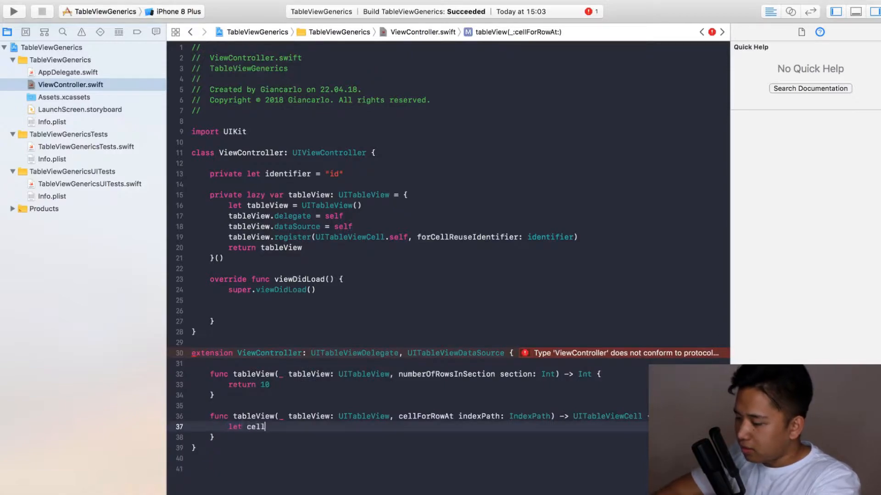
pyautogui.write('=')
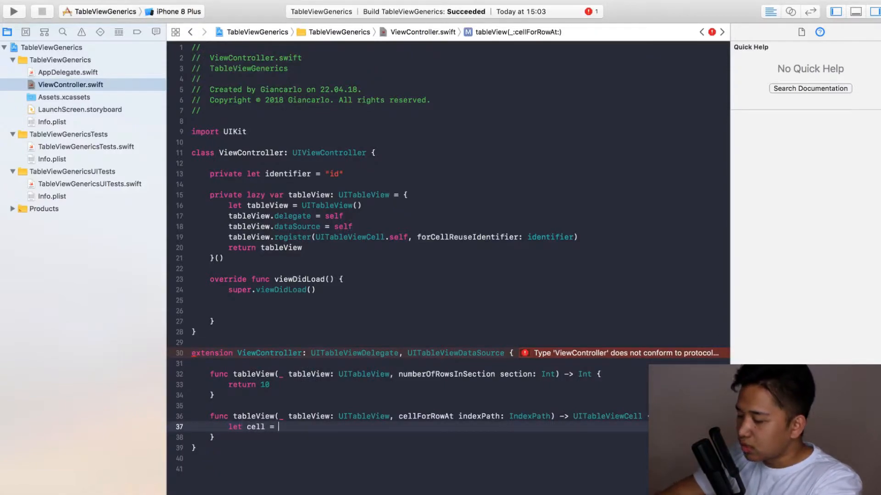
pyautogui.write('tableView.dequeueReusableCell(withIdentifier: String, for: IndexPath')
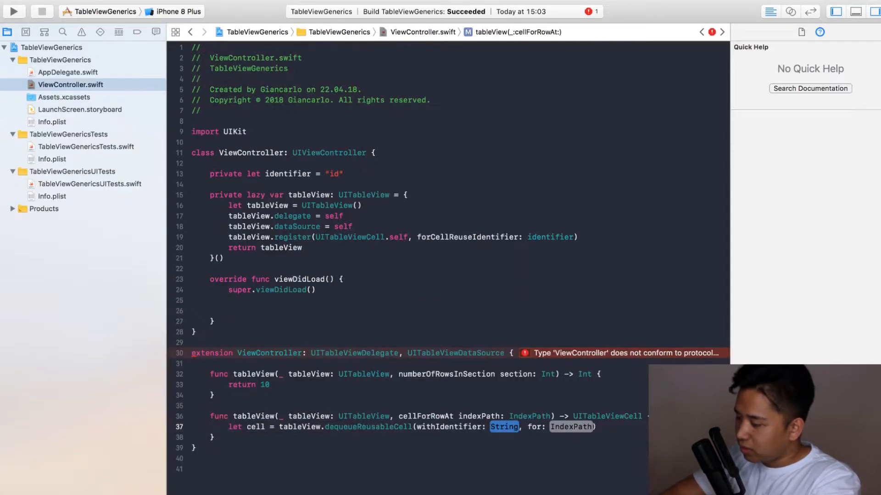
pyautogui.write('ident')
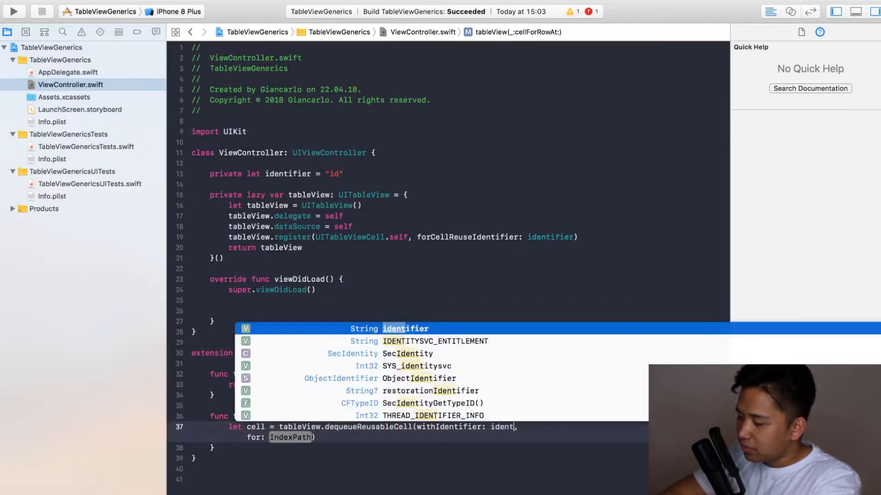
pyautogui.write('indexp')
pyautogui.write('return')
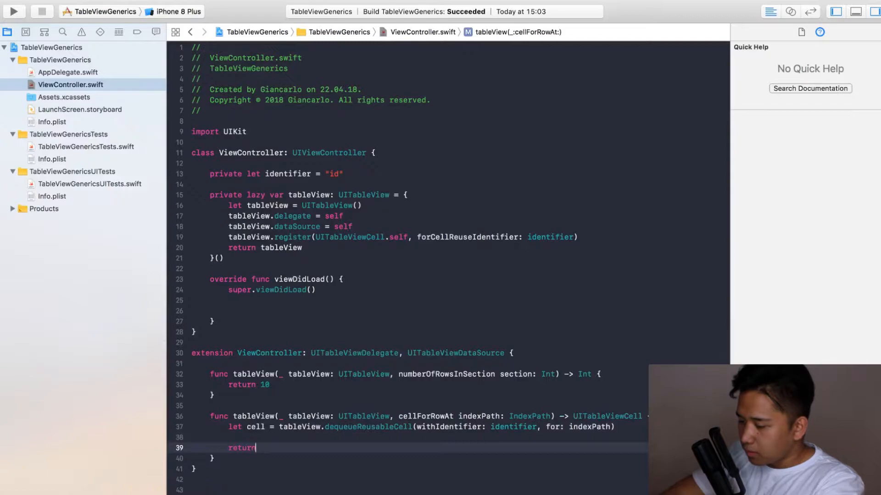
pyautogui.write('cell')
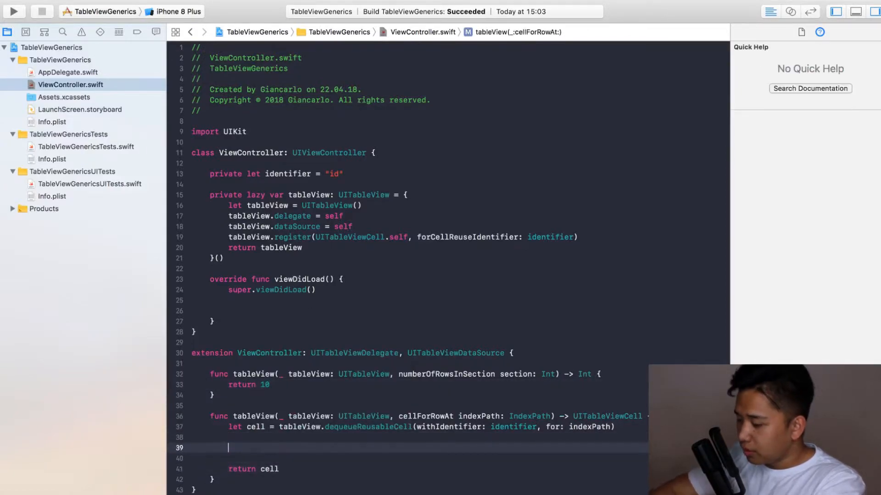
pyautogui.write('cell.textLabel?.text = "whatever')
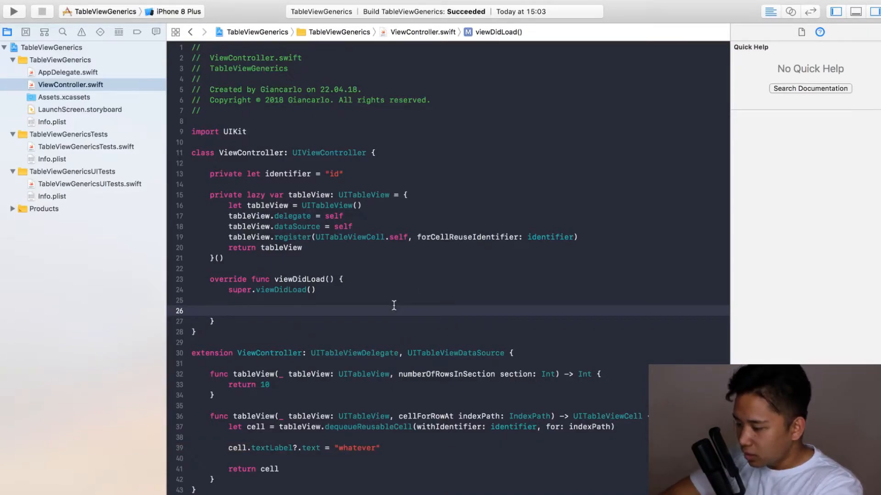
# Set tableView.translatesAutoresizingMaskIntoConstraints = false inside the lazy closure.
pyautogui.write('ta')
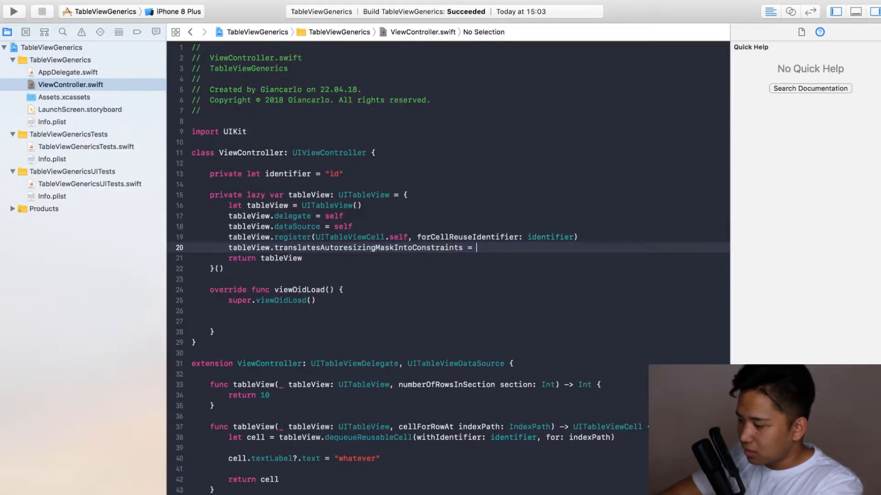
pyautogui.write('false')
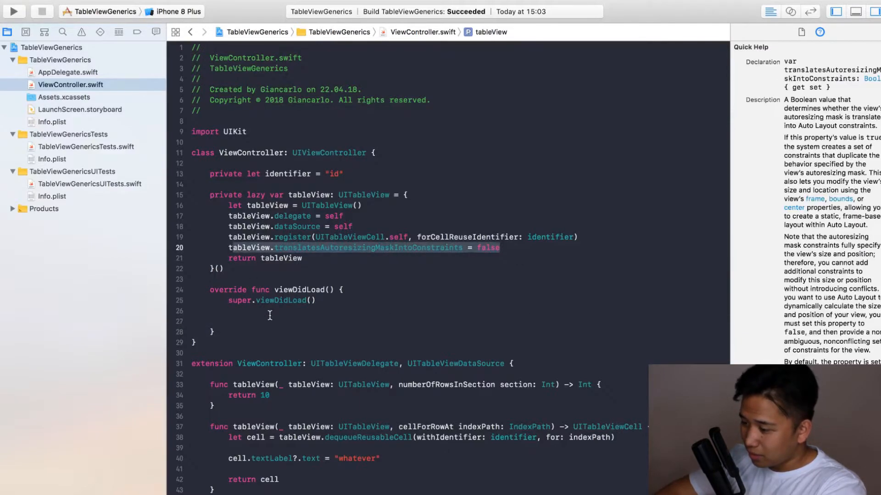
pyautogui.click(270, 321)
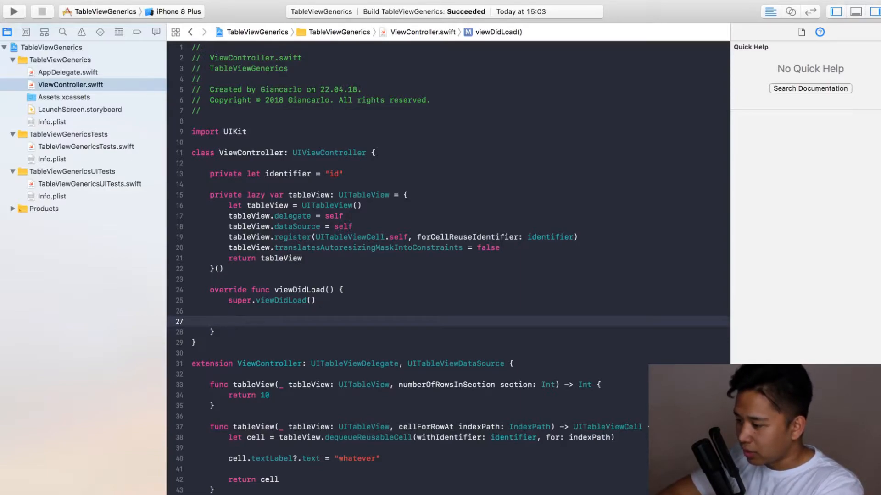
# In viewDidLoad add tableView as a subview and activate its topAnchor constraint to the view.
pyautogui.write('ta')
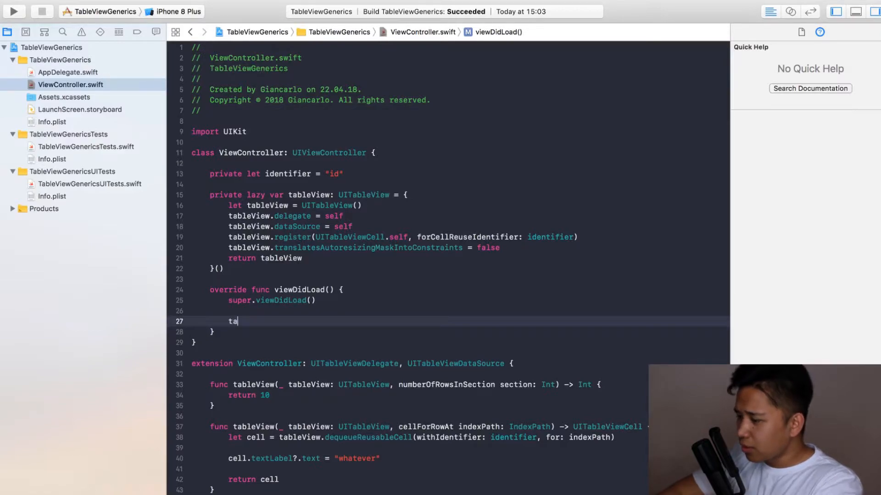
pyautogui.write('bleView)')
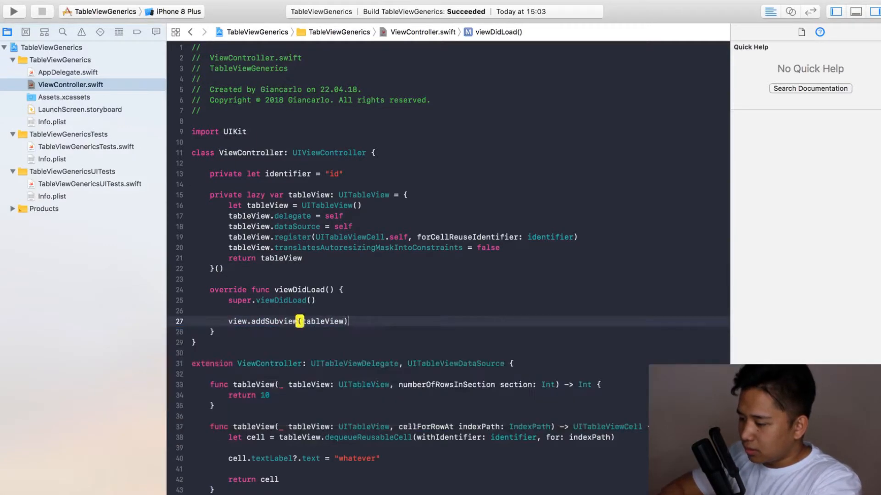
pyautogui.press('return')
pyautogui.write('tableView')
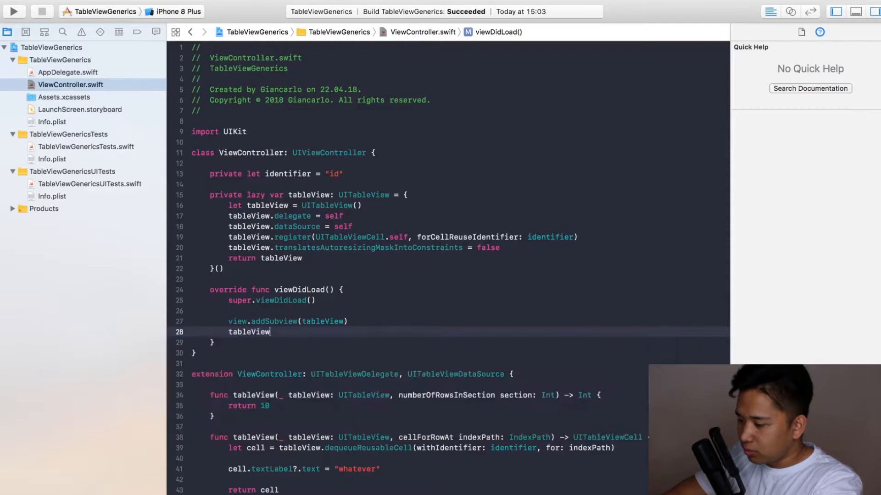
pyautogui.write('.topAnchor.constaint(equalTo: view')
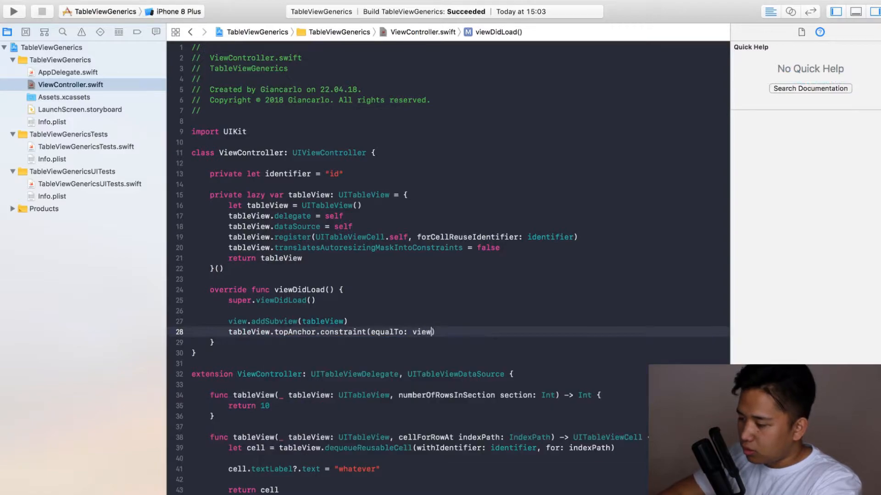
pyautogui.write('.topAnchor')
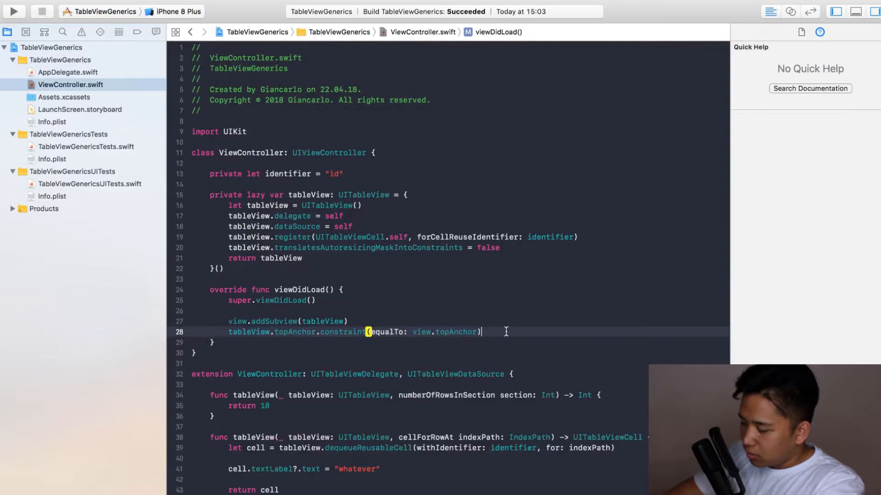
pyautogui.write('.isActive = true')
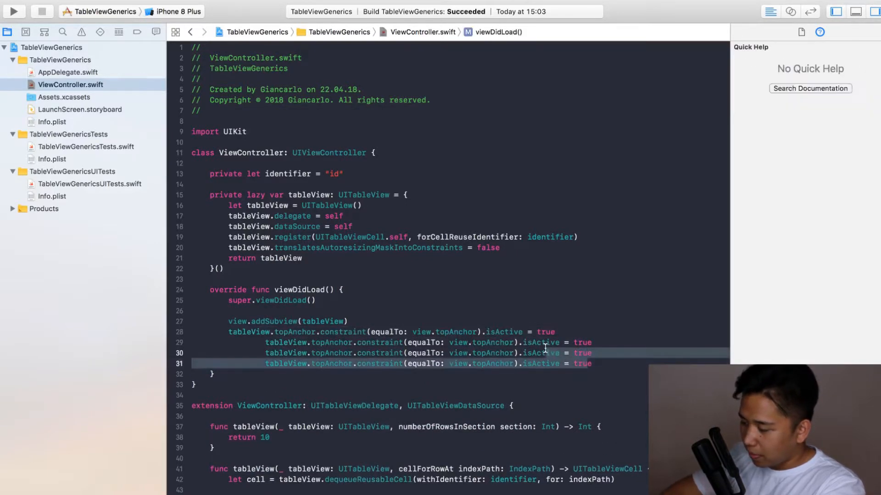
# Duplicate the constraint line for leading, trailing and bottom anchors and build the app.
pyautogui.press('cmd+/')
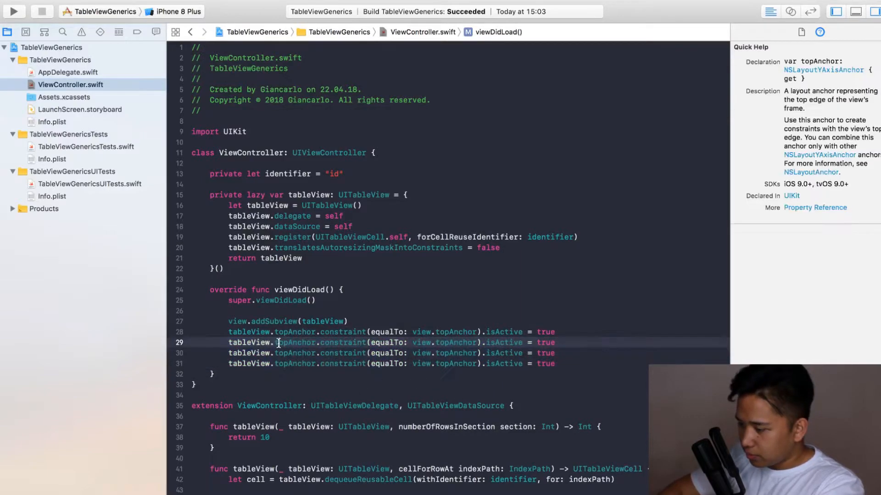
pyautogui.write('leadingAnchor')
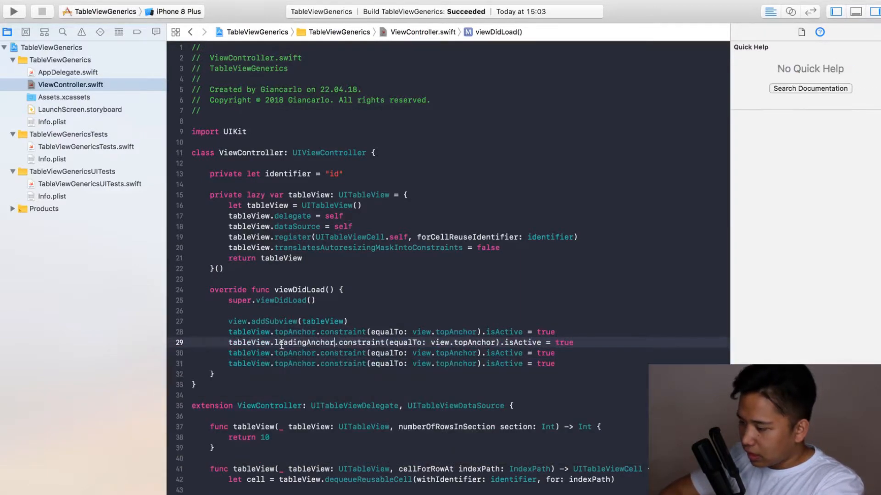
pyautogui.write('trailing')
pyautogui.write('leading')
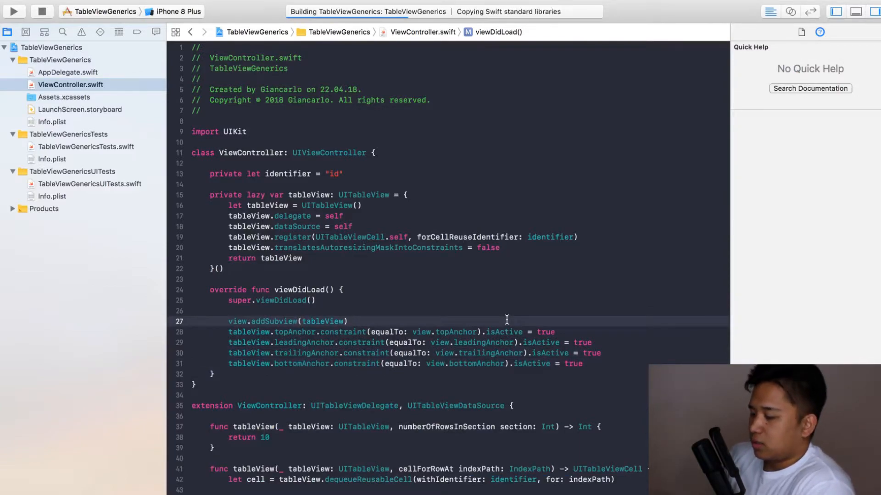
# Watch the simulator show ten "whatever" rows and tap one of them.
pyautogui.click(12, 11)
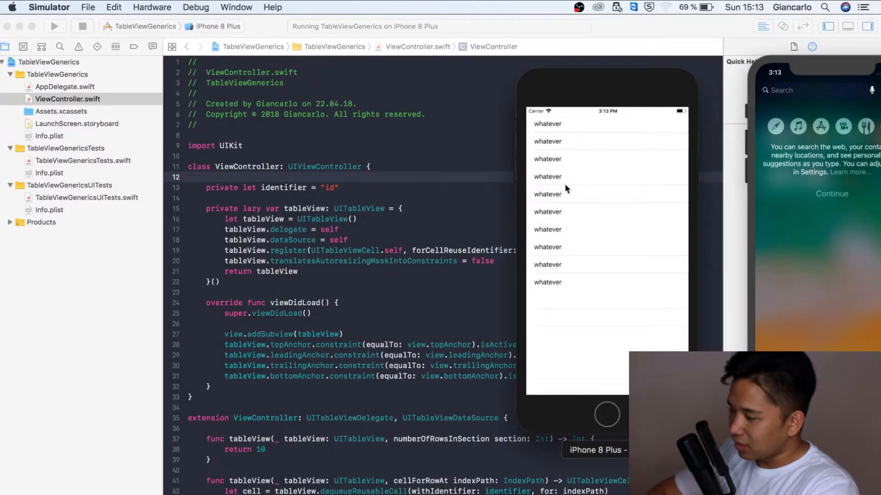
pyautogui.click(547, 230)
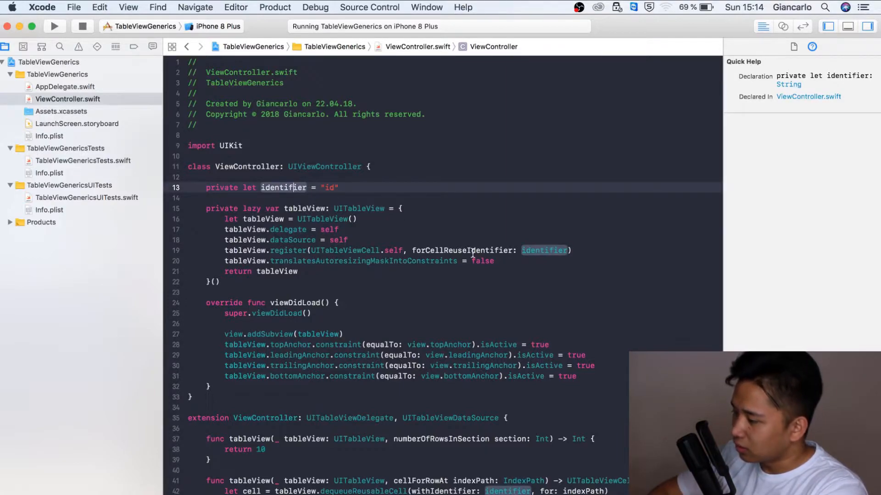
# Inspect identifier and UITableViewCell via Quick Help, then start a new Swift file in the TableViewGenerics group.
pyautogui.click(339, 187)
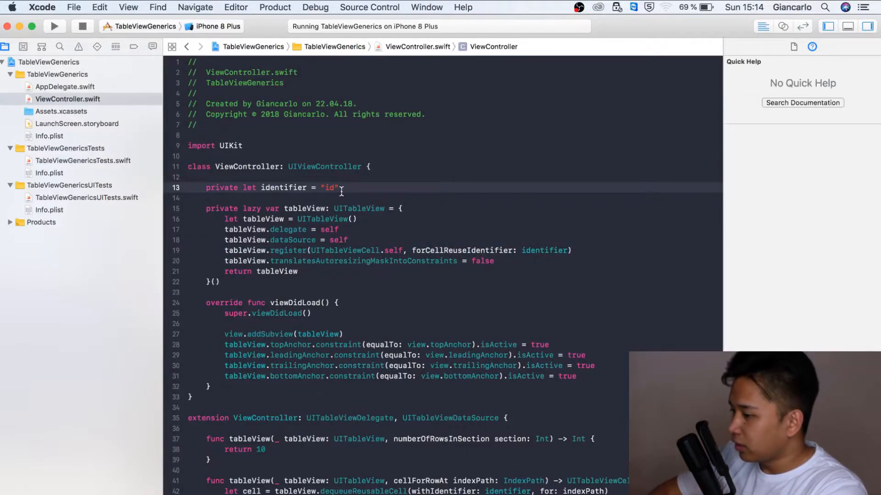
pyautogui.moveTo(344, 250)
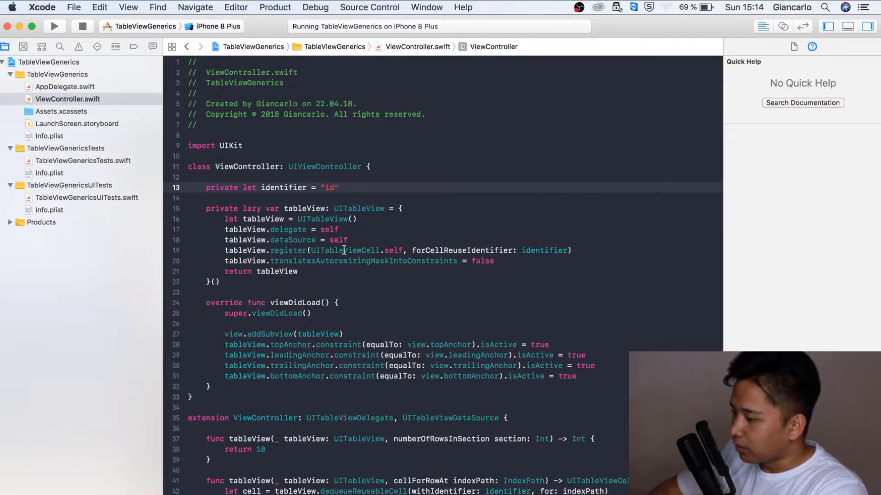
pyautogui.click(345, 251)
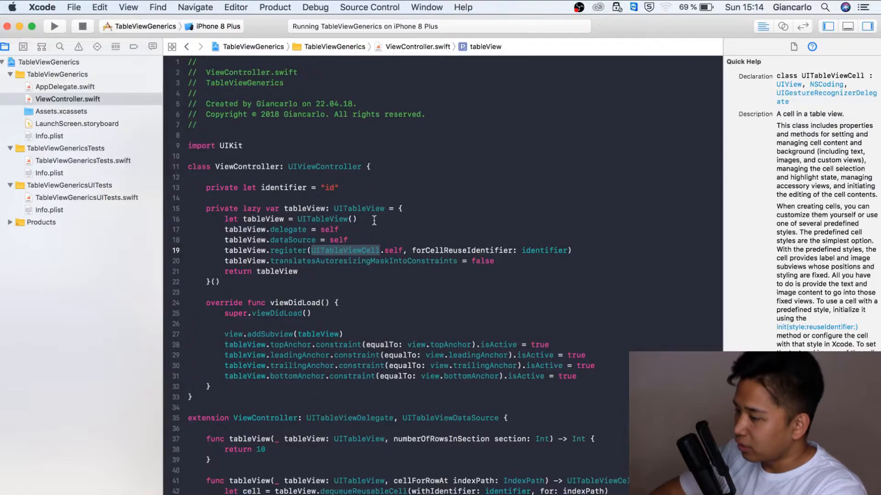
pyautogui.click(67, 99)
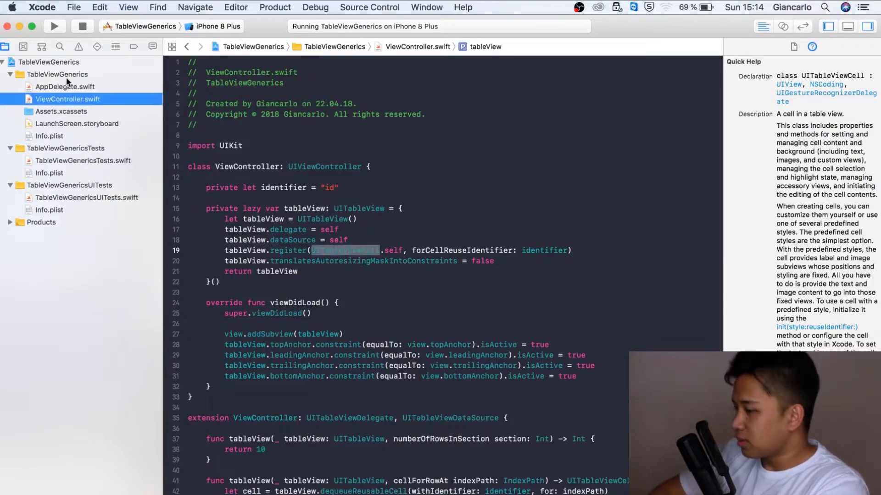
pyautogui.click(57, 74)
pyautogui.write('UI')
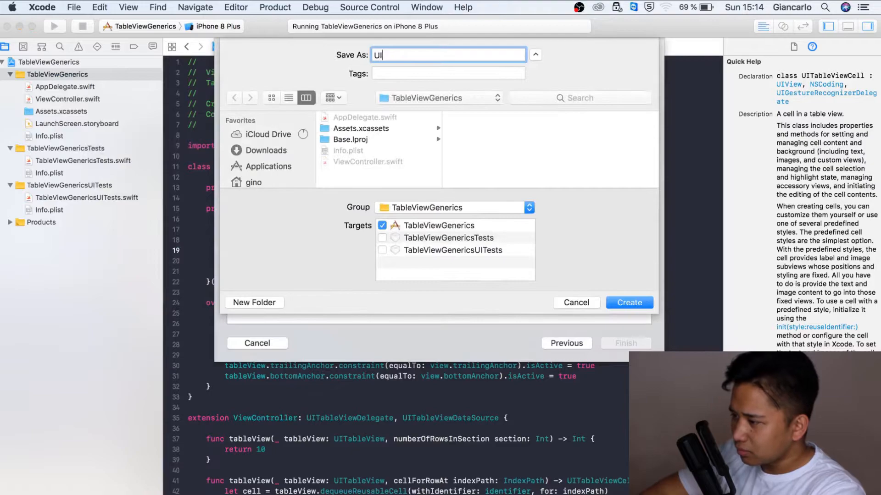
# Create UIKit.swift and change its import to UIKit.
pyautogui.click(629, 302)
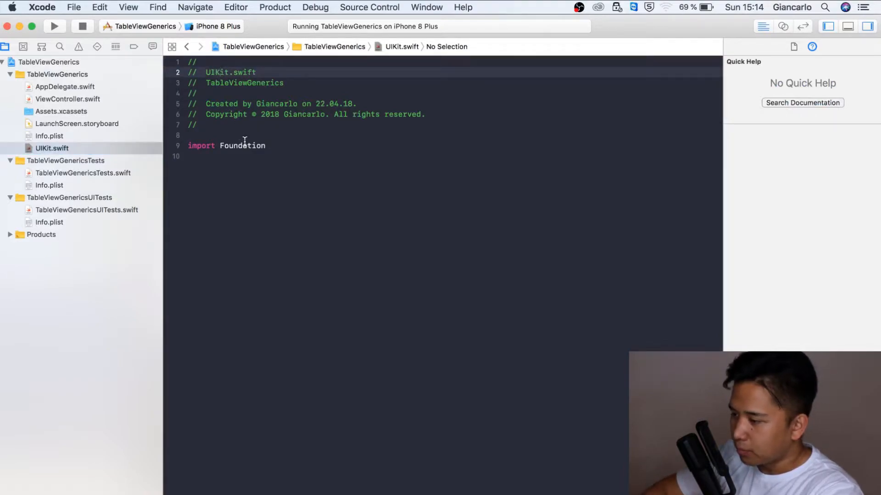
pyautogui.write('UIkt')
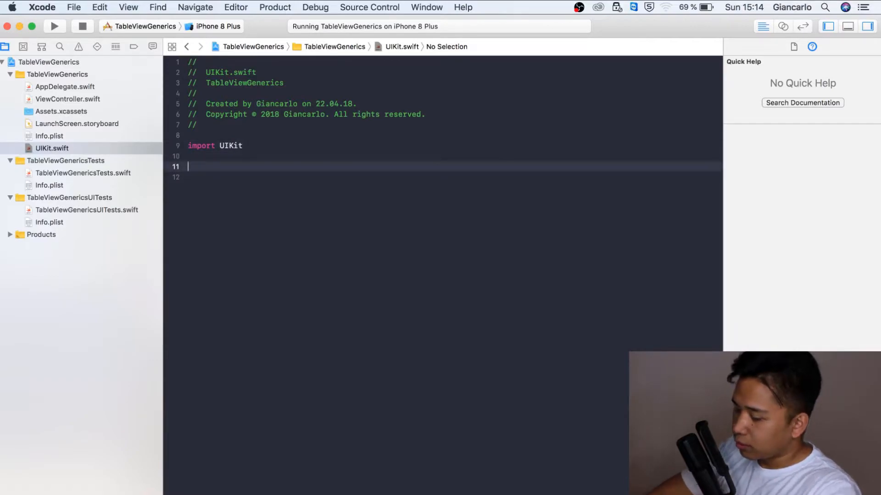
# Declare protocol ReusableView: class requiring static var defaultReuseIdentifier: String { get }.
pyautogui.write('protocol Re')
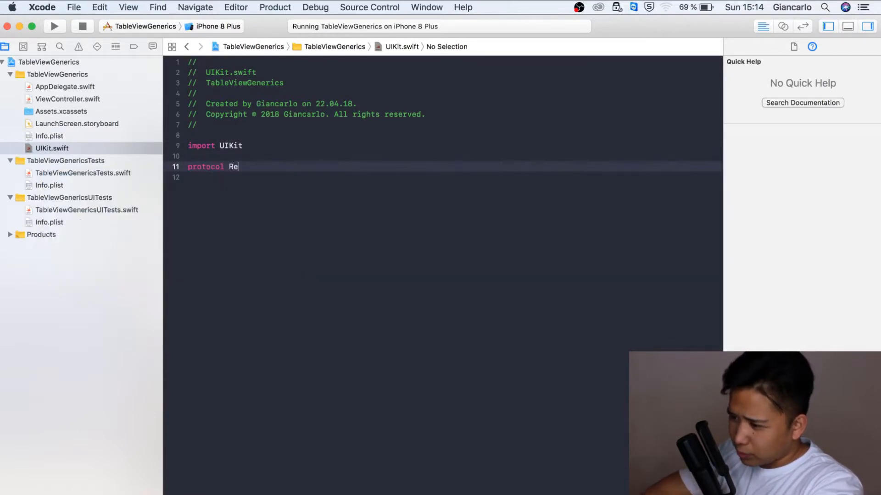
pyautogui.write('usableView:')
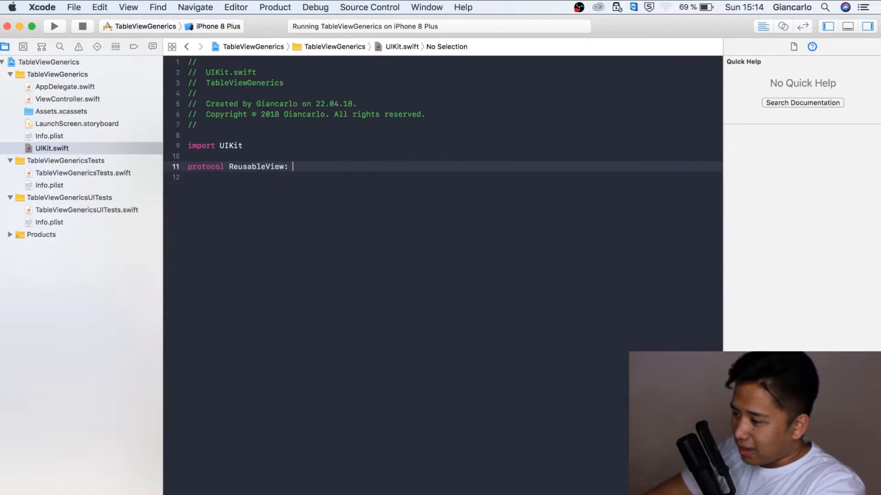
pyautogui.write('class {')
pyautogui.click(452, 177)
pyautogui.write('static var')
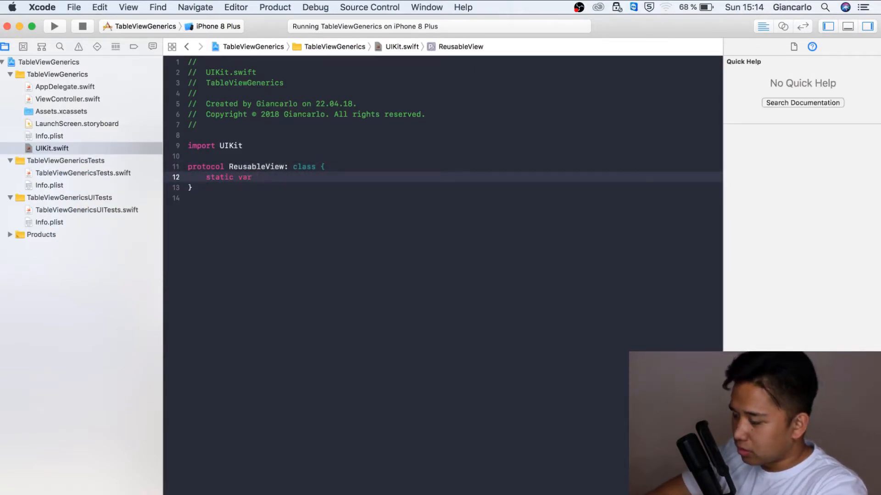
pyautogui.write('defaultRe')
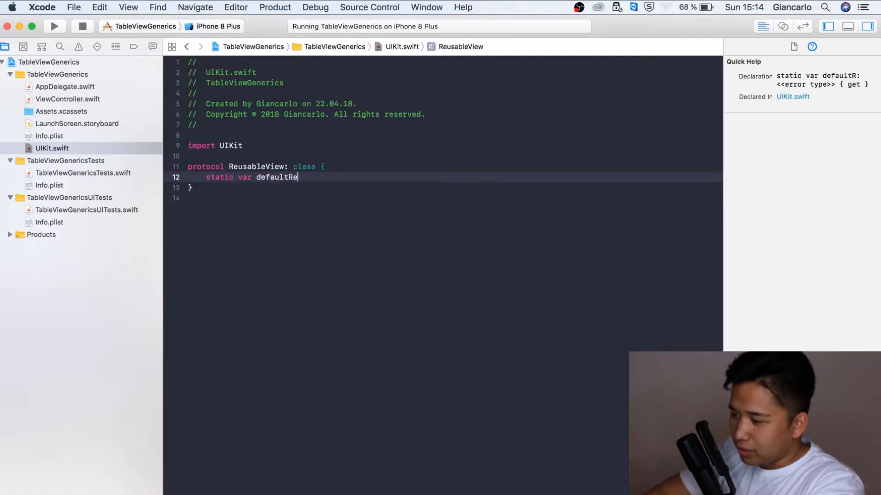
pyautogui.write('useIdentifei')
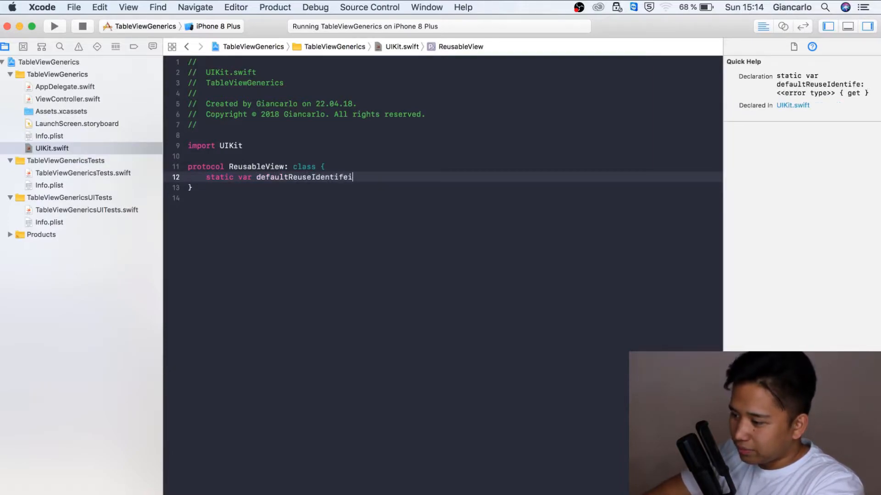
pyautogui.write(': Strin')
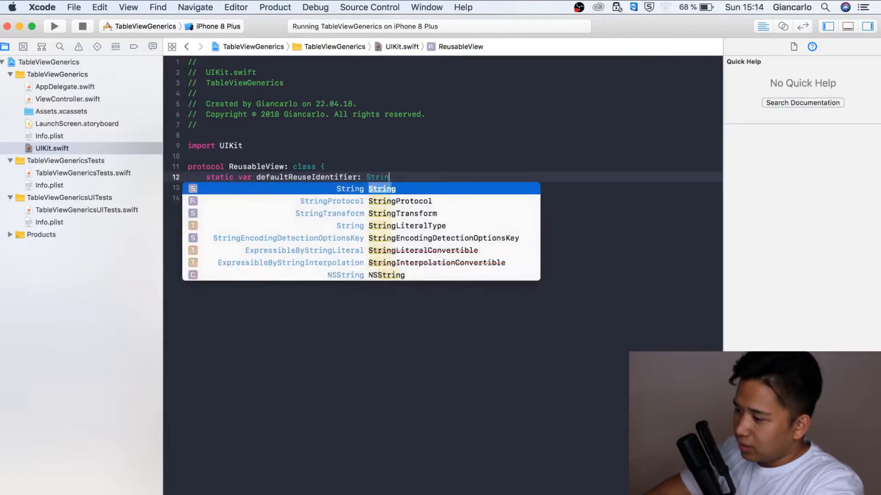
pyautogui.write('{ get }')
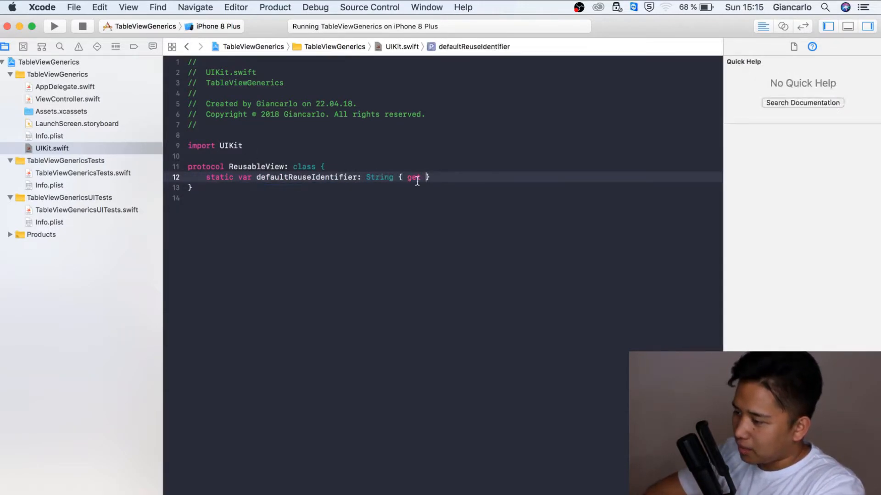
pyautogui.click(470, 198)
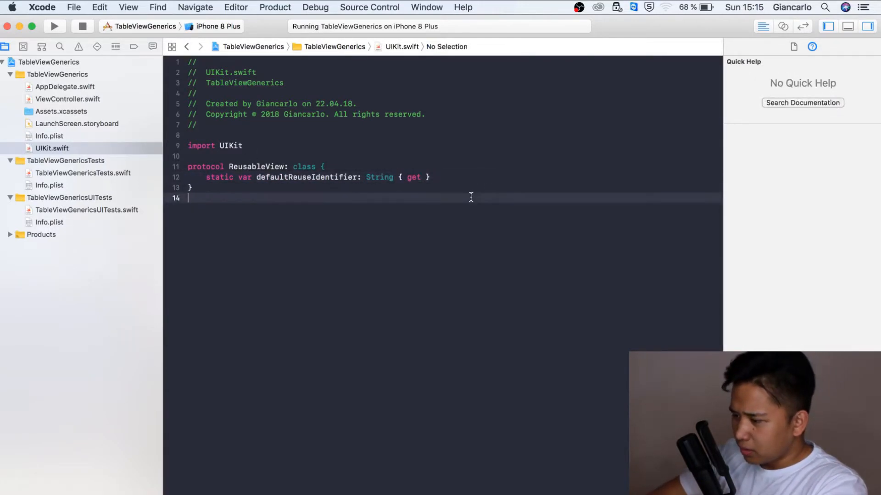
# Add extension ReusableView where Self: UIView with a "// Generic where clause" comment above it.
pyautogui.write('extension')
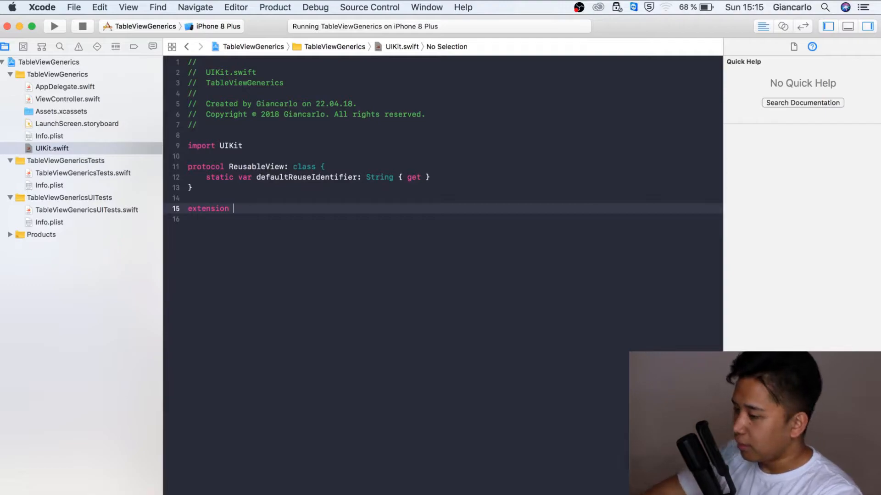
pyautogui.write('ReusableView:')
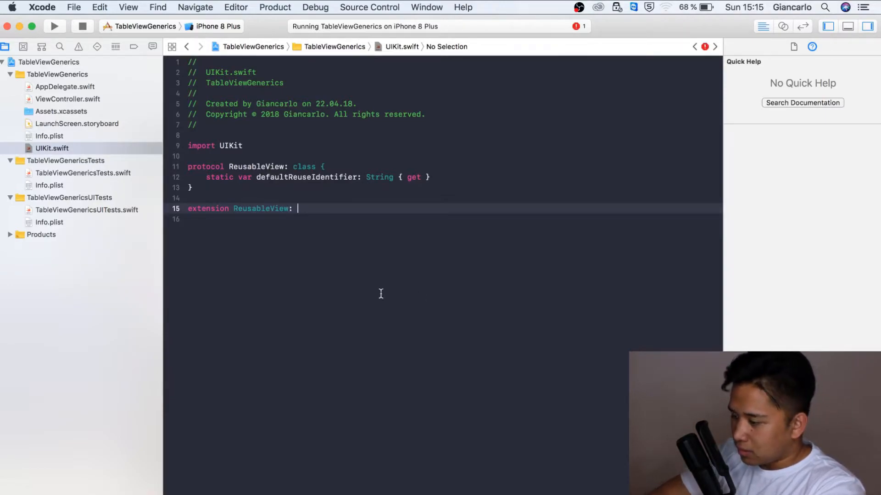
pyautogui.press('backspace')
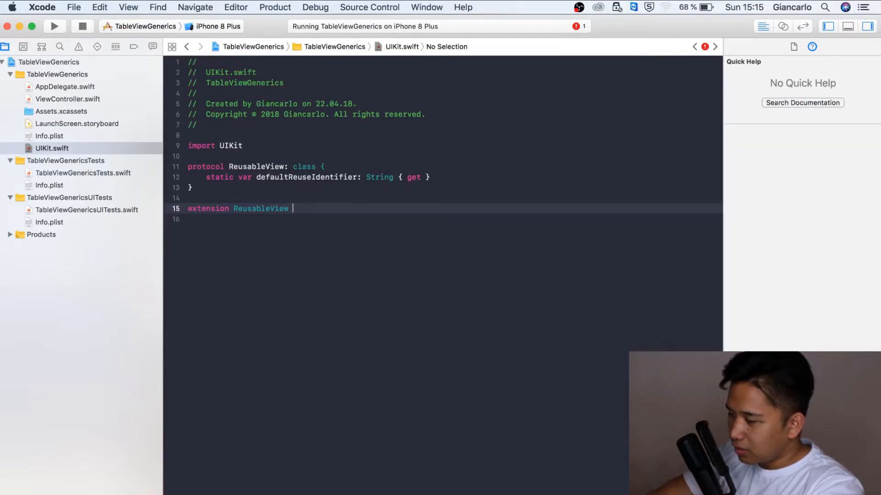
pyautogui.click(260, 208)
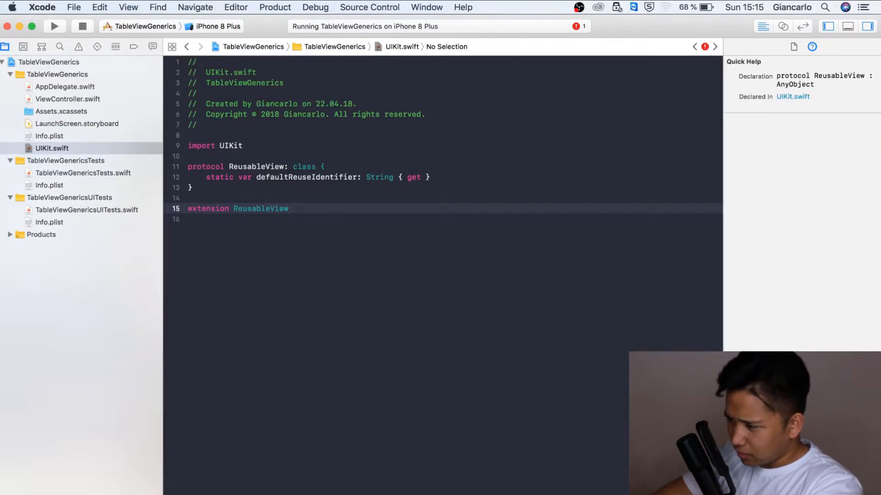
pyautogui.write('whsre Self:')
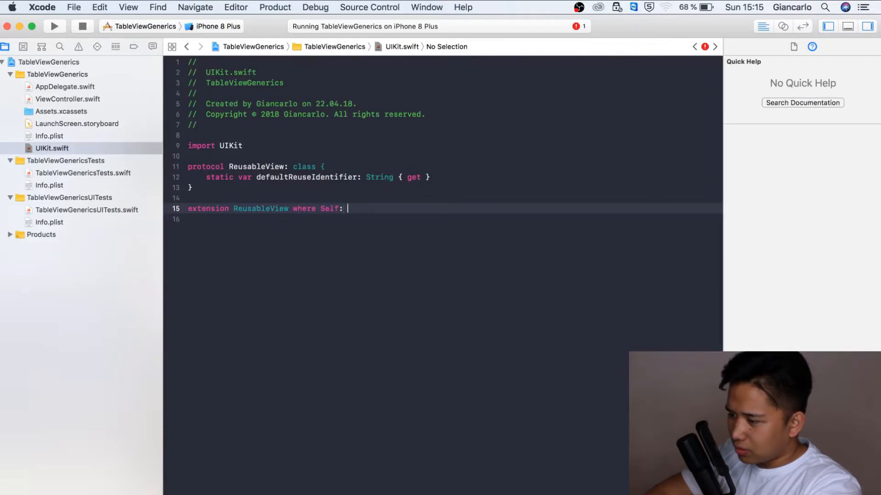
pyautogui.write('UIView {')
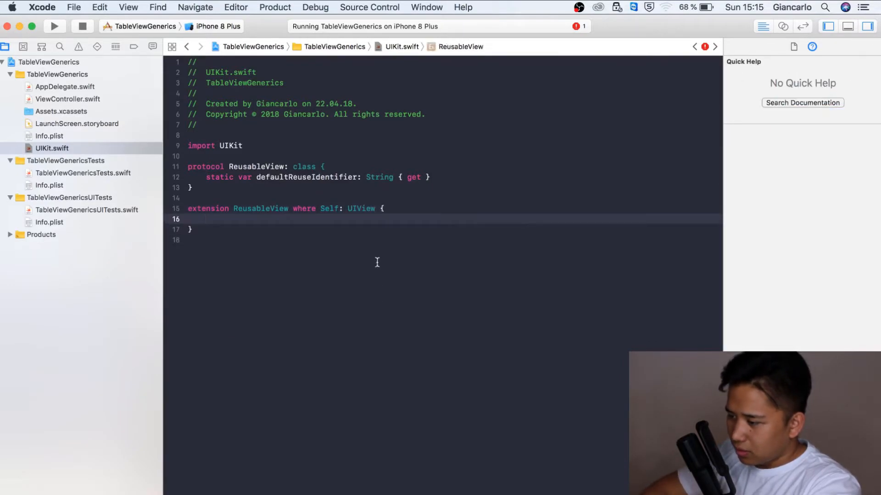
pyautogui.press('Return')
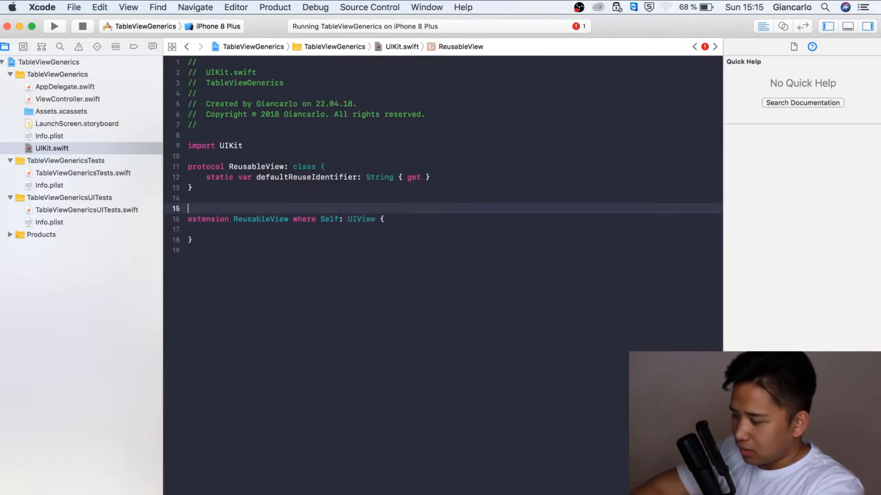
pyautogui.write('// Generic w')
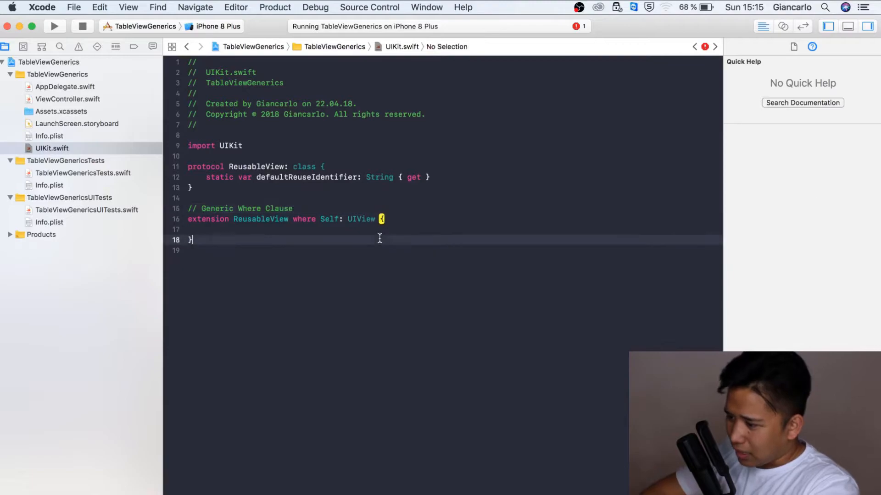
pyautogui.press('Return')
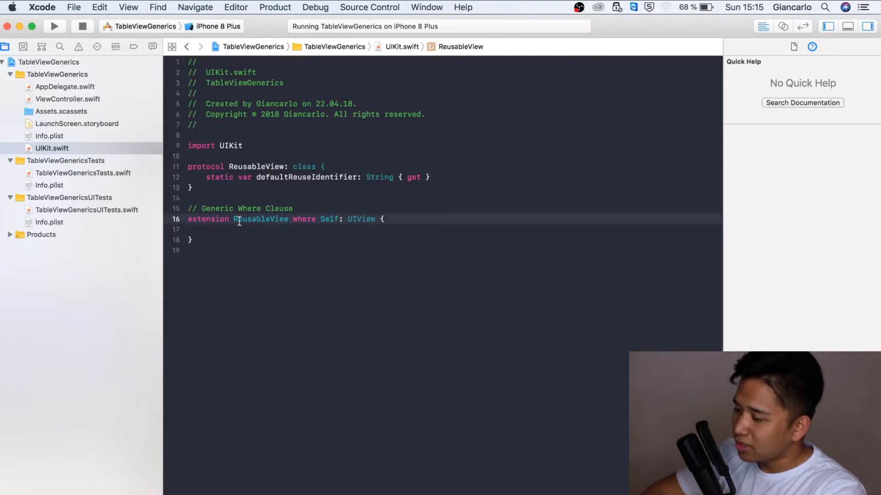
# Implement static var defaultReuseIdentifier: String returning NSStringFromClass(self).
pyautogui.write('static')
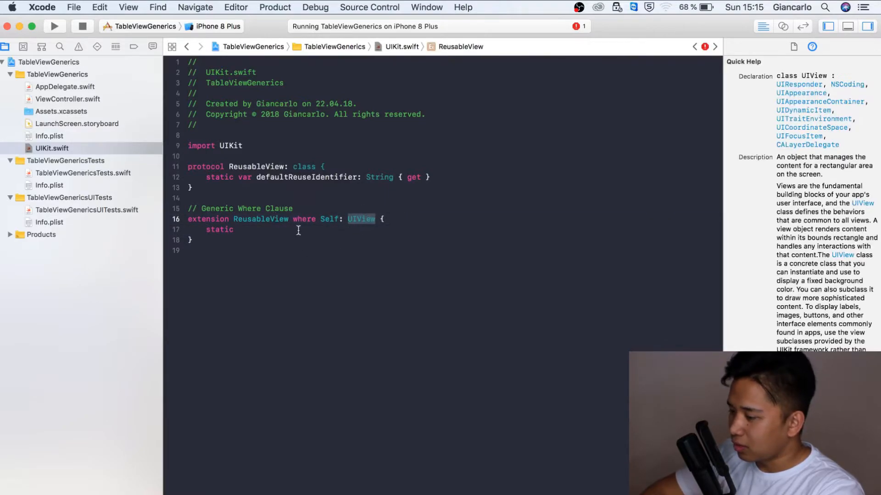
pyautogui.click(256, 167)
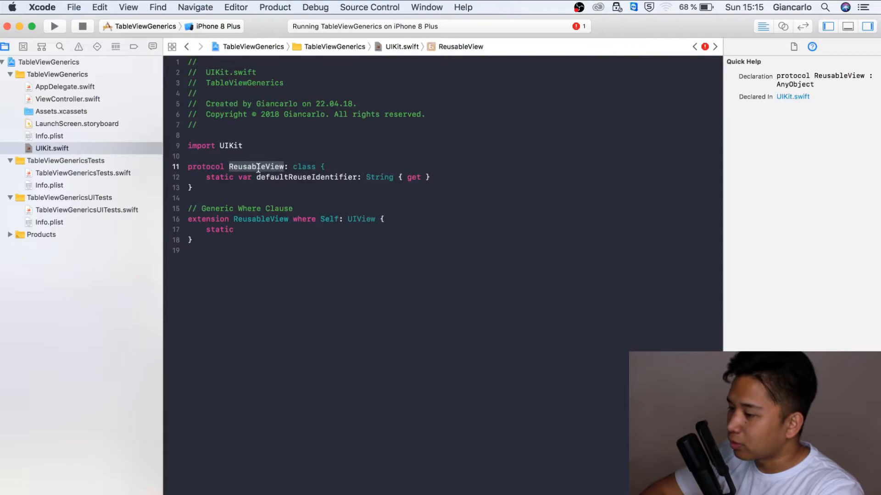
pyautogui.click(232, 229)
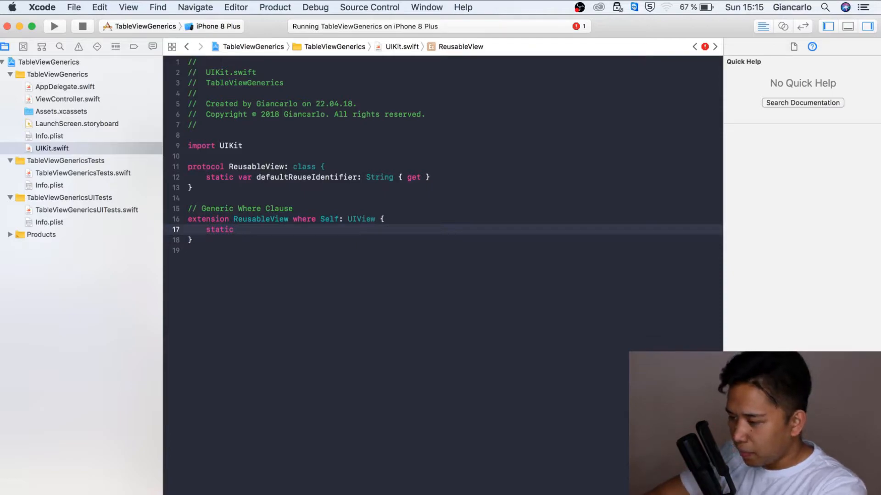
pyautogui.write('var defaul')
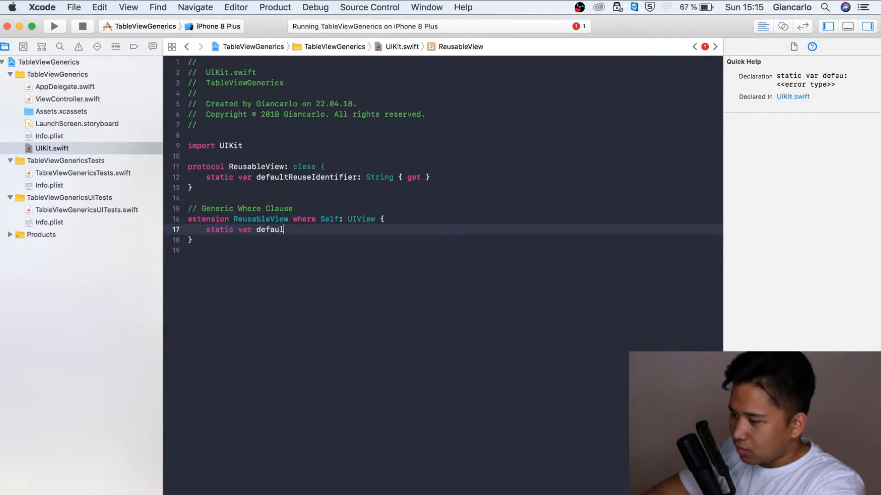
pyautogui.write('tReuse')
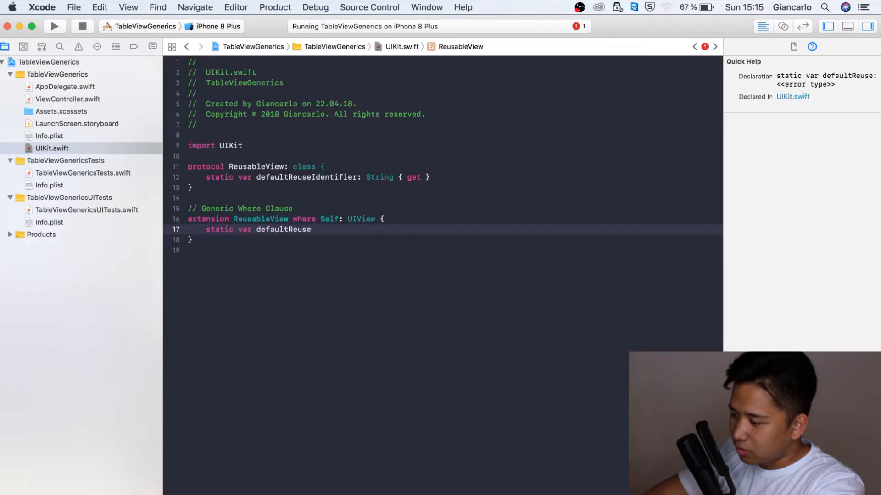
pyautogui.write('Identif')
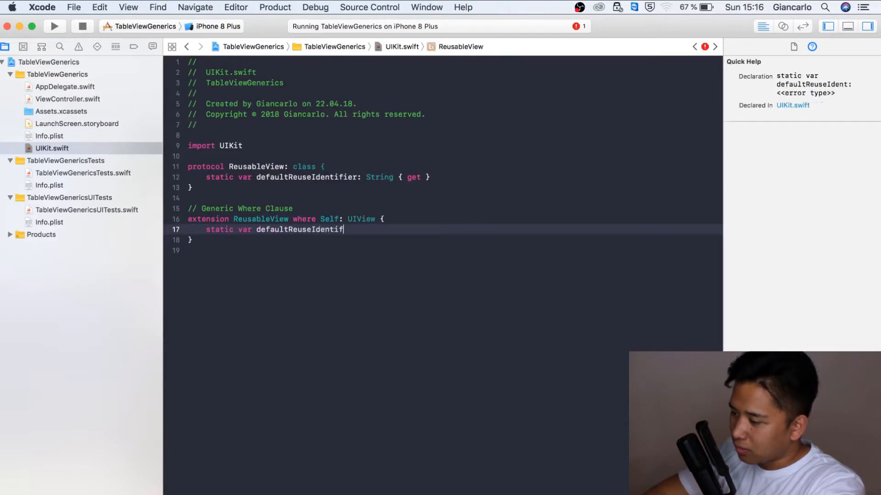
pyautogui.write('ier: String {')
pyautogui.write('return')
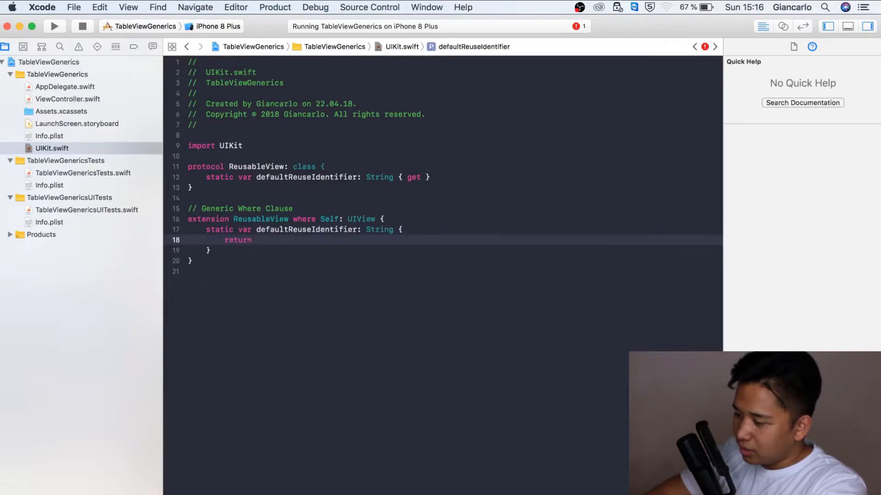
pyautogui.write('NSStringFromClass(s')
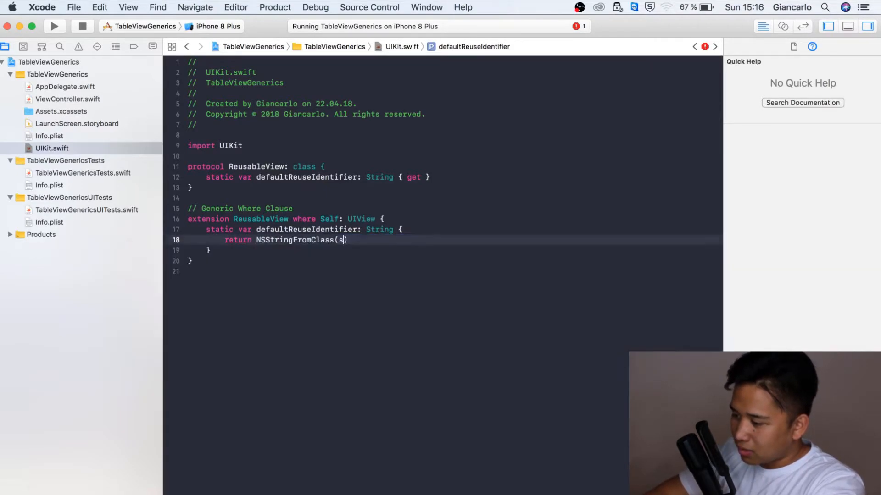
pyautogui.write('elf)')
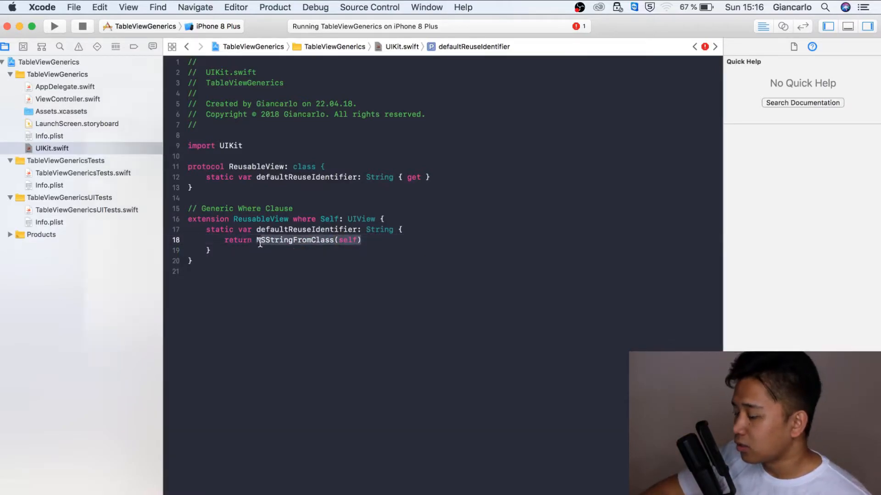
pyautogui.click(294, 239)
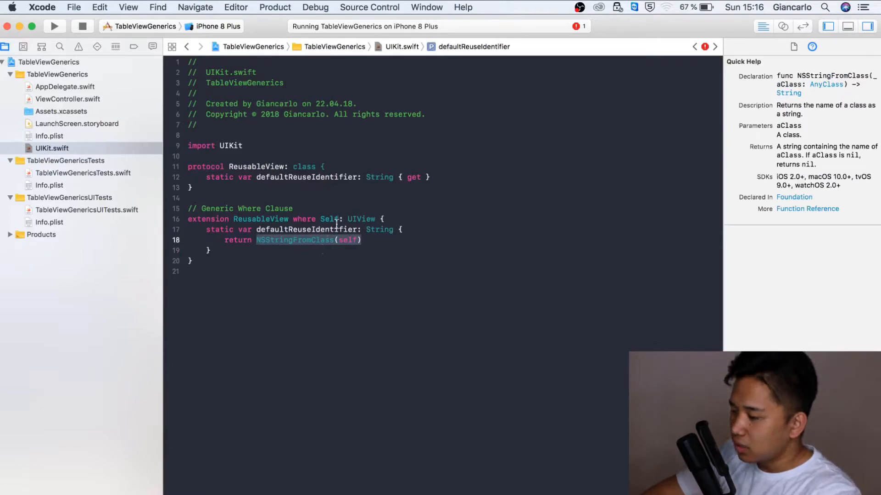
pyautogui.click(361, 219)
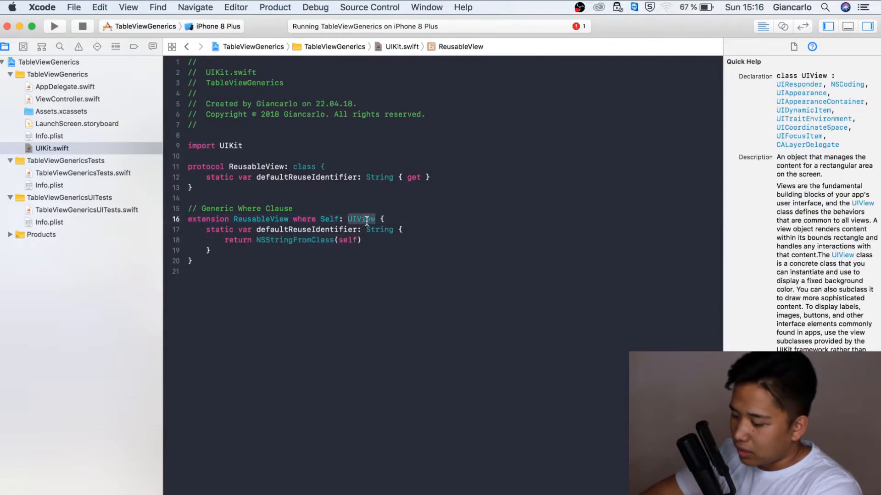
pyautogui.moveTo(402, 242)
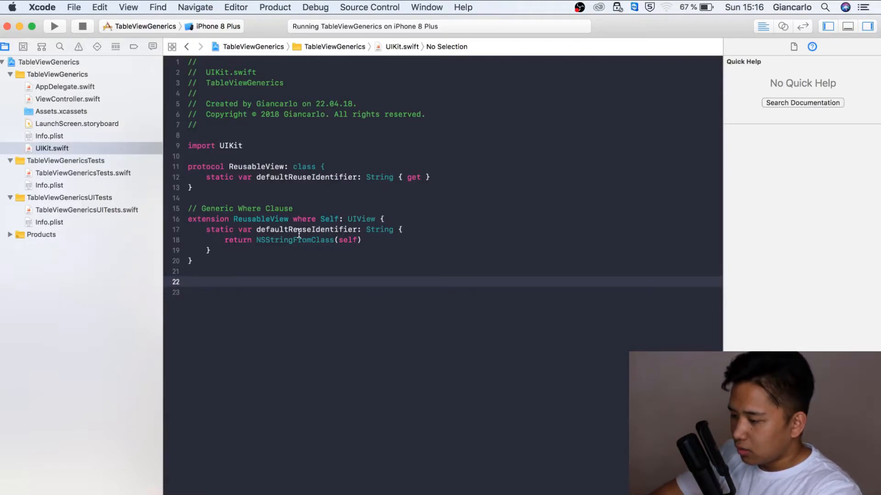
# Write an empty extension UITableViewCell: ReusableView { } to adopt the protocol.
pyautogui.write('extension Ta')
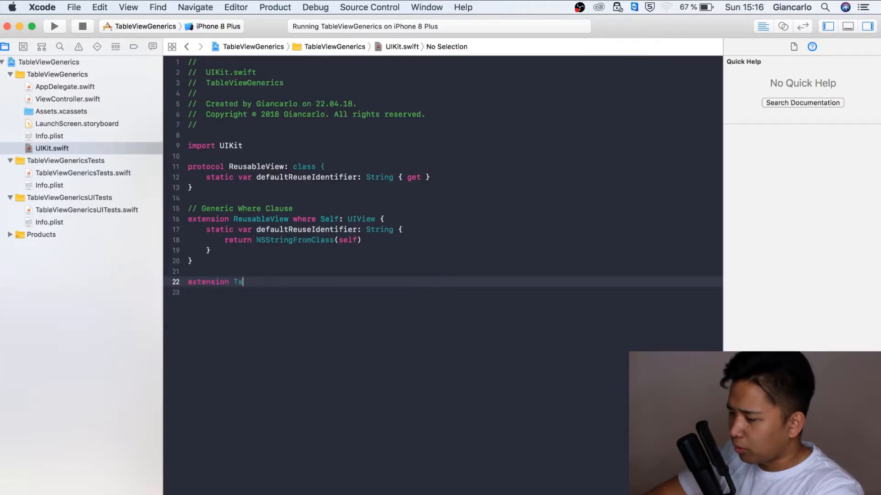
pyautogui.write('bleViewCell:')
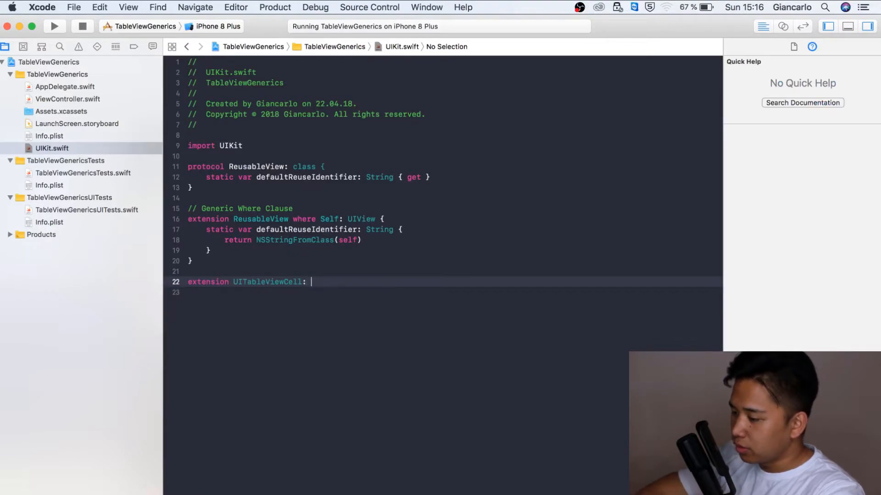
pyautogui.write('ReusableView')
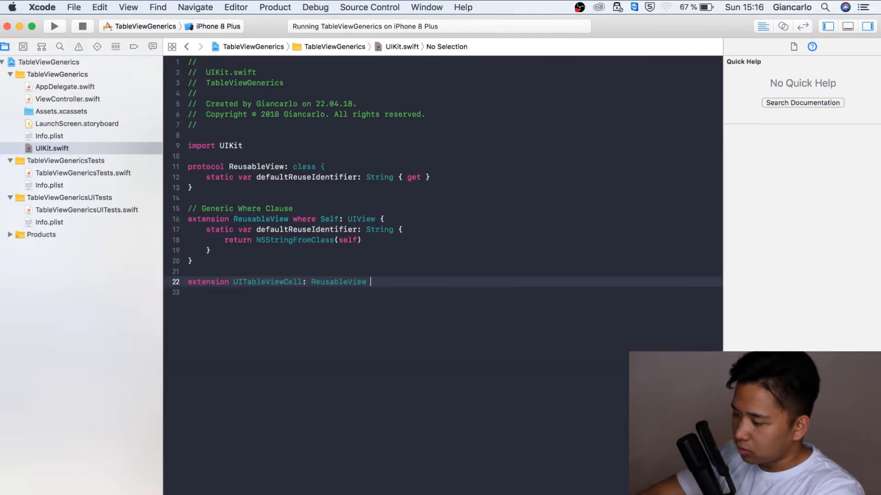
pyautogui.write('{')
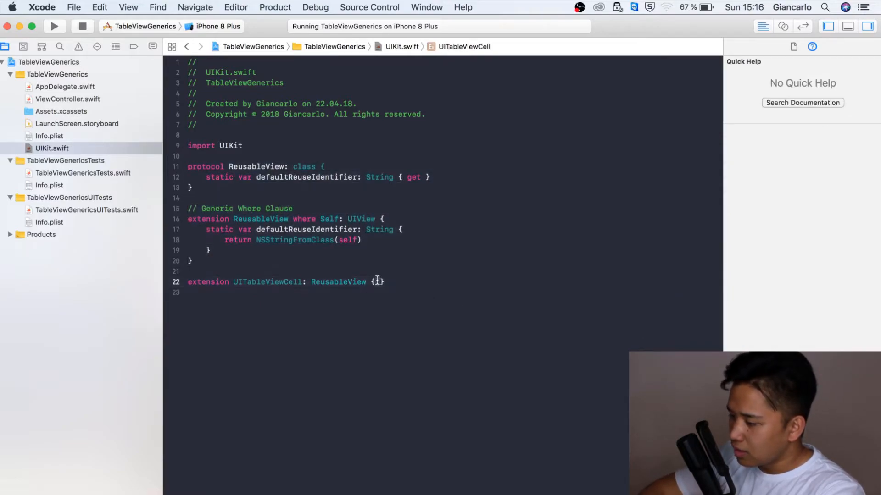
# Start an empty extension UITableView { } below it via autocomplete.
pyautogui.write('extension UI')
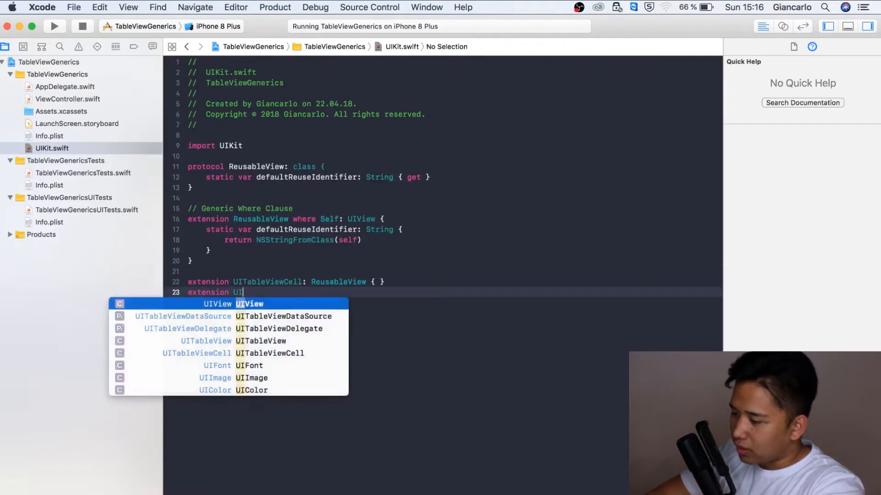
pyautogui.write('tabev')
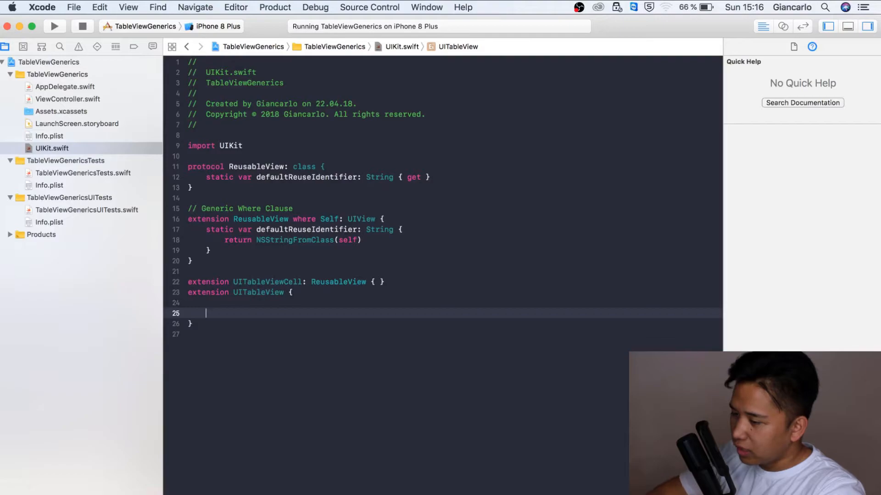
pyautogui.click(67, 99)
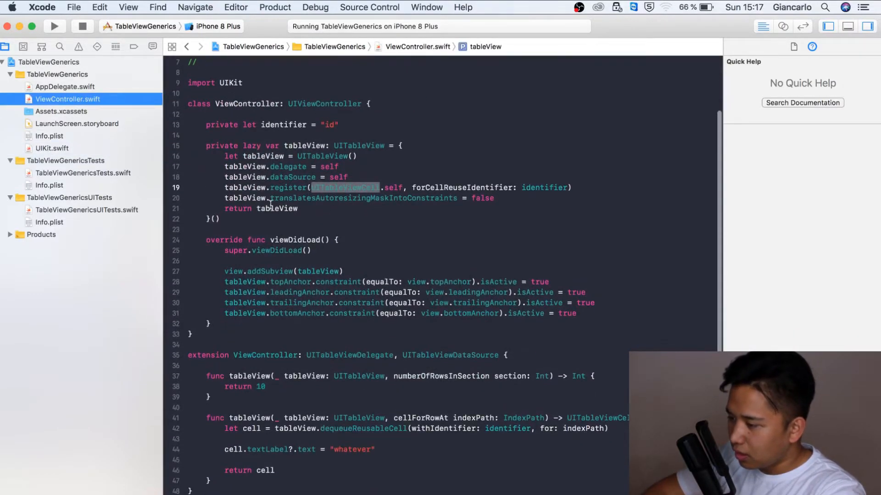
pyautogui.click(487, 187)
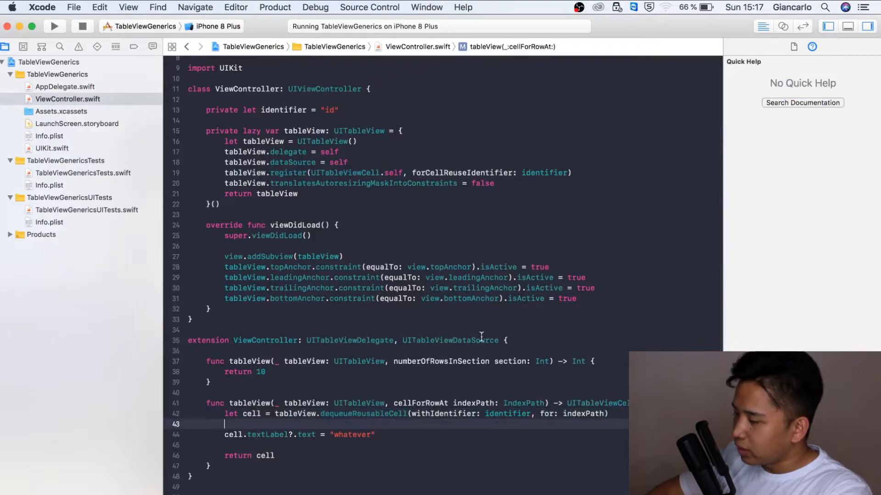
pyautogui.moveTo(470, 251)
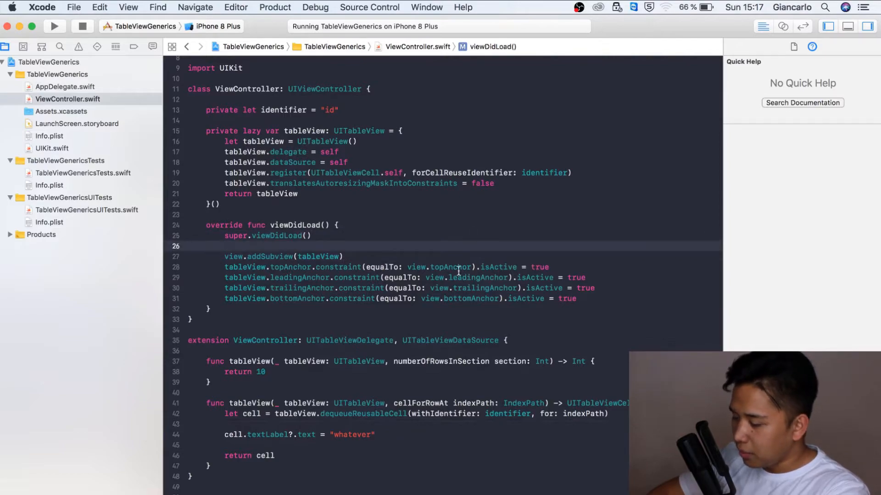
pyautogui.click(65, 86)
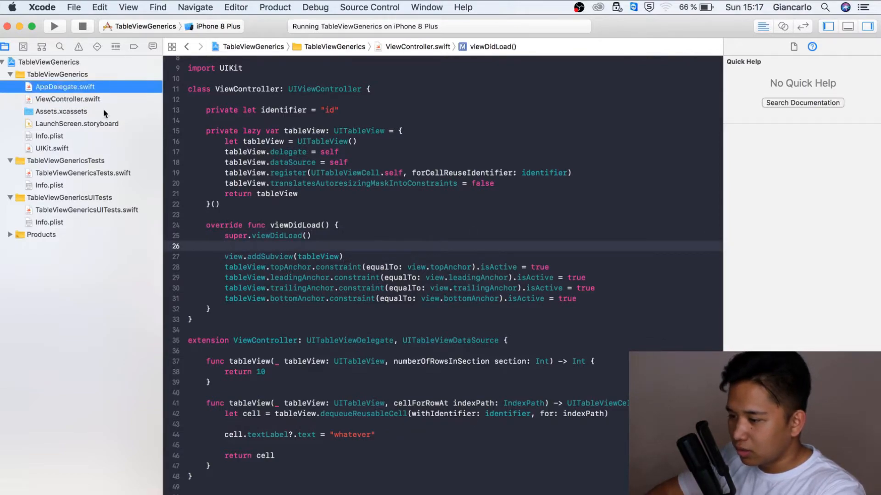
pyautogui.click(51, 111)
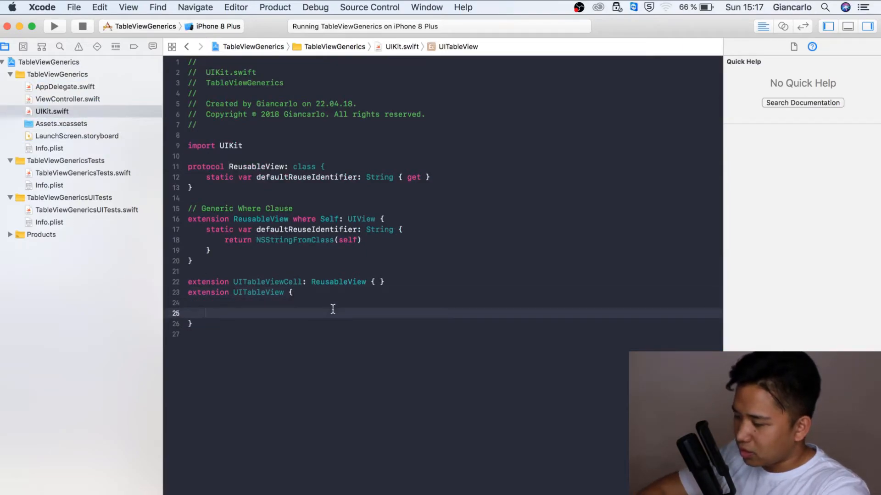
# Declare func register<T: UITableViewCell>(_: T.Type) { in the UITableView extension.
pyautogui.write('func register<')
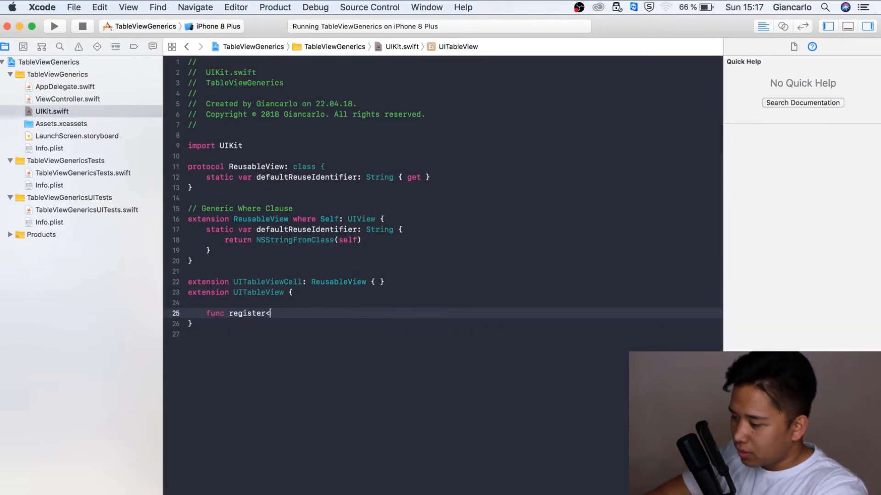
pyautogui.write('T:')
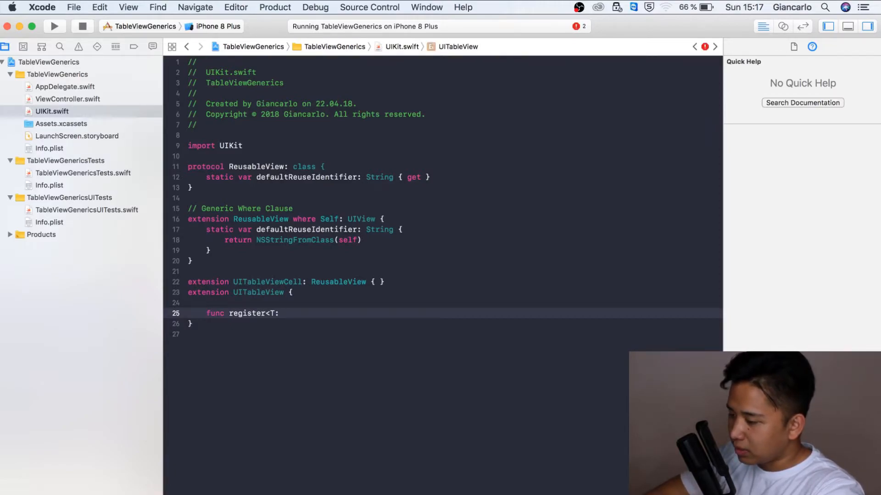
pyautogui.write('U')
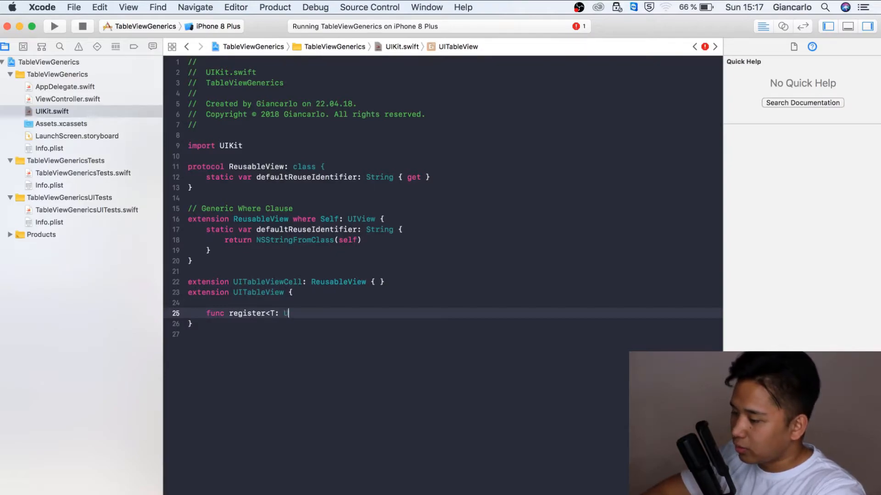
pyautogui.write('UITableViewCell')
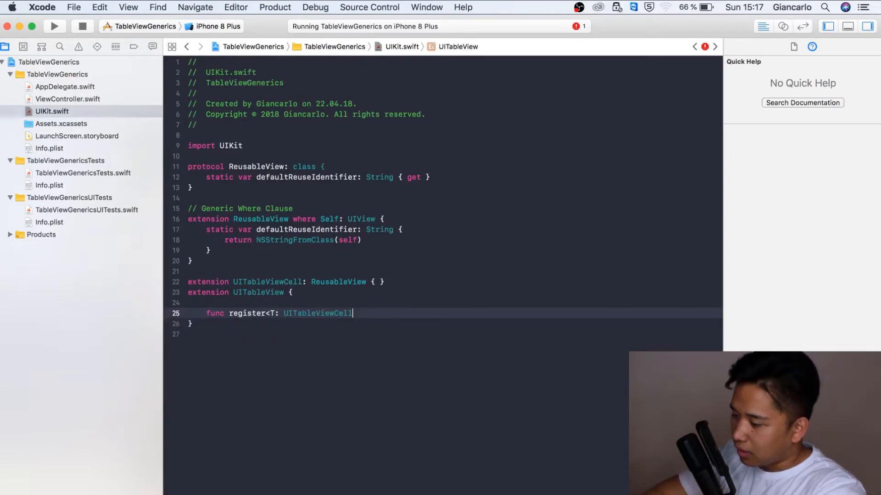
pyautogui.write('>(')
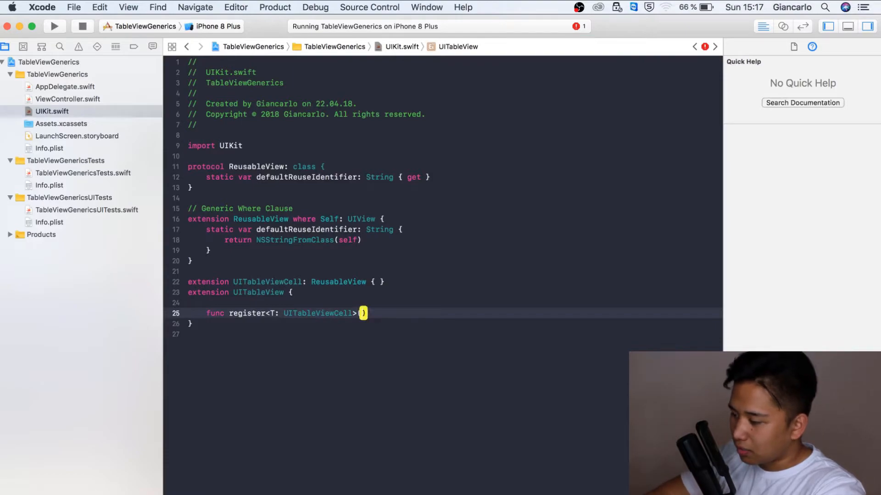
pyautogui.write('type: T')
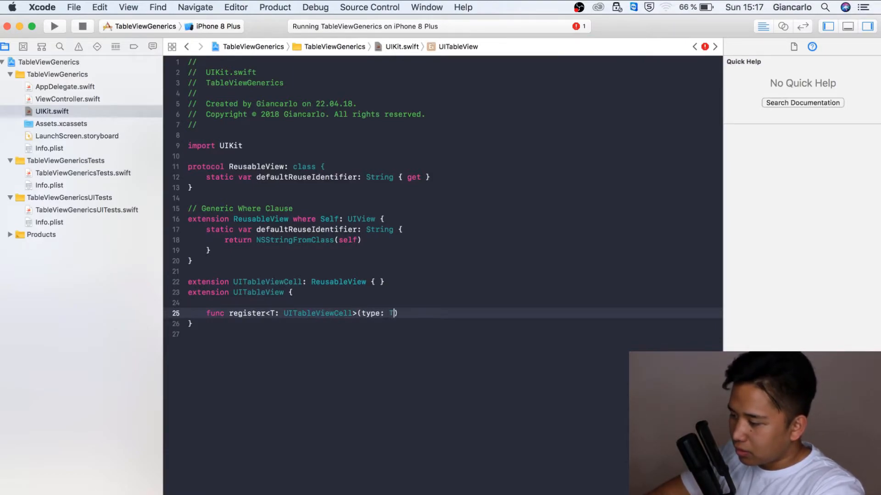
pyautogui.write('_:')
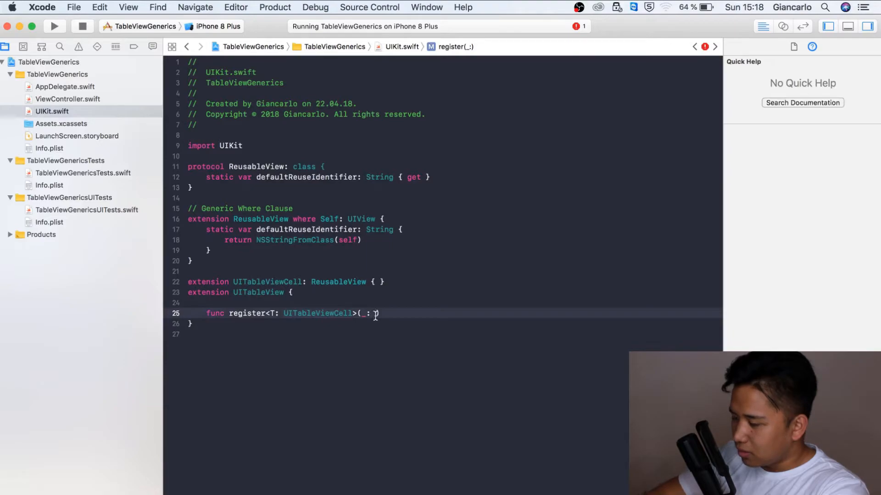
pyautogui.write('T.Type')
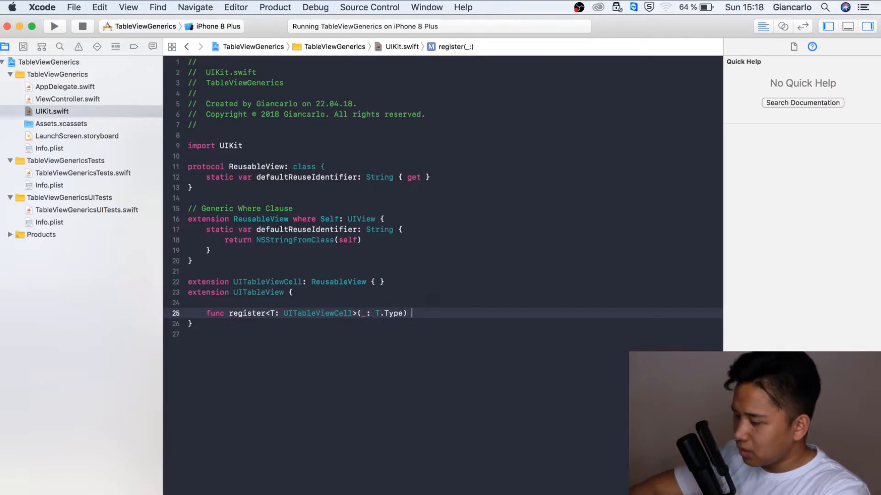
pyautogui.write('{')
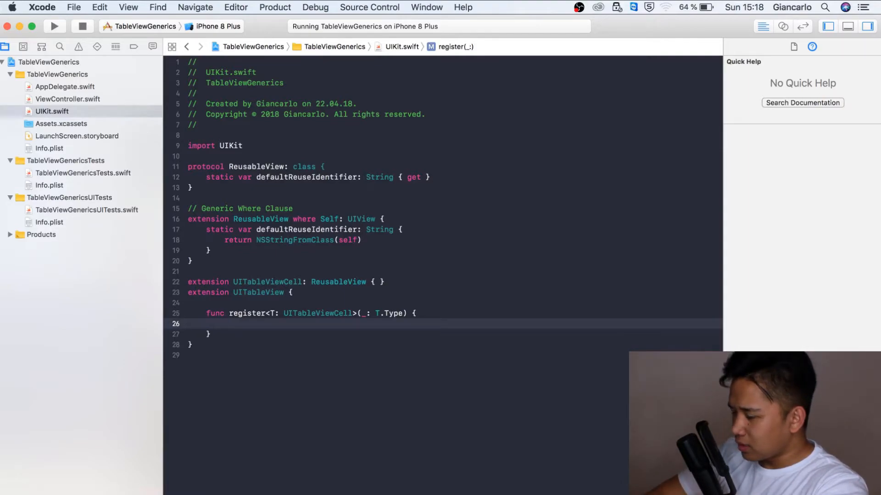
# Give it the body register(T, forCellReuseIdentifier: T.defaultReuseIdentifier) and begin a new func.
pyautogui.write('register(, forCellReuseIdentifier: String')
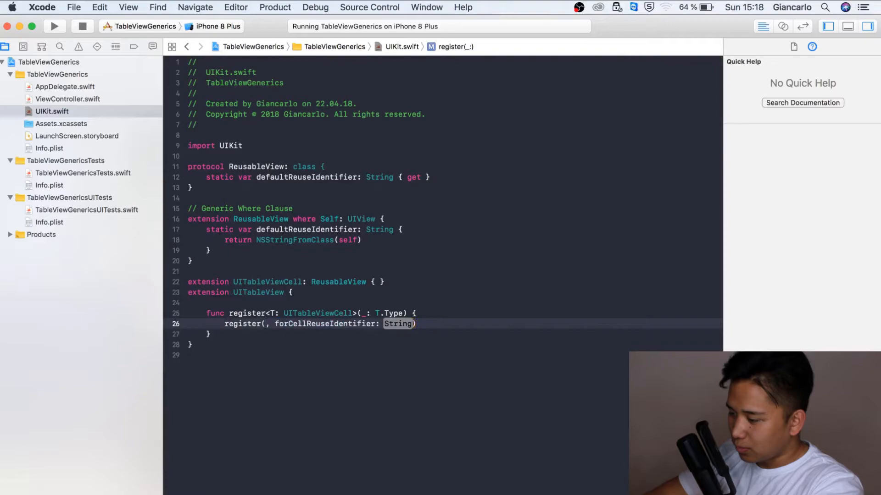
pyautogui.write('T.')
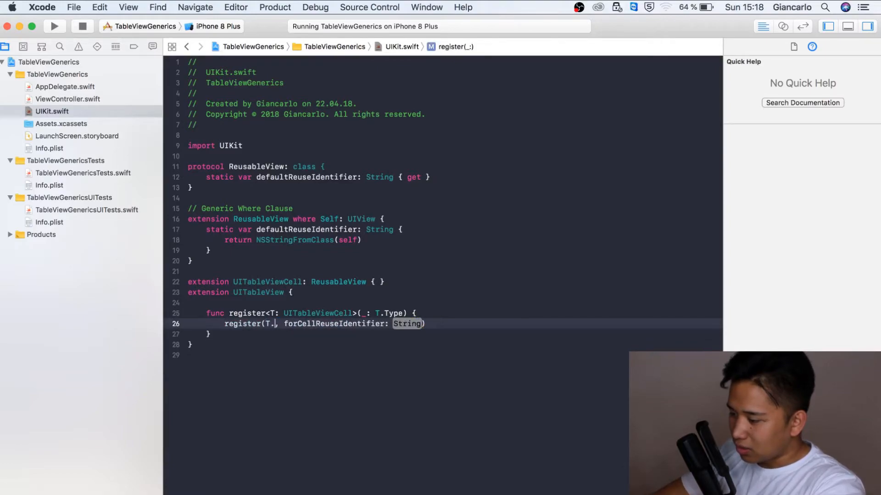
pyautogui.write('defaultReuseIdentifier')
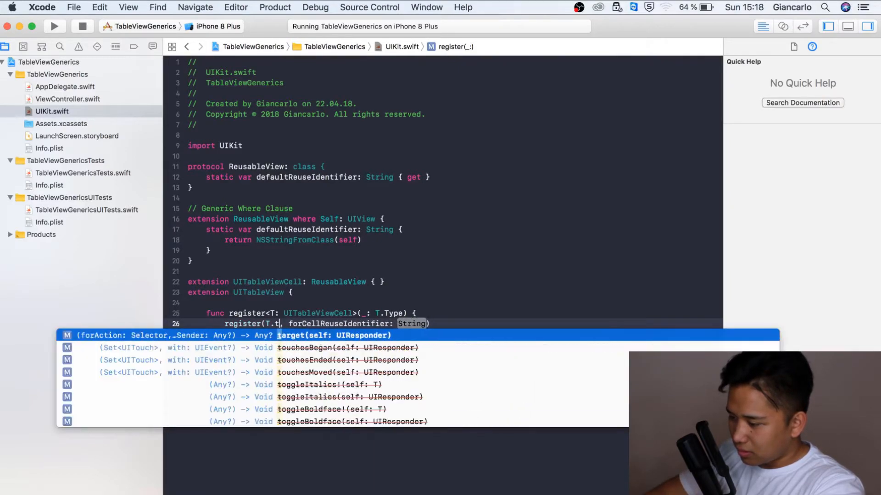
pyautogui.press('escape')
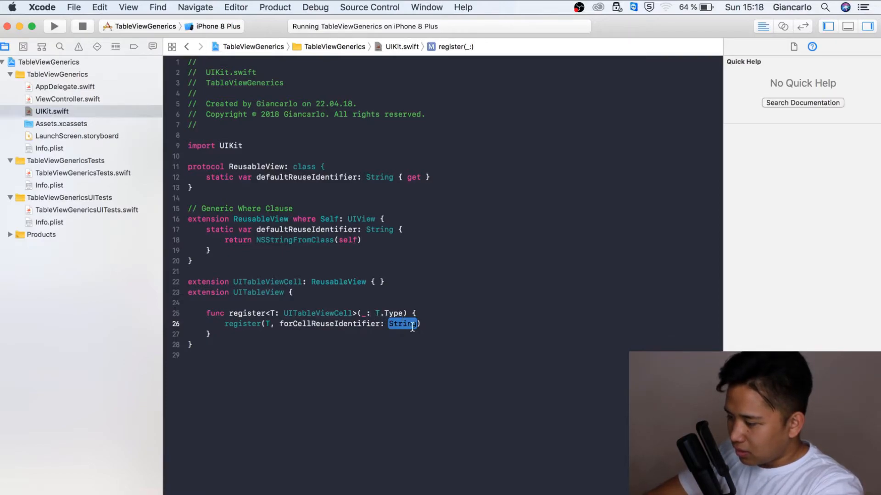
pyautogui.press('delete')
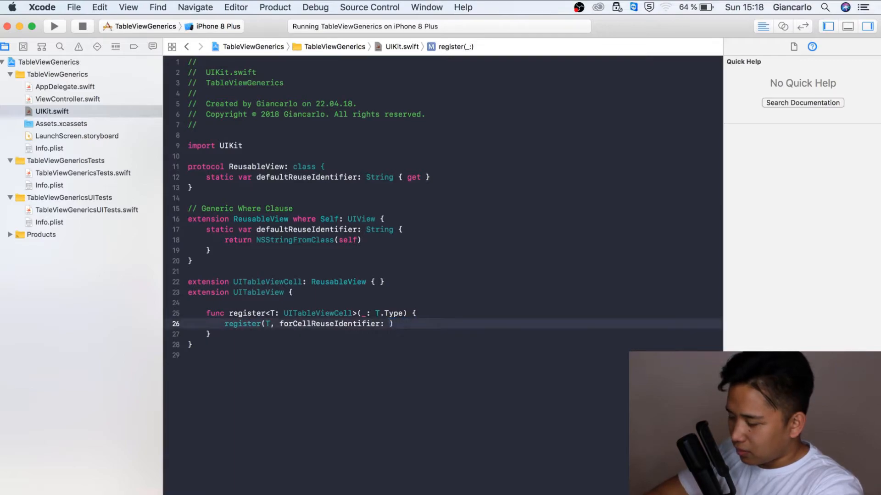
pyautogui.write('T')
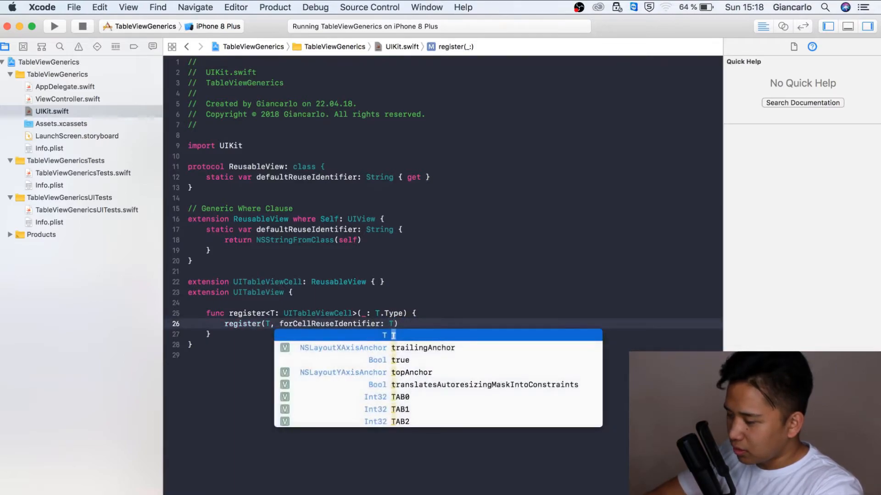
pyautogui.write('defaultReuseIdentifier')
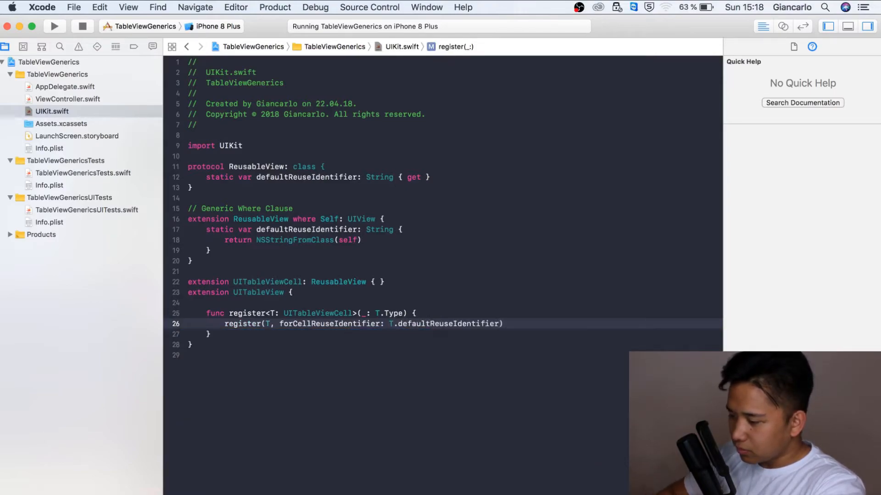
pyautogui.write('func')
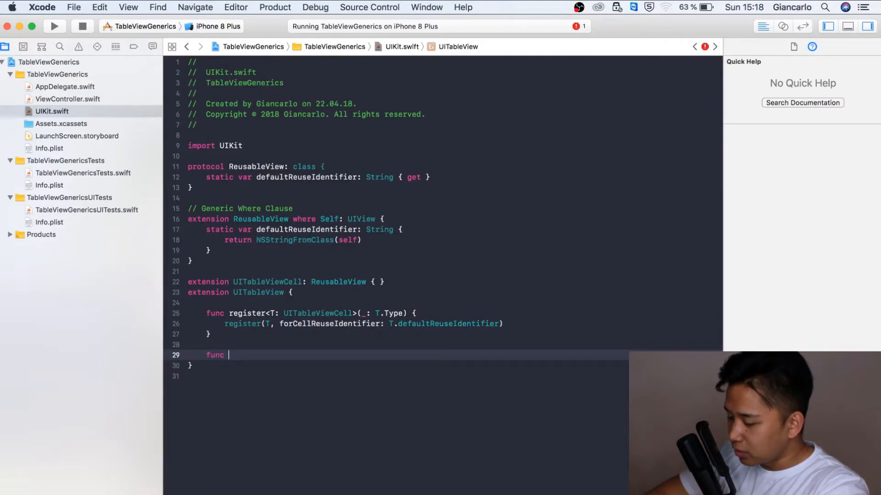
# Declare func dequeueReusableCell<T: UITableViewCell> below register.
pyautogui.write('d')
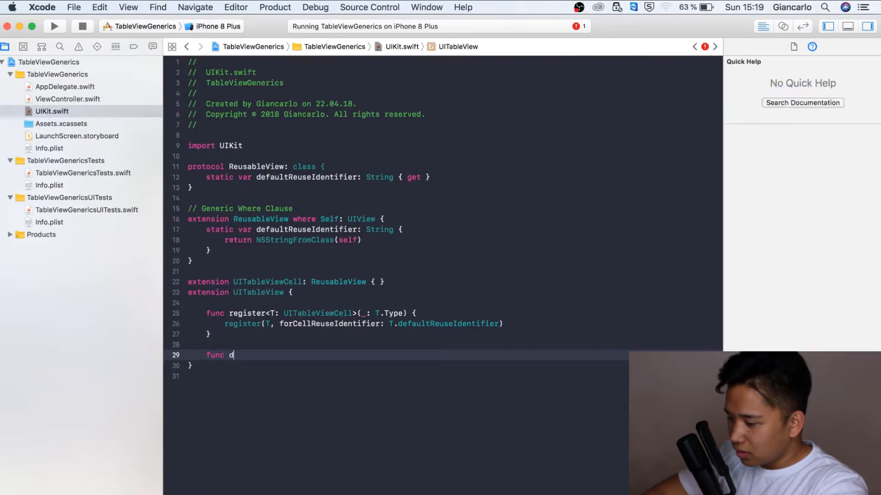
pyautogui.write('equeueReusa')
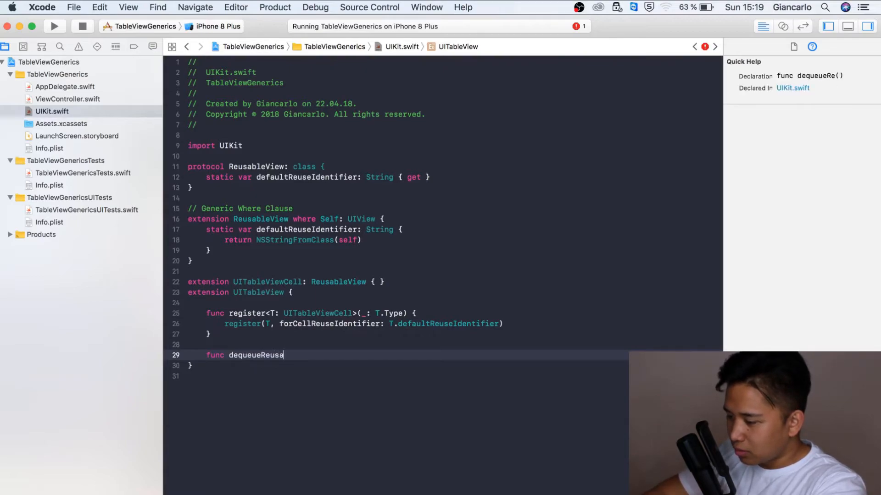
pyautogui.write('bleCell')
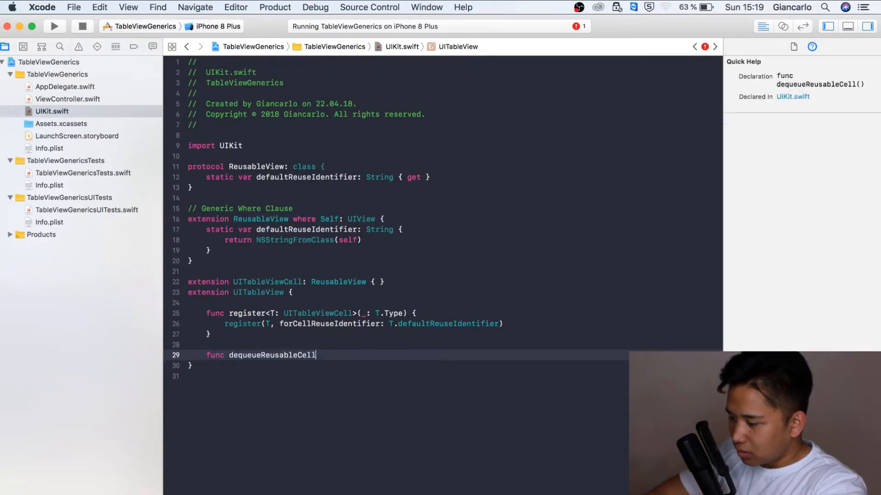
pyautogui.write('<T: UItableViewCell')
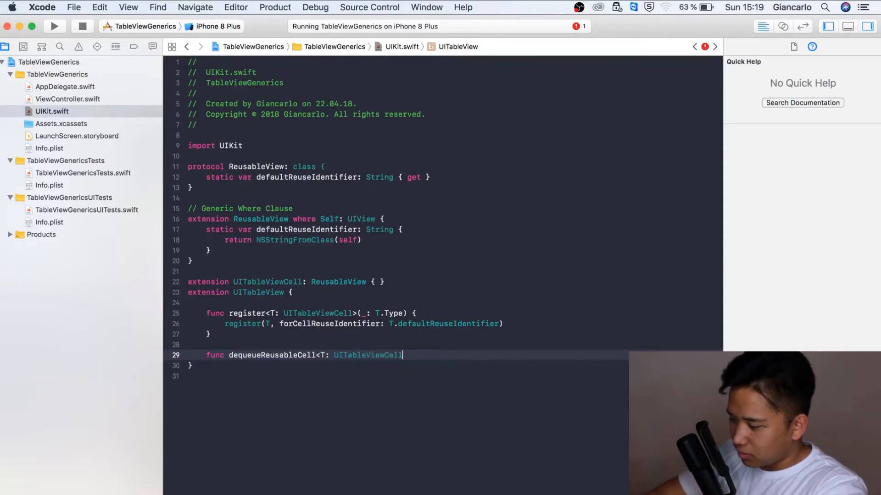
pyautogui.write('>')
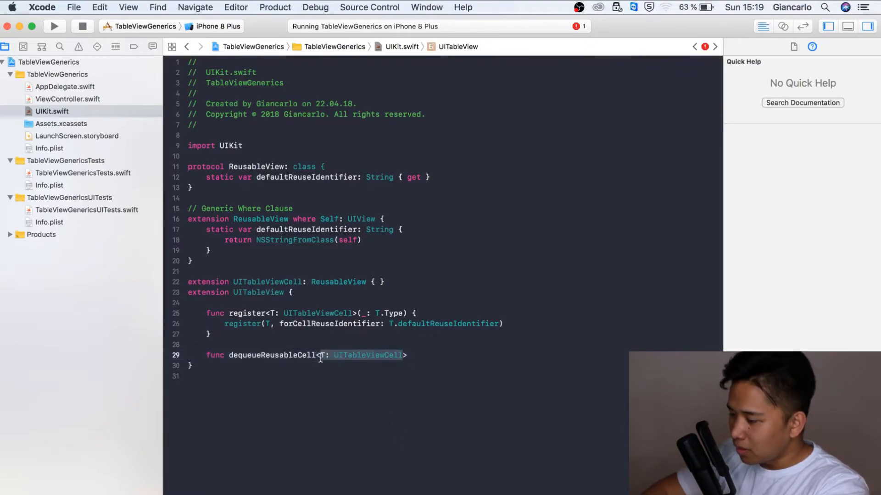
# Add its parameters (type: T.Type, for indexPath: IndexPath).
pyautogui.click(368, 355)
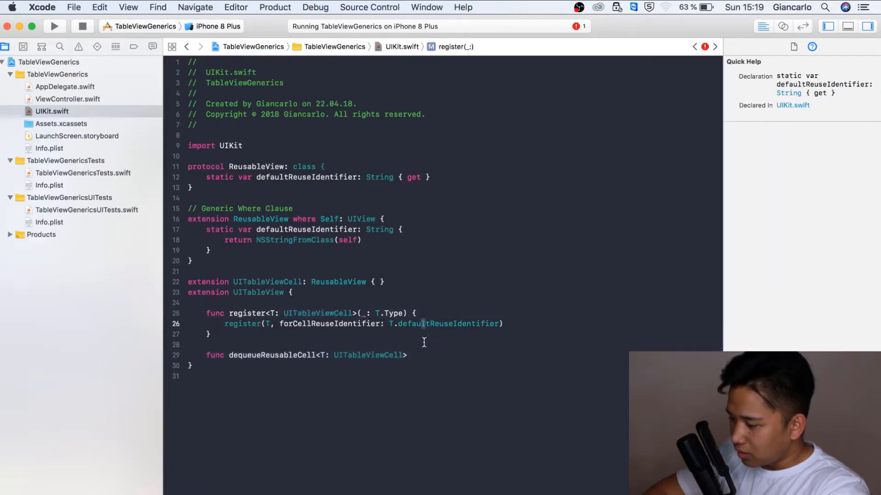
pyautogui.write('(type:')
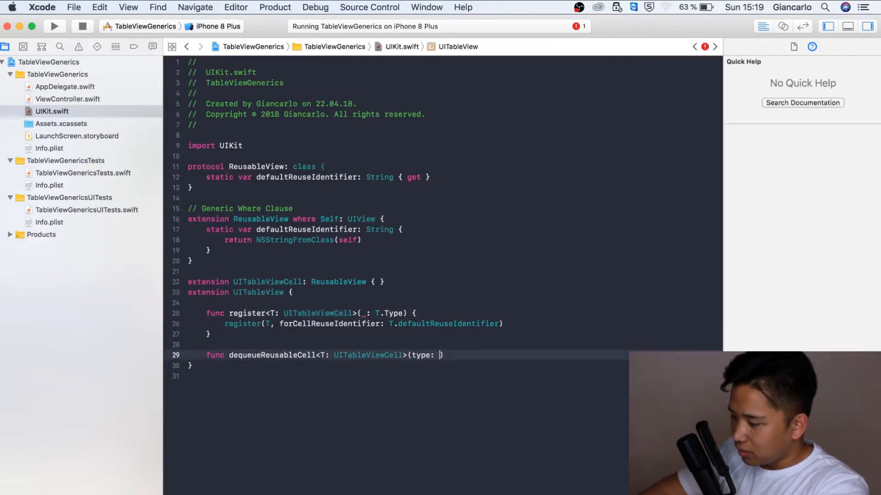
pyautogui.write('T.Type')
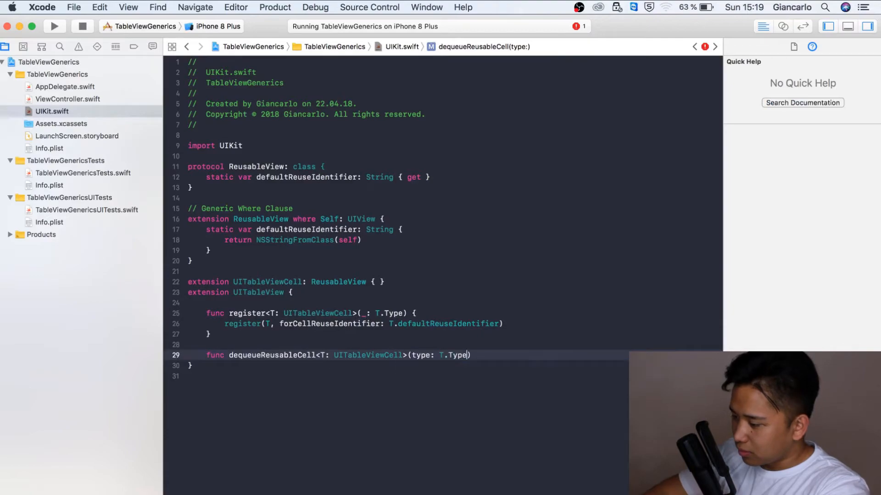
pyautogui.write(', for')
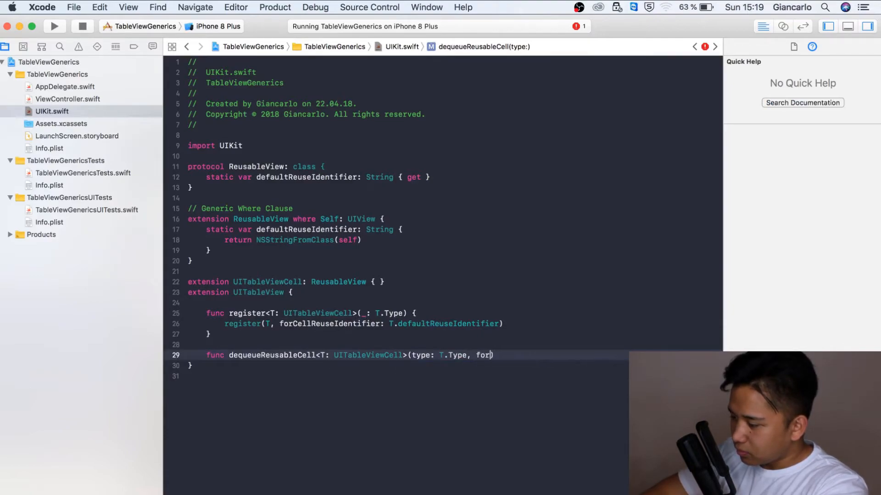
pyautogui.write('indexpath: IndexPath')
pyautogui.write('guard let cell')
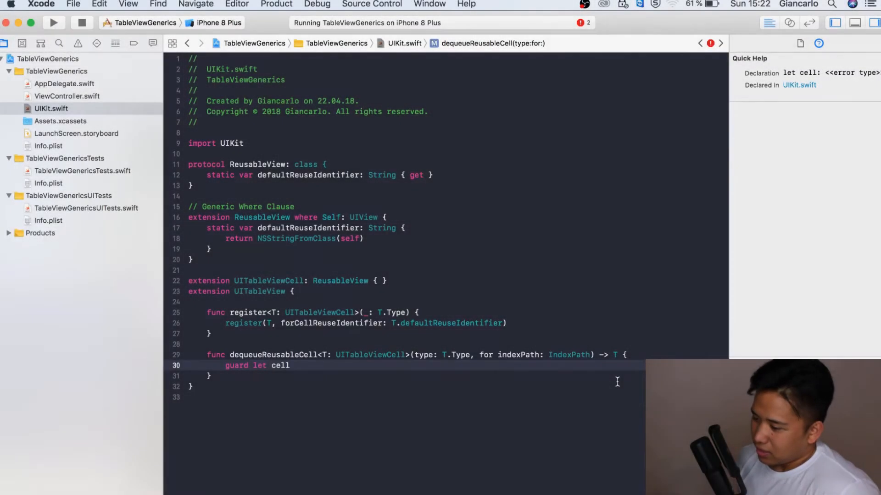
# Change register(T, …) to pass T.self, then return to the guard let cell line.
pyautogui.click(290, 366)
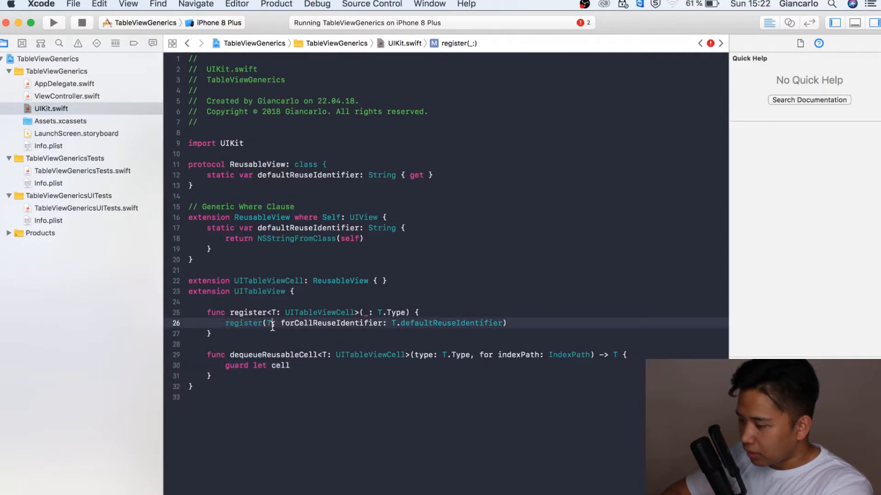
pyautogui.write('.')
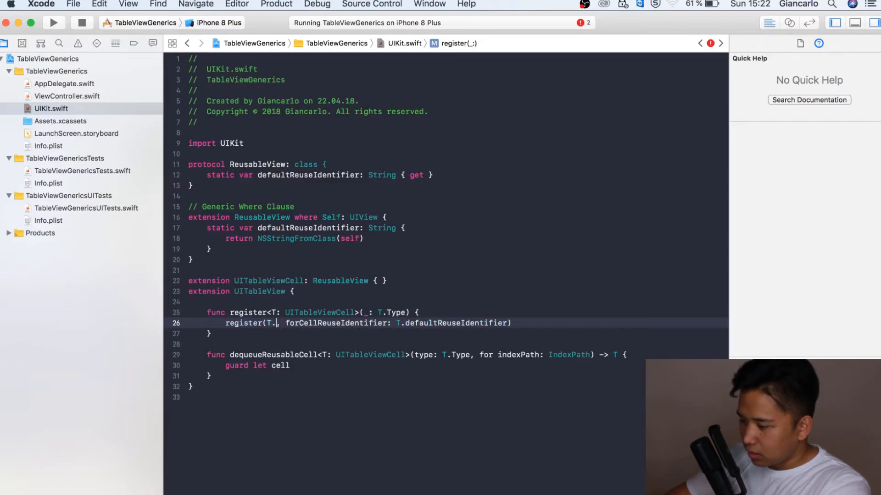
pyautogui.write('self')
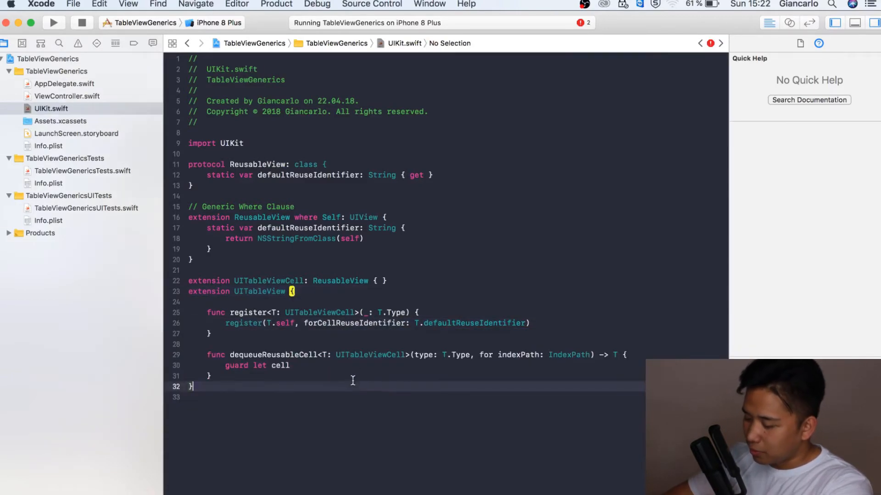
pyautogui.click(291, 365)
pyautogui.write(' =')
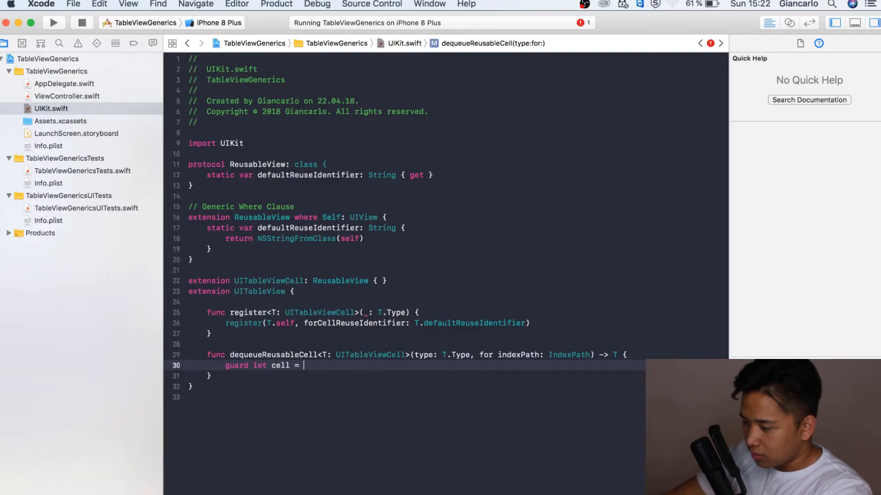
# Guard dequeueReusableCell with T.defaultReuseIdentifier, else fatalError("Could not dequeue cell").
pyautogui.write('dequeueReusableCell(withIdentifier: type.didChangeValue(forKey: String, wi')
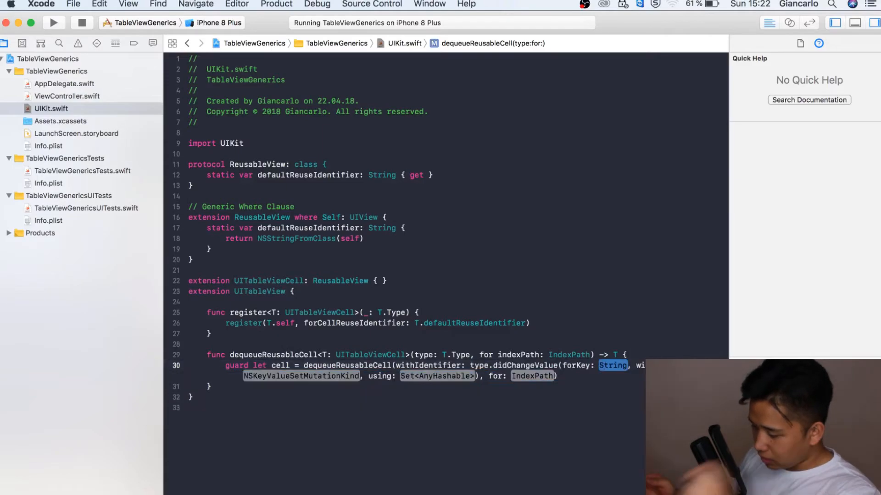
pyautogui.write('defaultReuseIdentifier, for: inde')
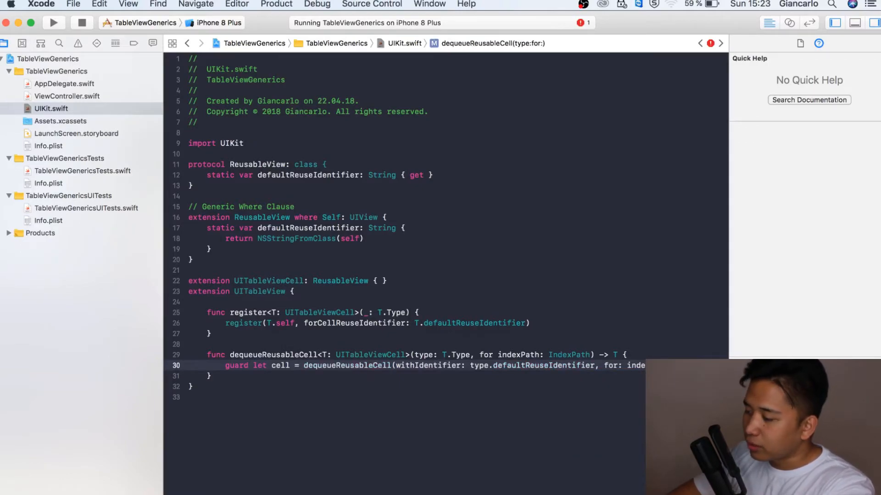
pyautogui.press('Return')
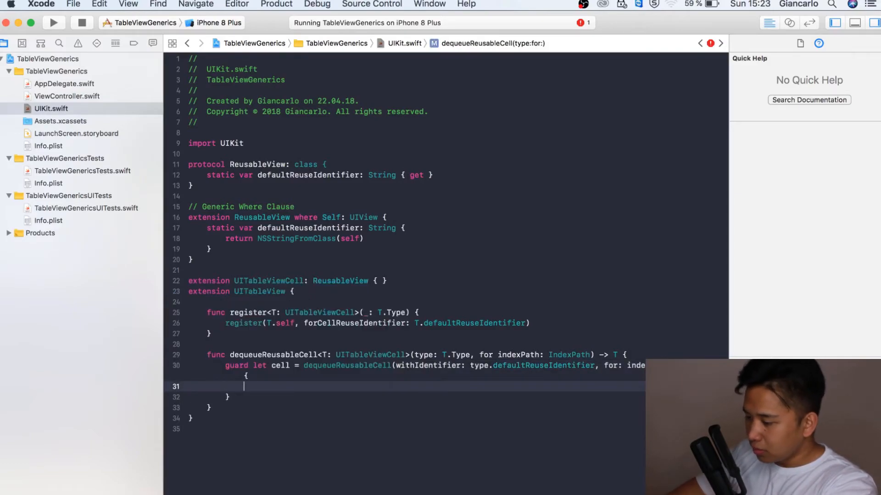
pyautogui.write('return')
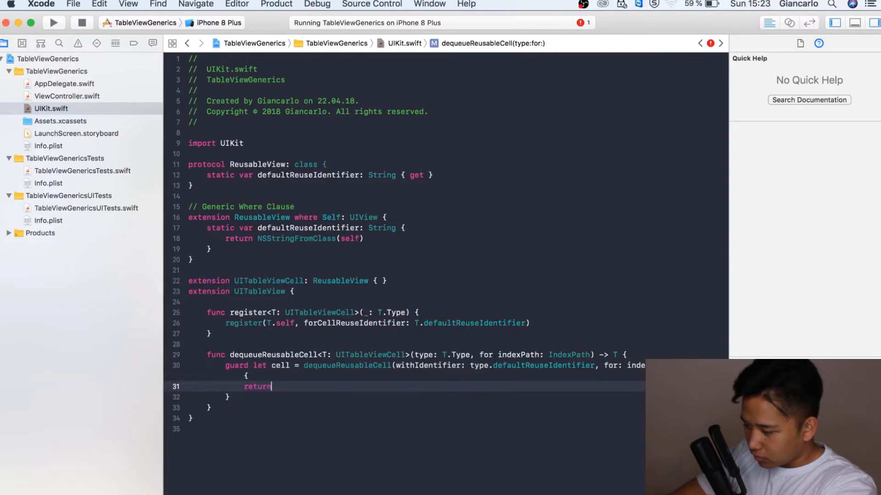
pyautogui.write('fatalError("')
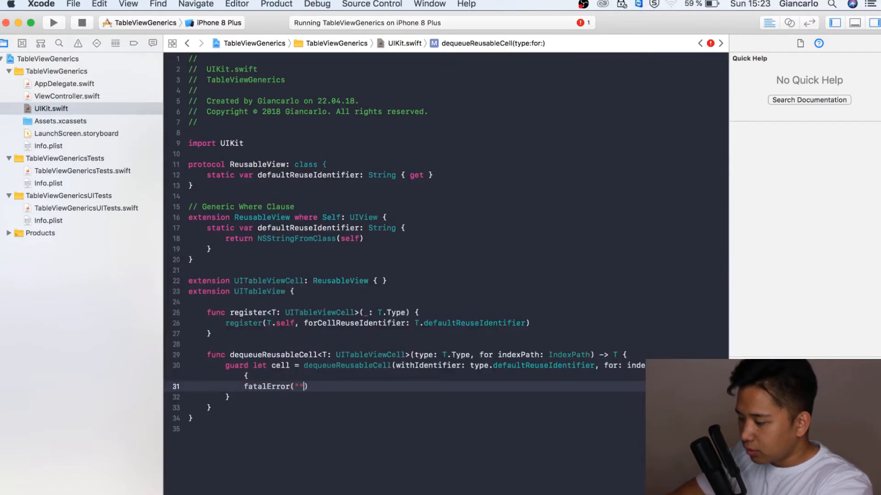
pyautogui.write('Could not dequeue cell')
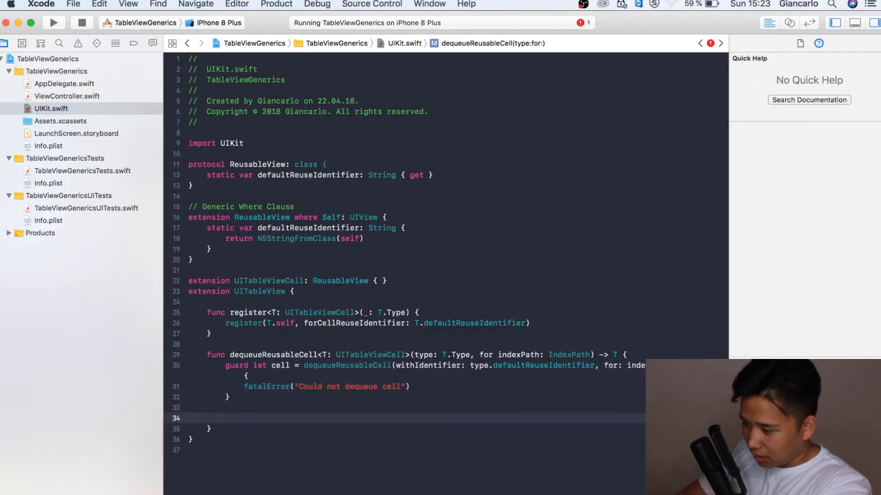
# End the helper with return cell.
pyautogui.write('return el')
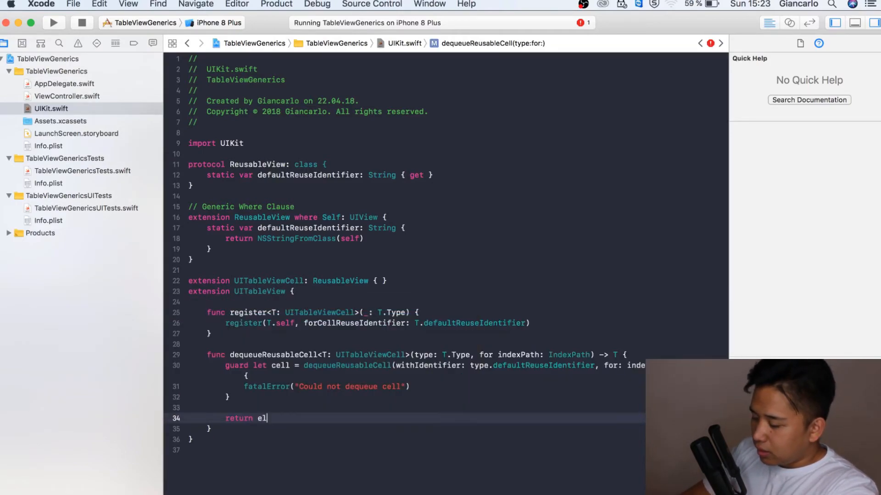
pyautogui.press('backspace')
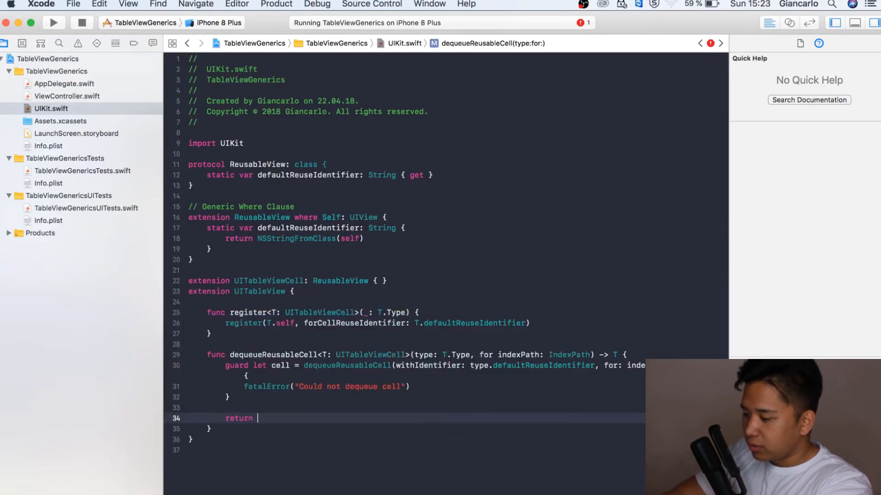
pyautogui.write('cell')
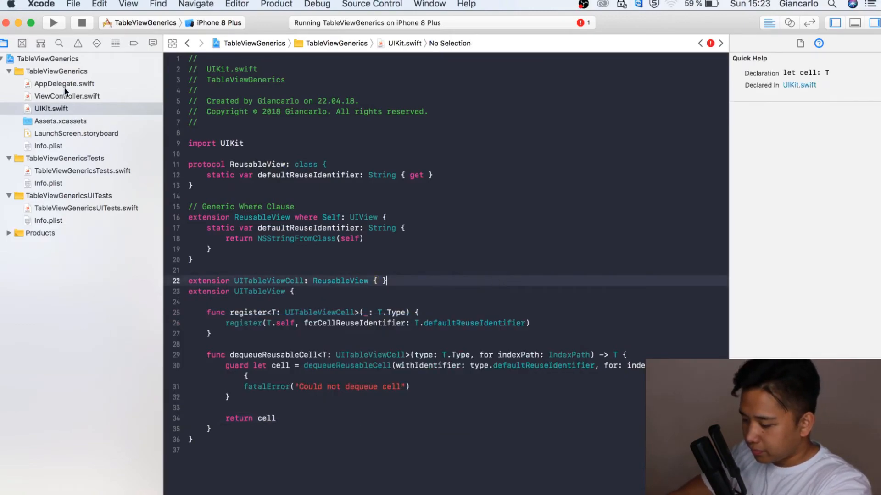
# In ViewController.swift, rewrite the registration as tableView.register(UITableViewCell.self).
pyautogui.click(67, 97)
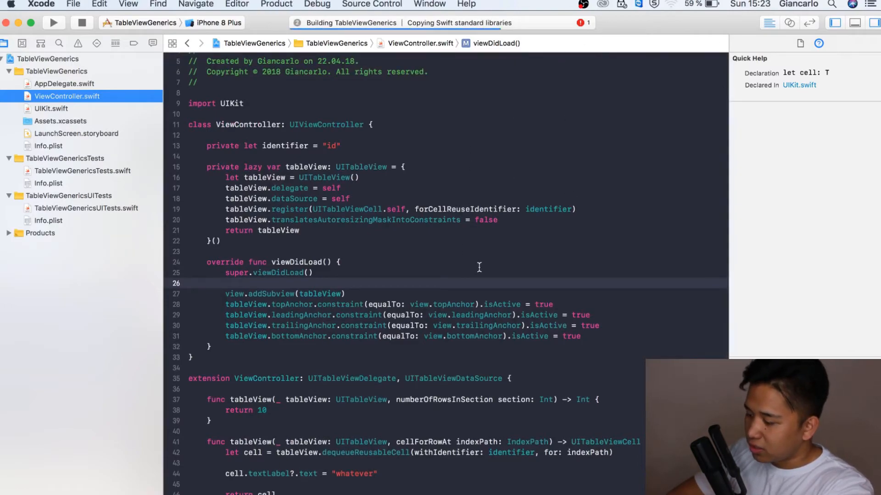
pyautogui.click(52, 22)
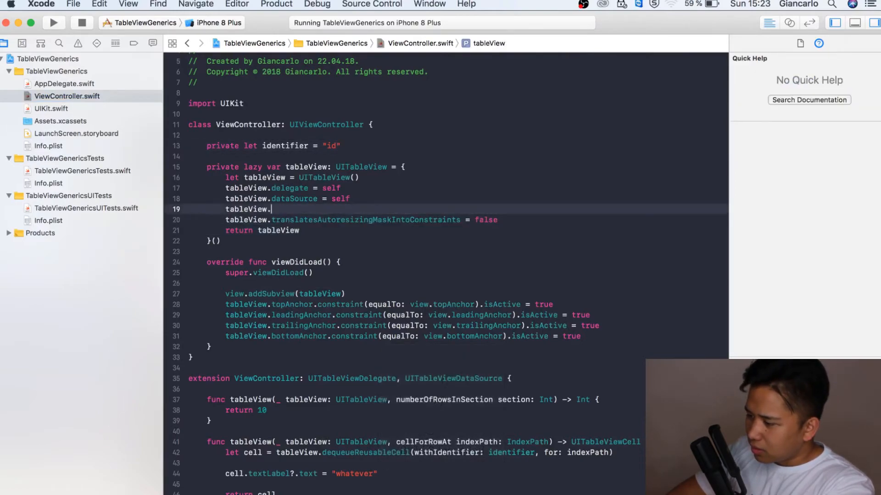
pyautogui.write('register')
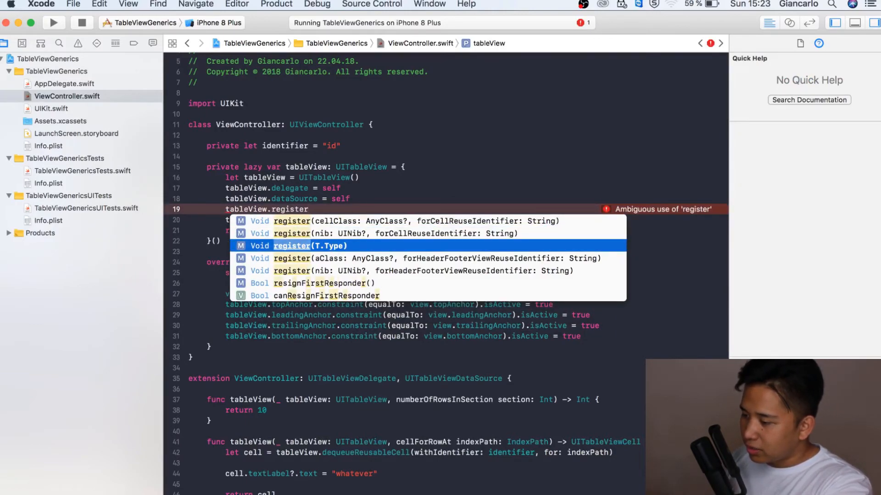
pyautogui.click(309, 246)
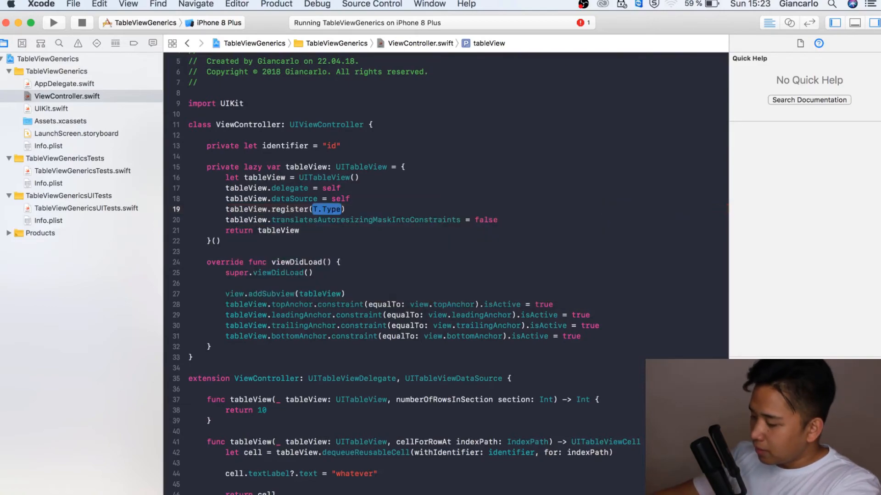
pyautogui.write('UIta')
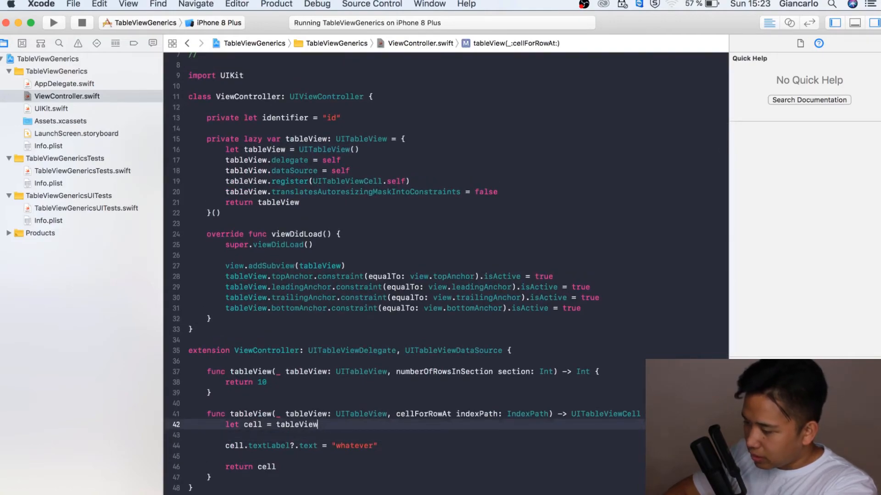
# Rewrite cellForRowAt to dequeueReusableCell(type: UITableViewCell.self, for: indexPath).
pyautogui.write('.dequeueReusableCell(type: T.Type, for: IndexPath')
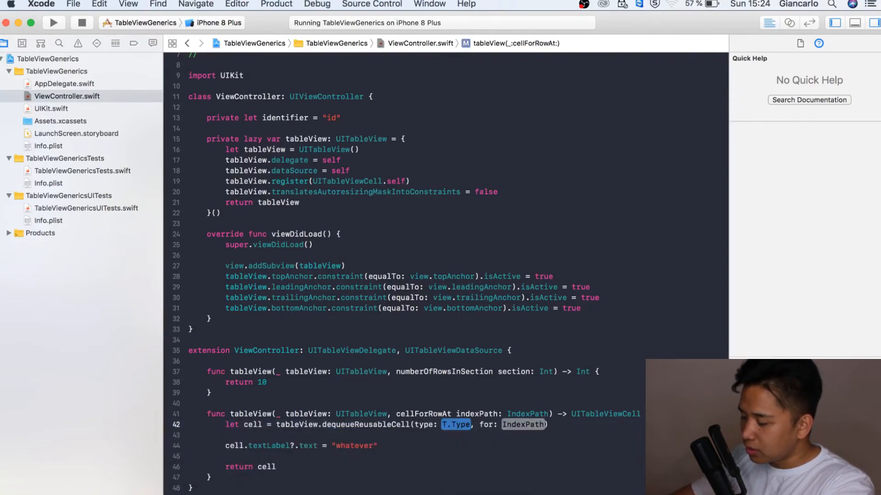
pyautogui.write('uitableview')
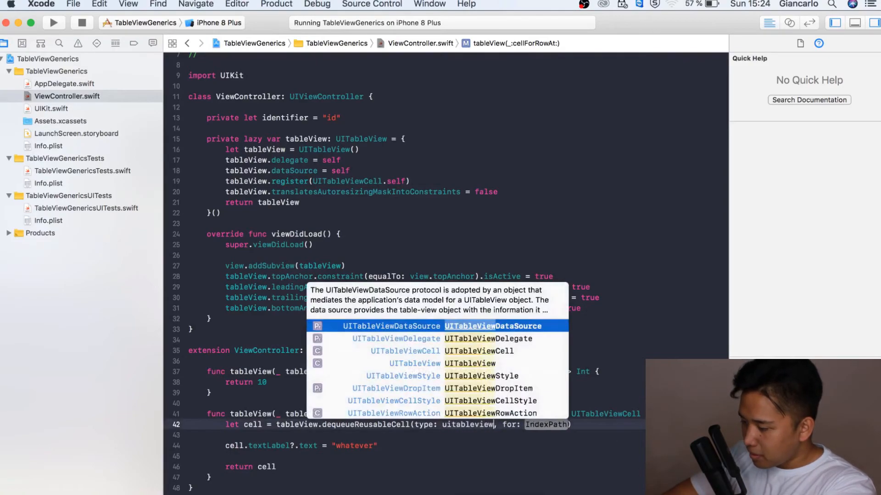
pyautogui.press('return')
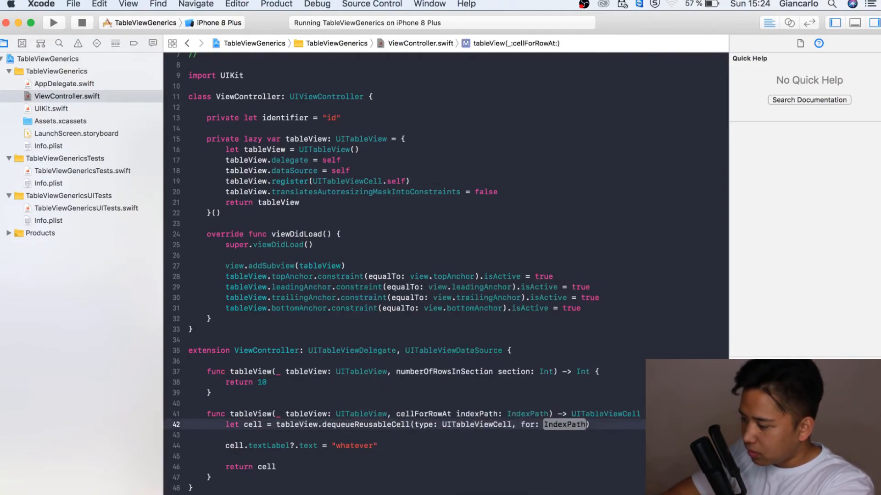
pyautogui.write('.self')
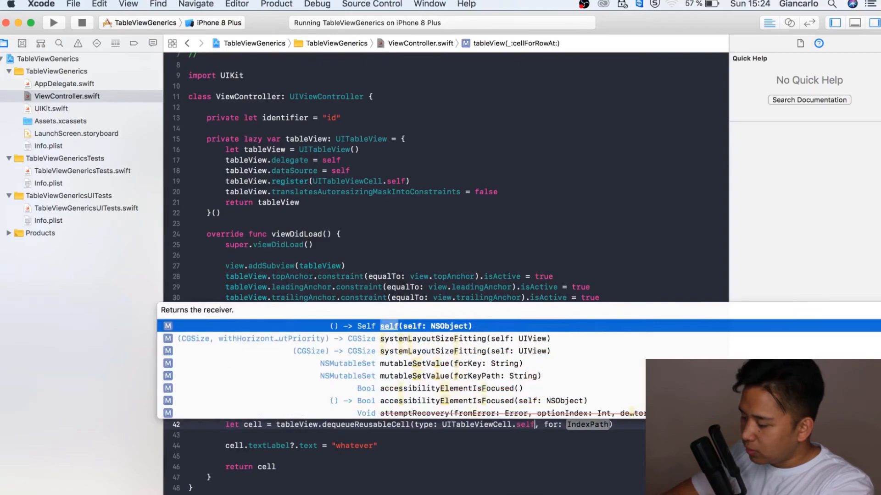
pyautogui.write('indexpa')
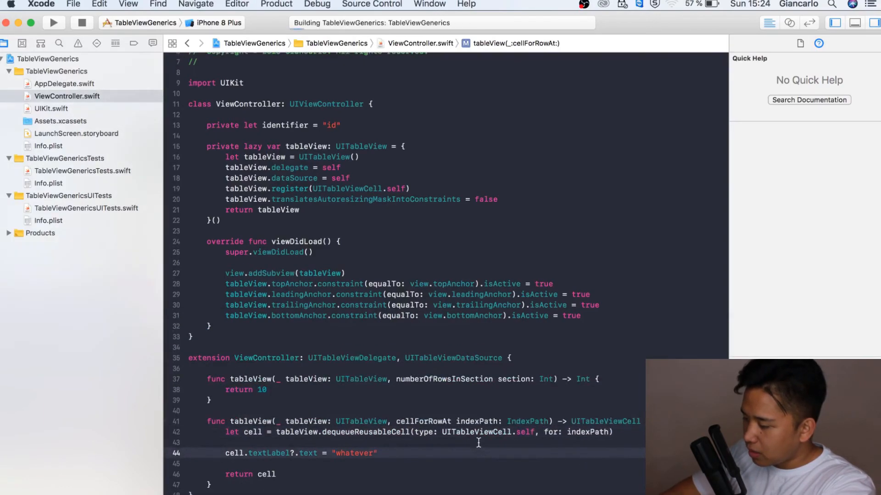
# Build and run the app with the generic helpers.
pyautogui.click(53, 22)
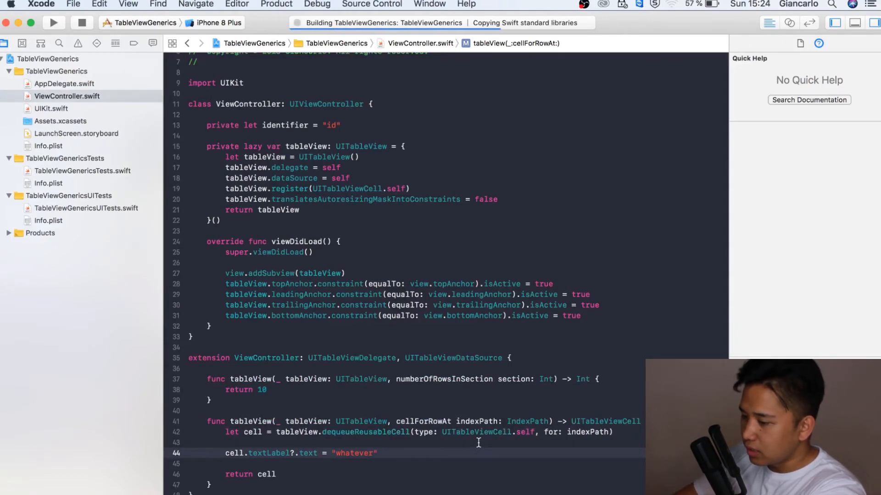
pyautogui.click(53, 22)
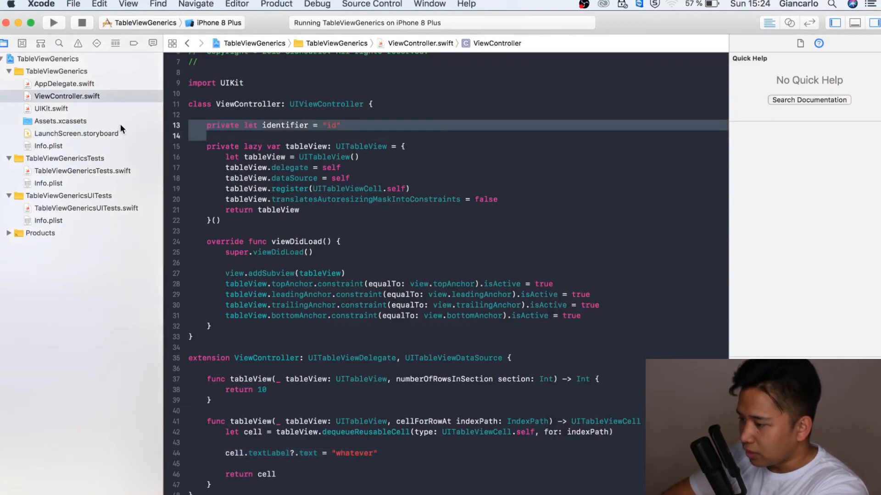
# Delete private let identifier = "id", review the simplified calls, and switch to UIKit.swift.
pyautogui.press('Backspace')
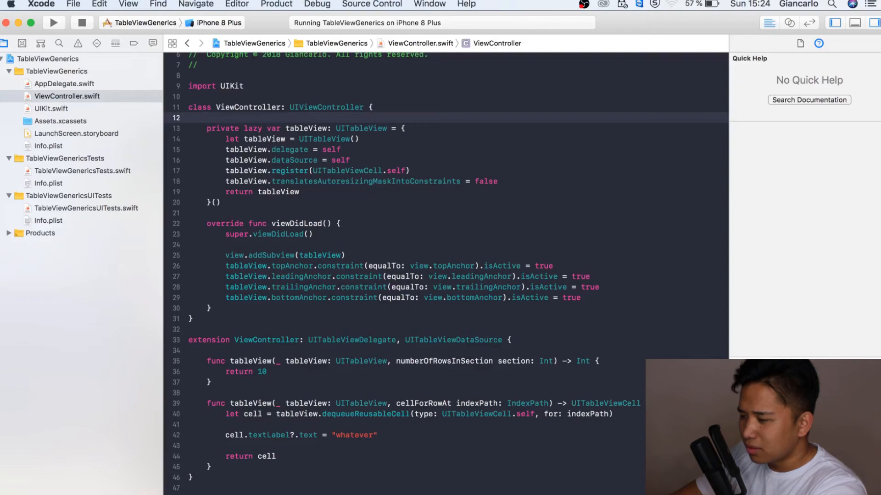
pyautogui.moveTo(257, 149)
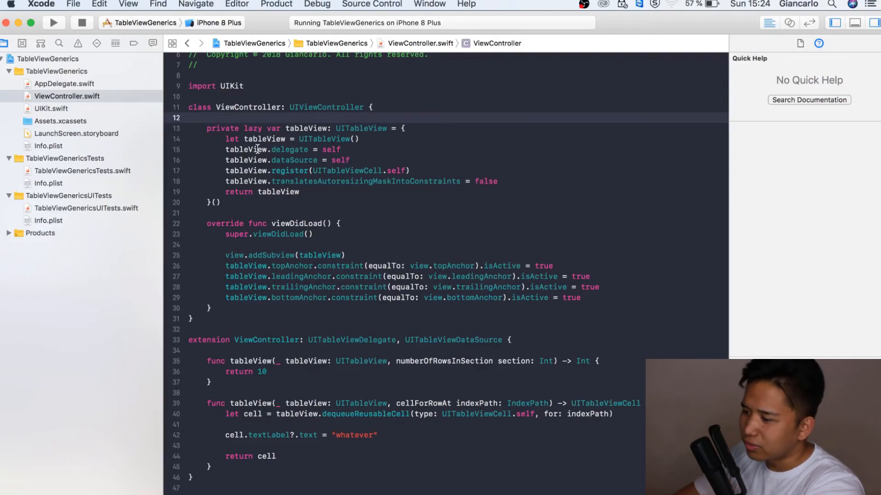
pyautogui.click(208, 118)
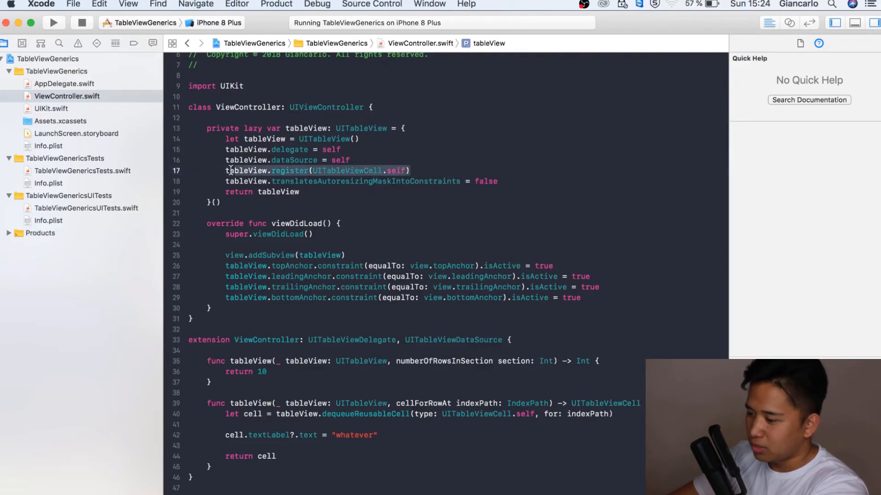
pyautogui.click(347, 171)
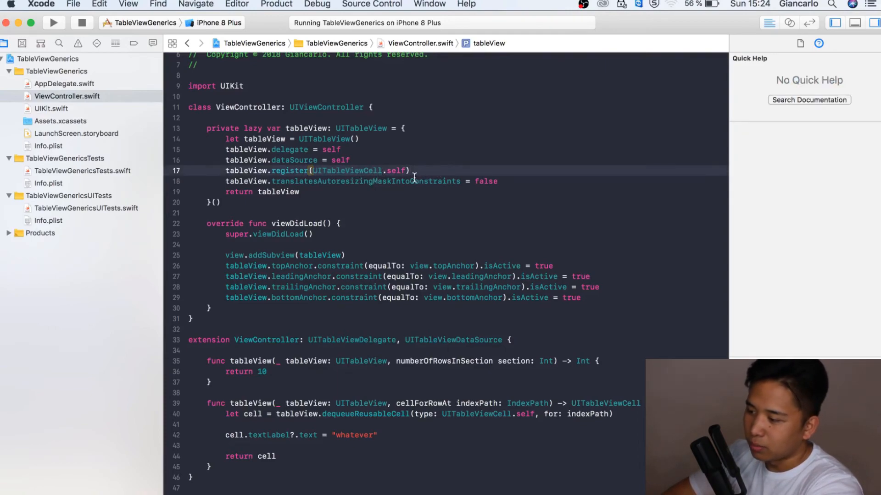
pyautogui.click(410, 171)
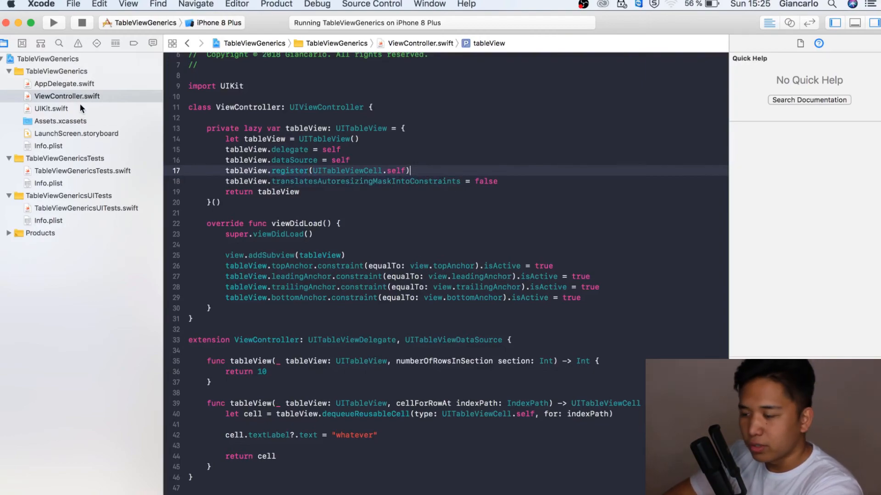
pyautogui.click(51, 108)
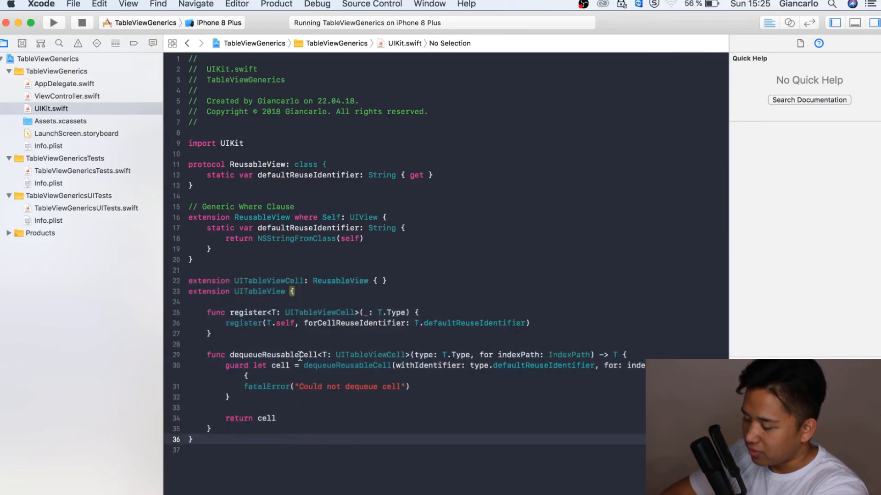
# Read Quick Help for the ReusableView protocol and UITableViewCell in UIKit.swift.
pyautogui.click(339, 281)
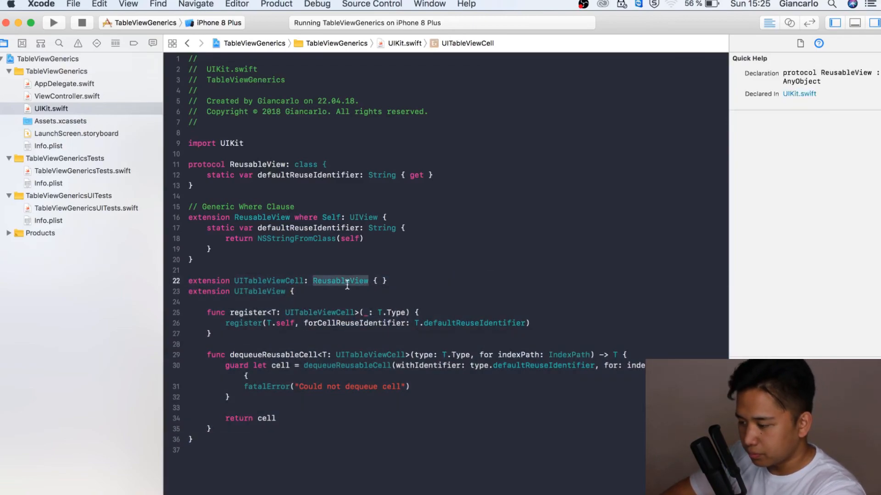
pyautogui.moveTo(339, 351)
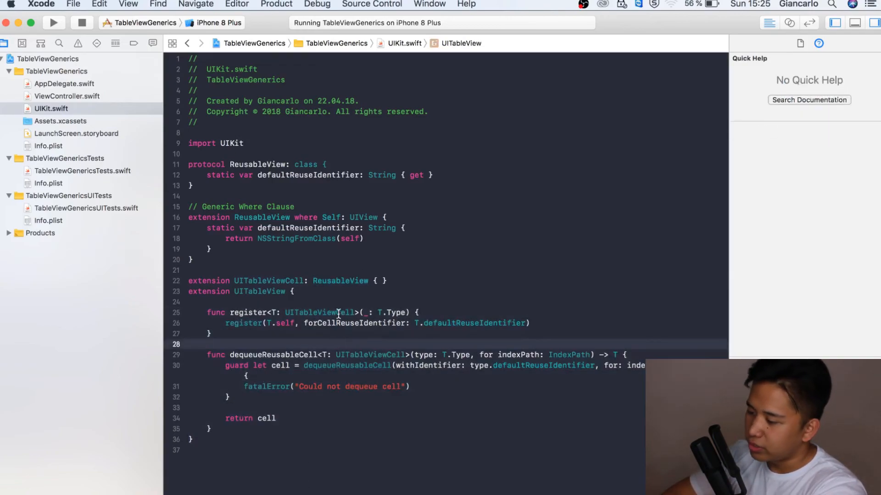
pyautogui.click(320, 312)
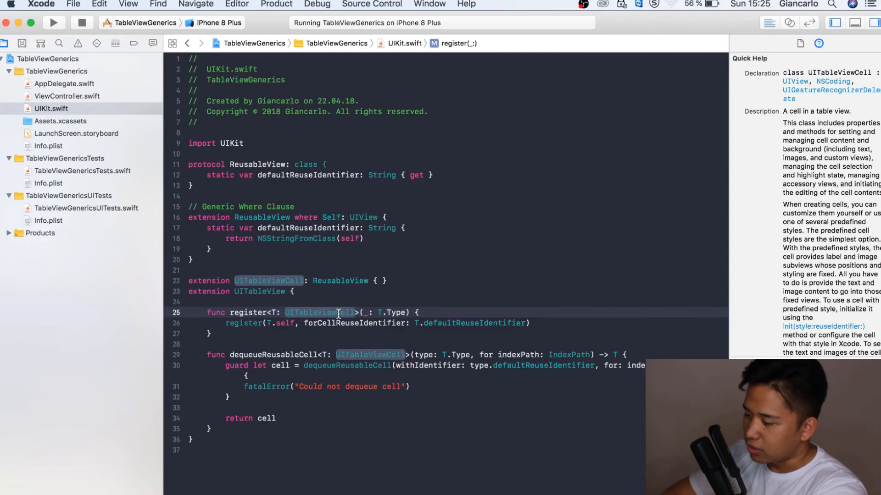